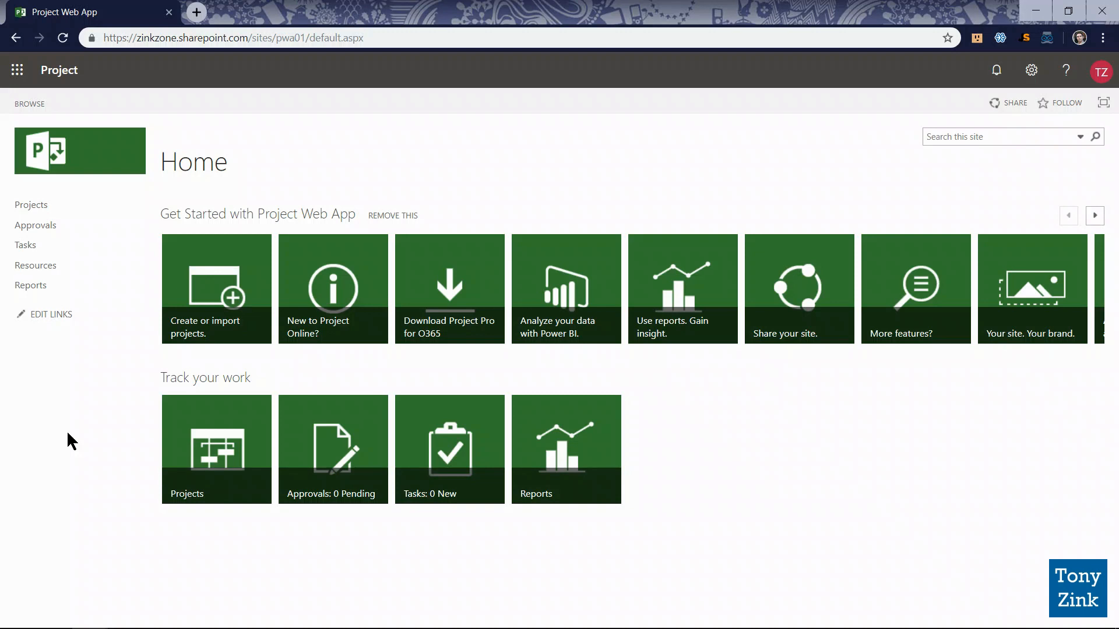
mouse_move(76, 435)
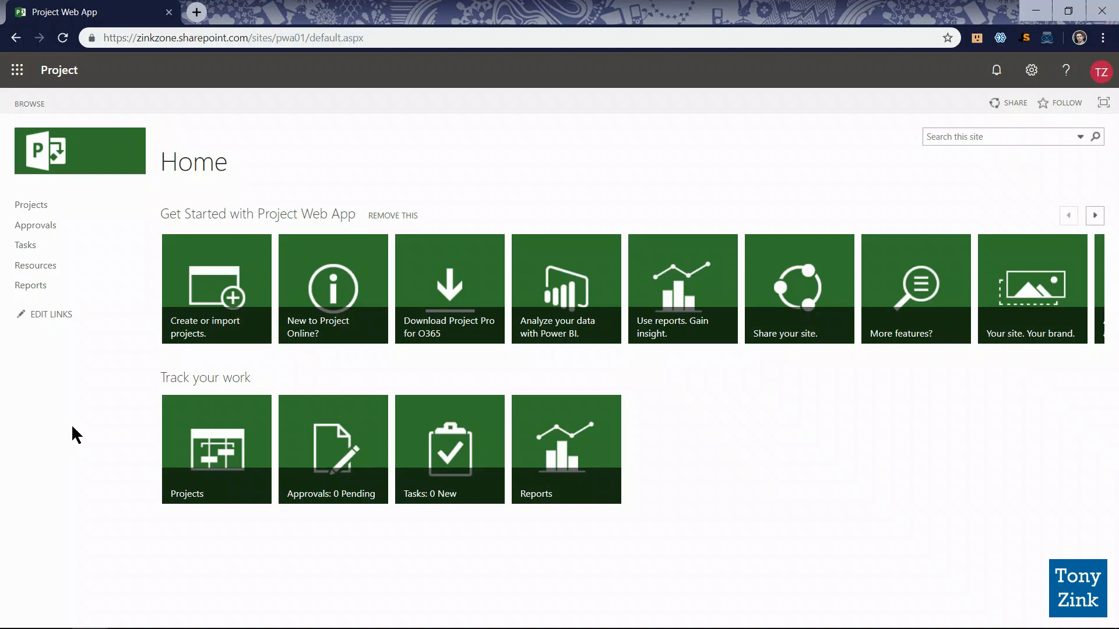
Go to the Project Center using the Projects link in Quick Launch
click(31, 205)
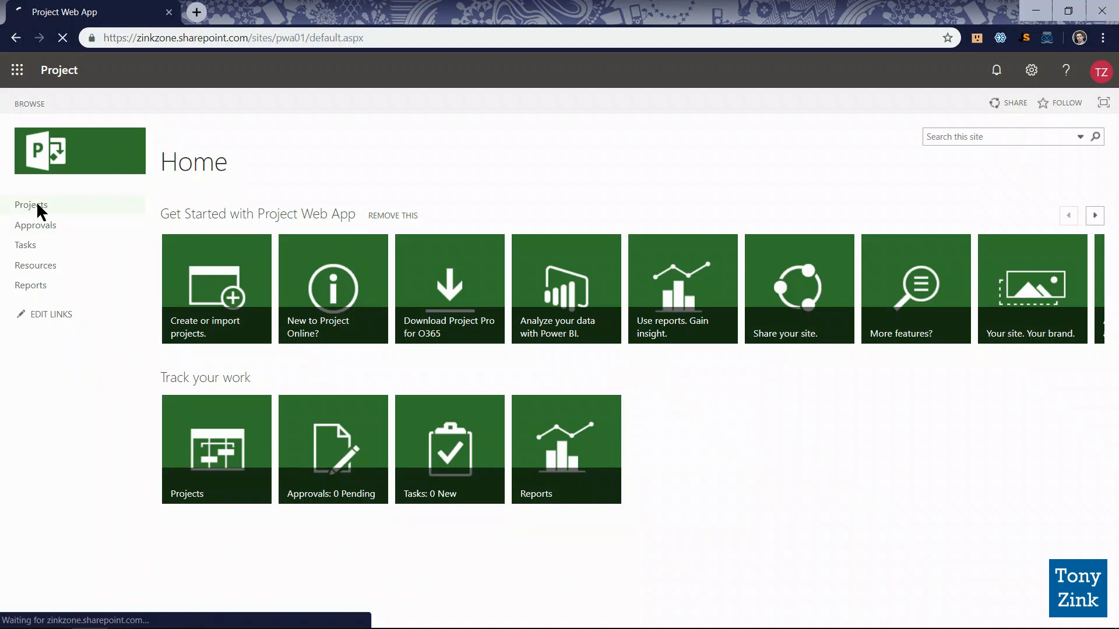
click(31, 205)
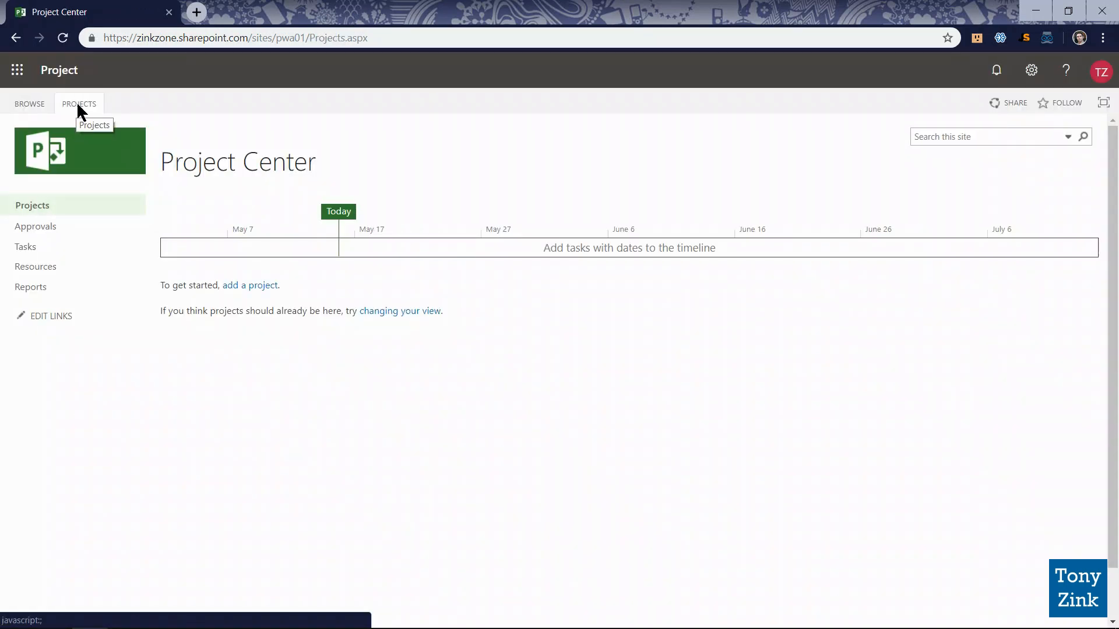
Show the Projects ribbon and confirm the New dropdown offers only Basic Project
click(79, 104)
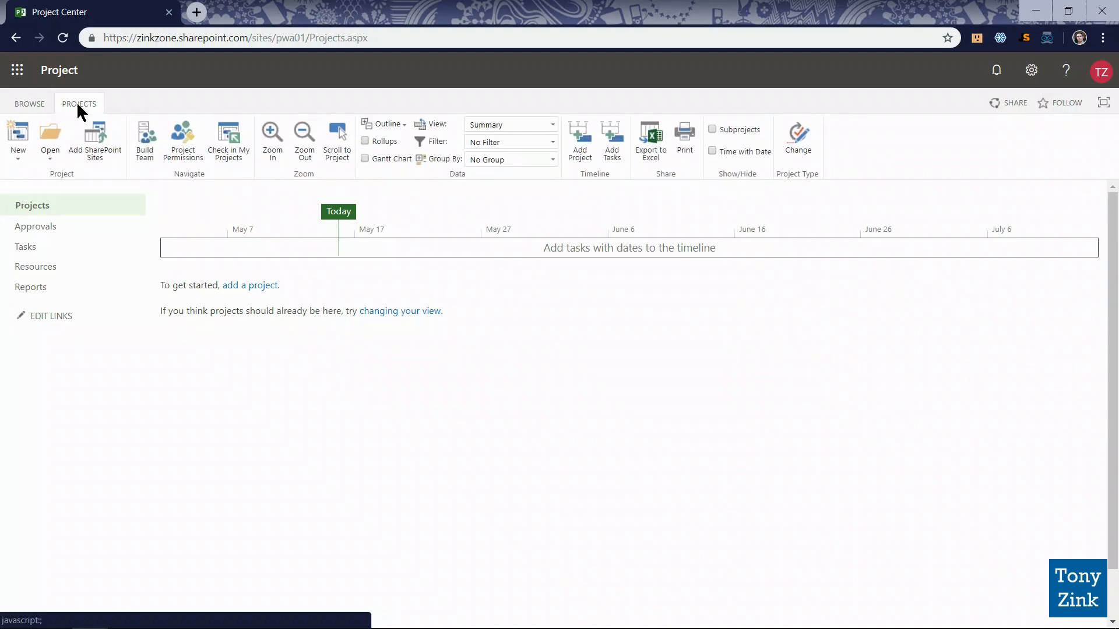
mouse_move(18, 139)
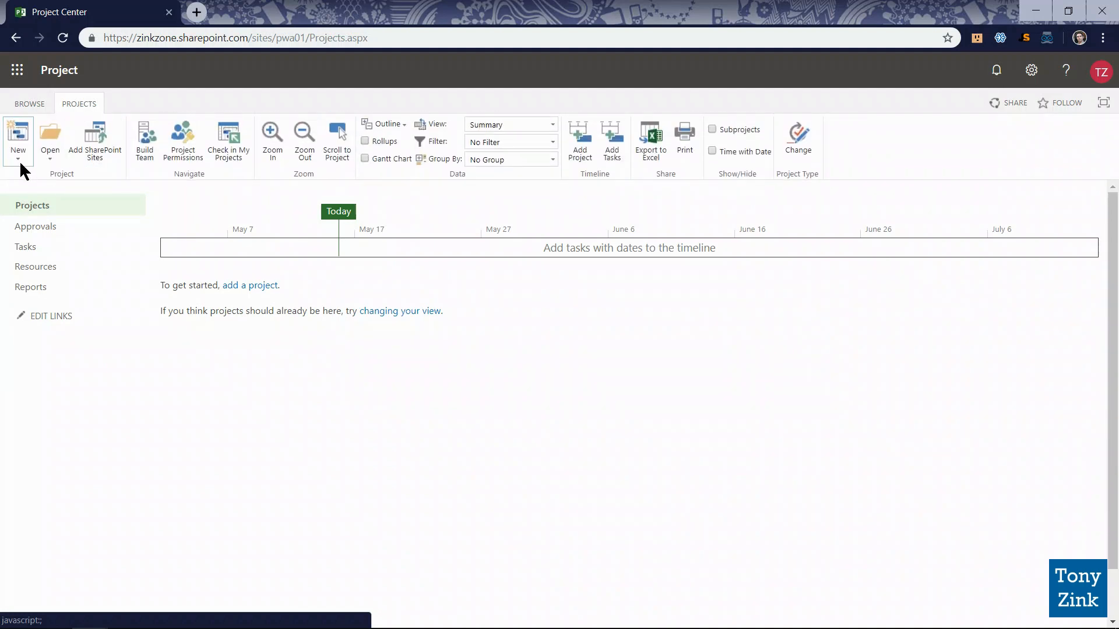
click(18, 141)
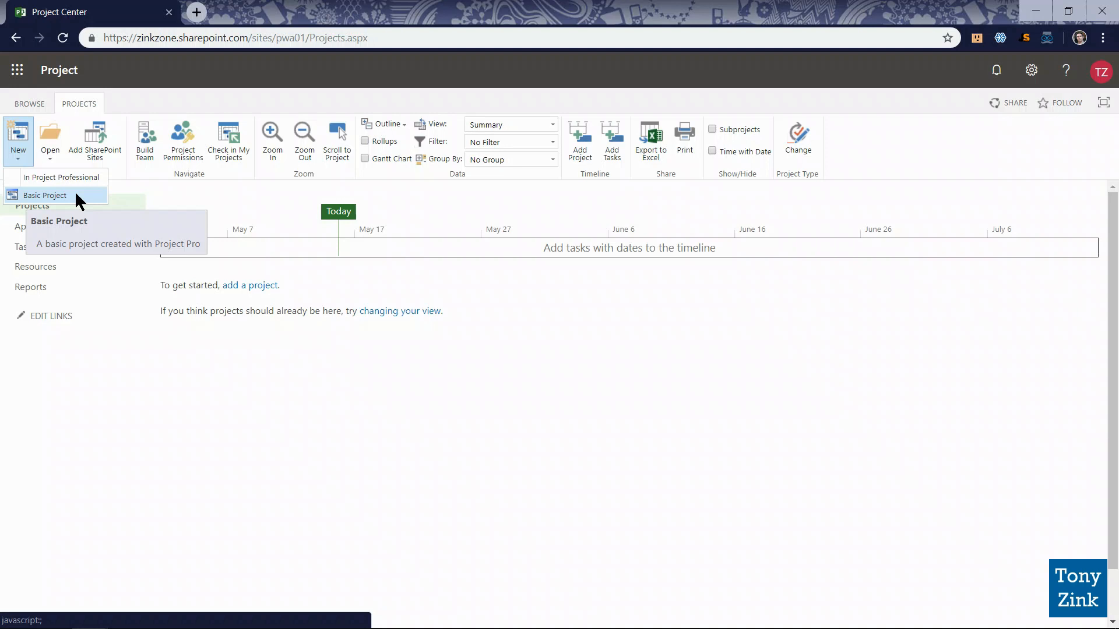
mouse_move(71, 205)
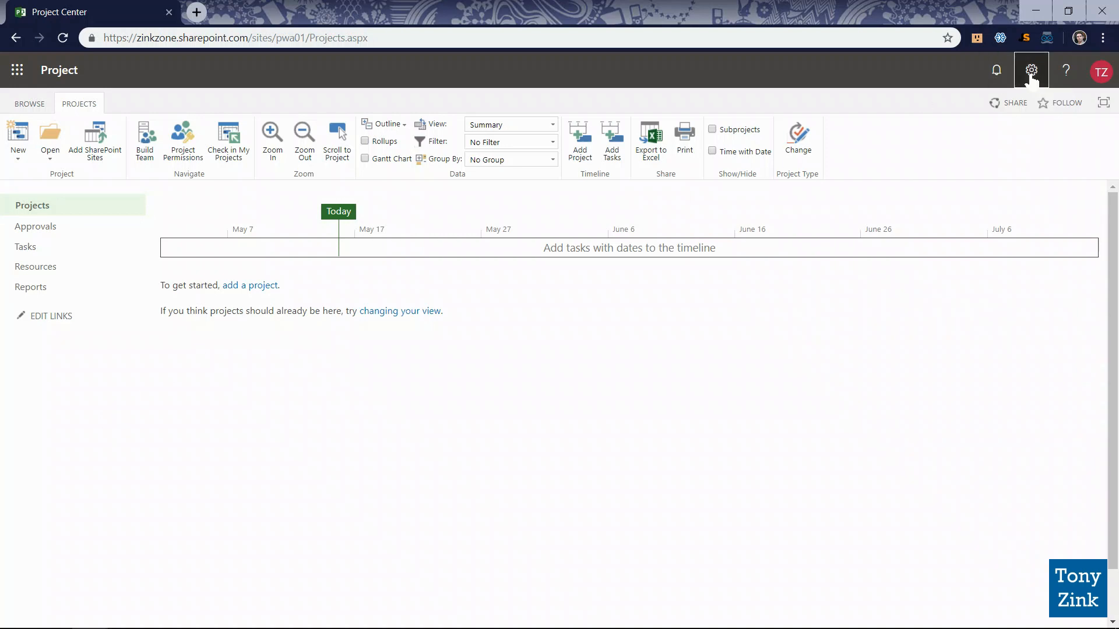
Open PWA Settings from the gear menu and head to Enterprise Project Types
click(1031, 69)
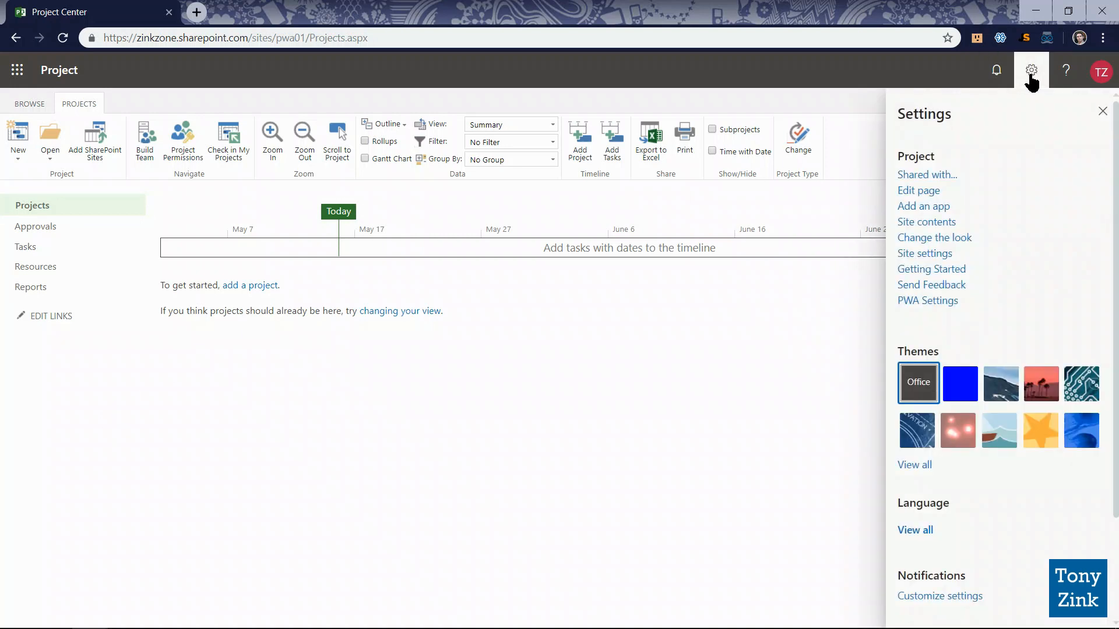
click(928, 301)
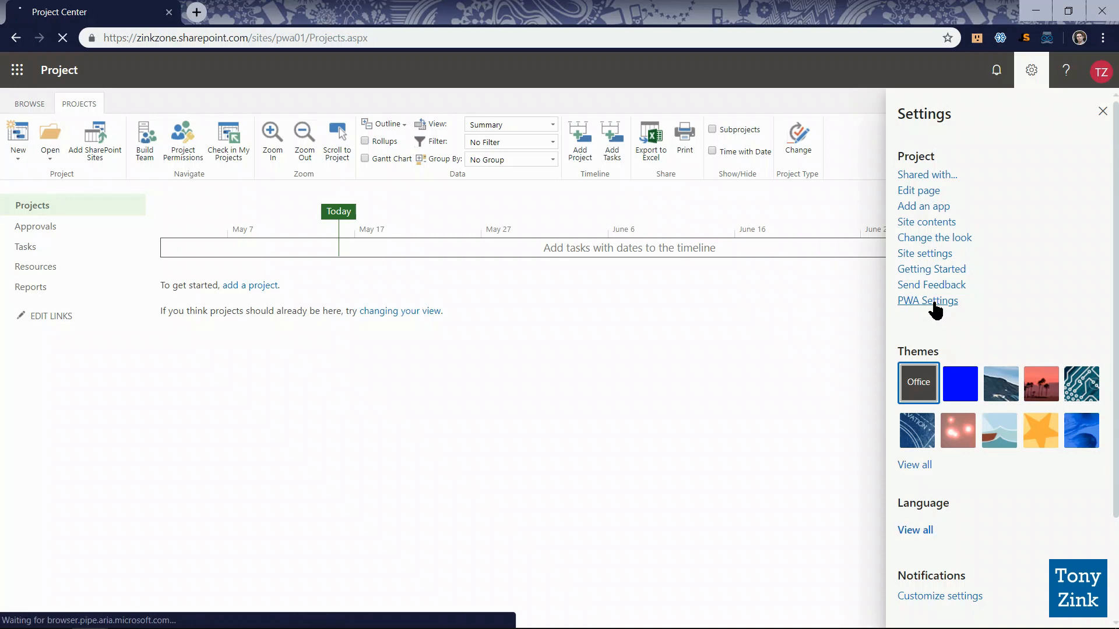
click(927, 300)
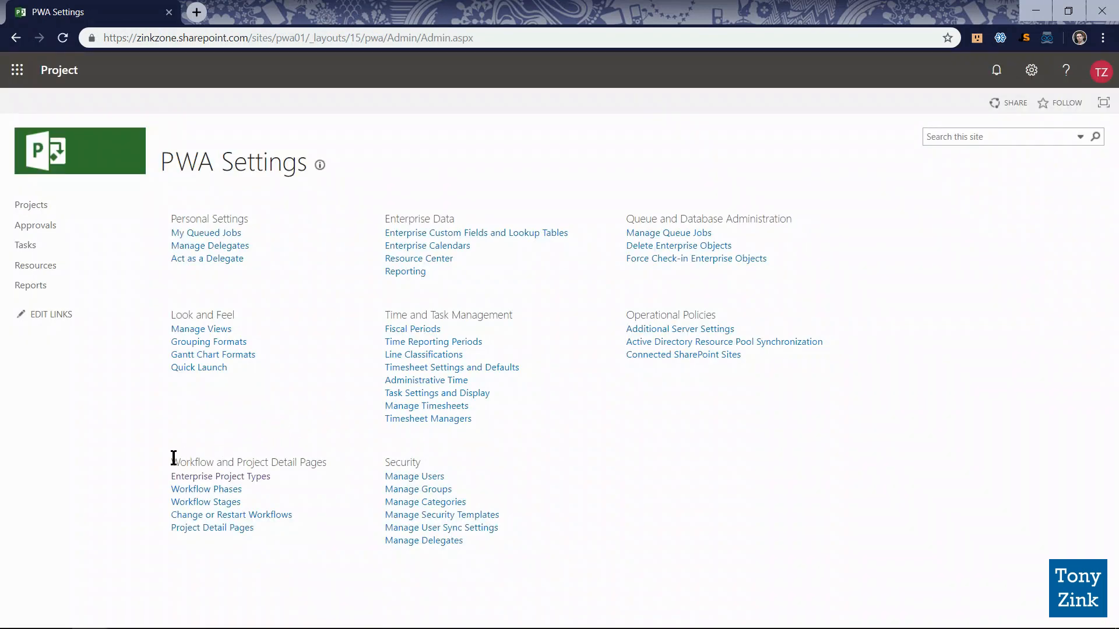
drag(172, 463, 298, 462)
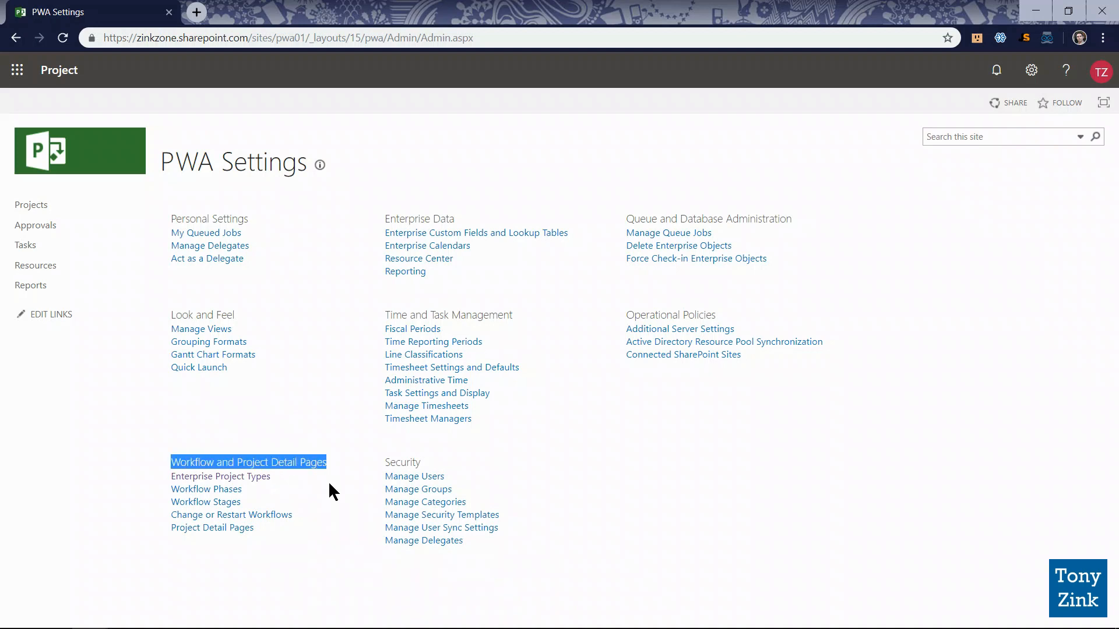
mouse_move(220, 477)
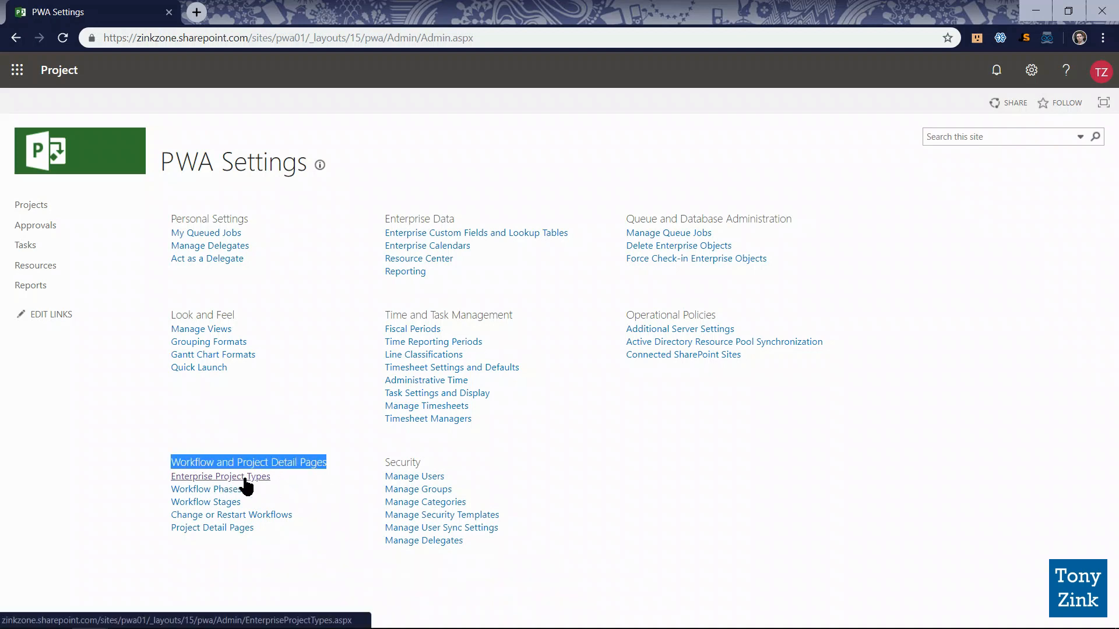
click(219, 476)
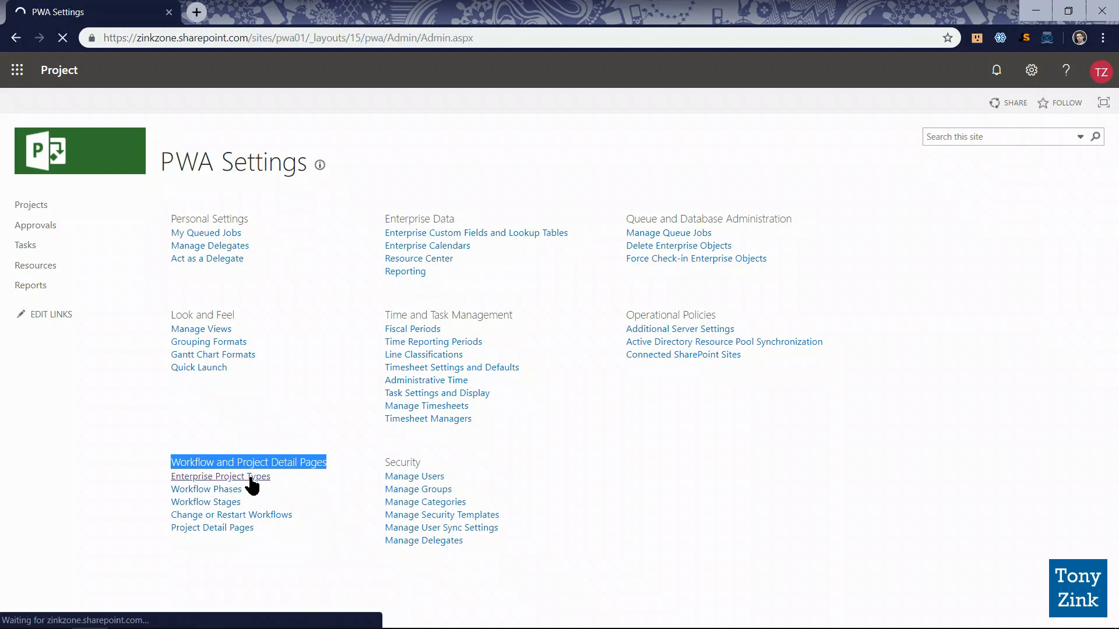
View Enterprise Project Types, listing only Basic Project, and begin a new type
click(220, 476)
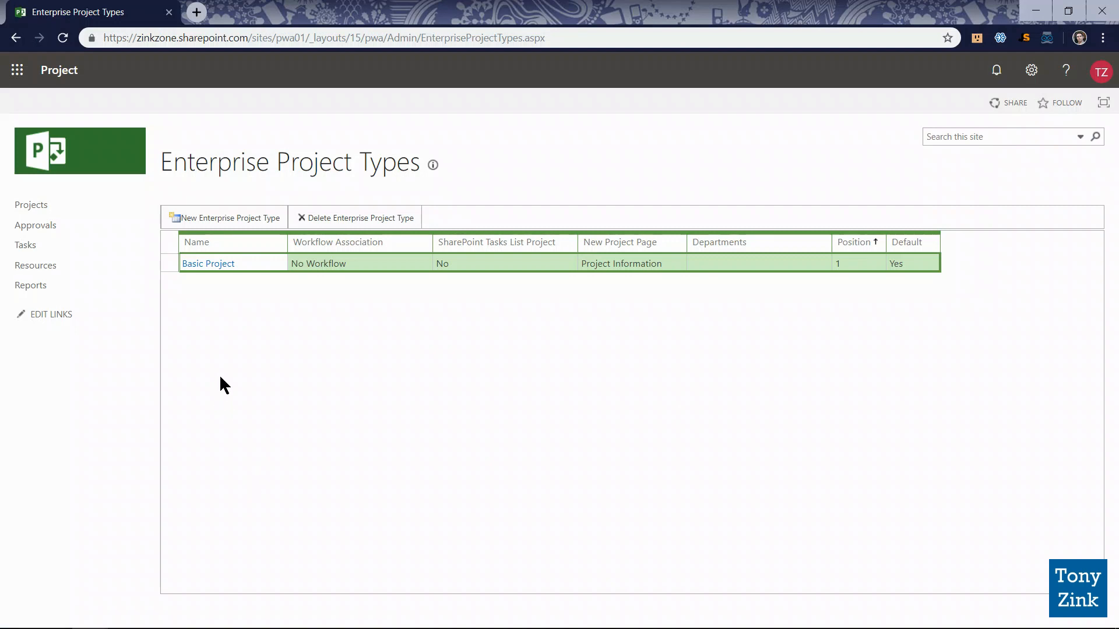
mouse_move(217, 321)
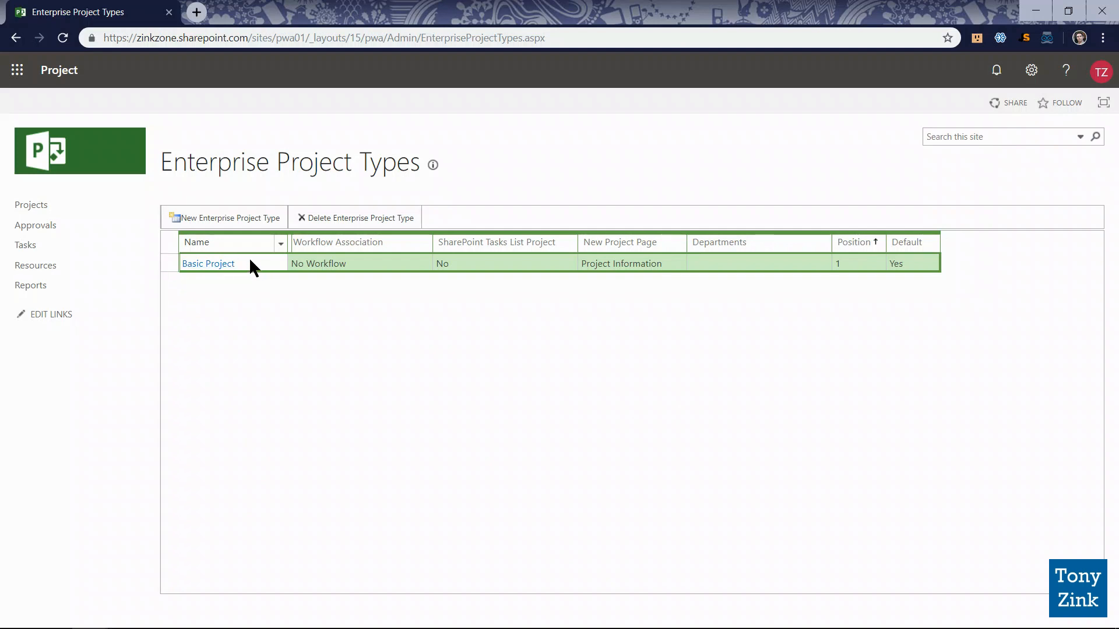
mouse_move(225, 217)
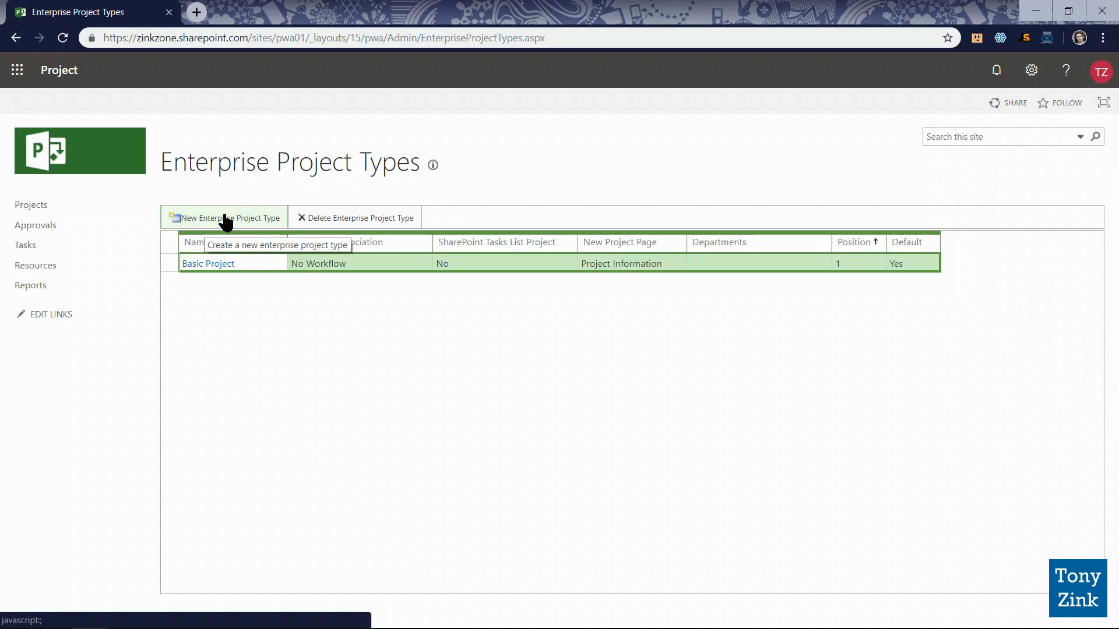
click(228, 218)
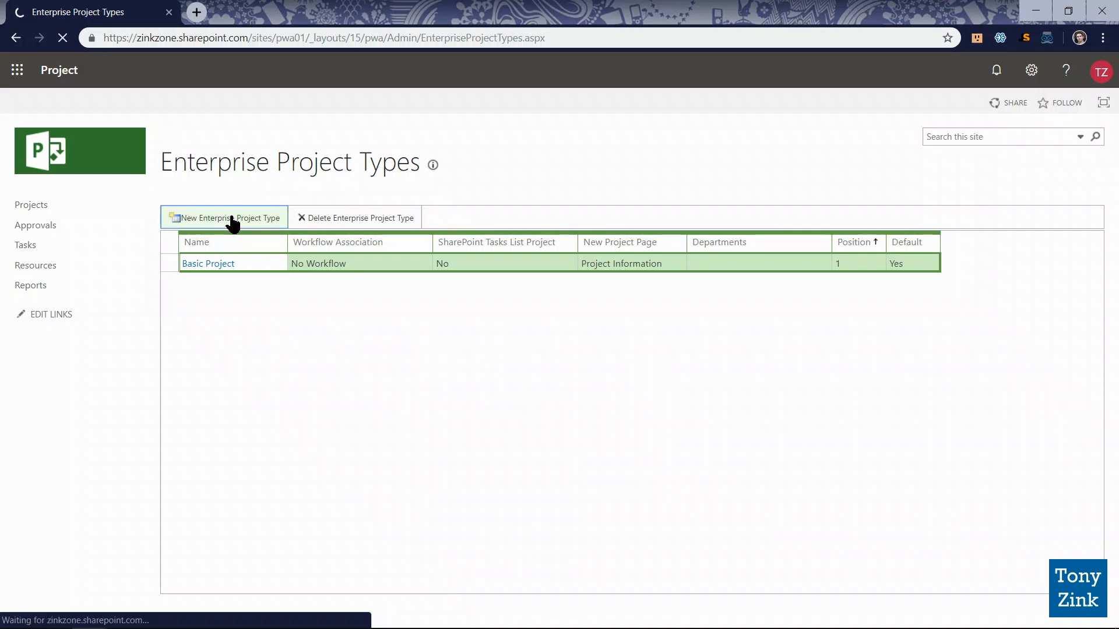
Name the new enterprise project type 'Small Infrastructure'
click(224, 217)
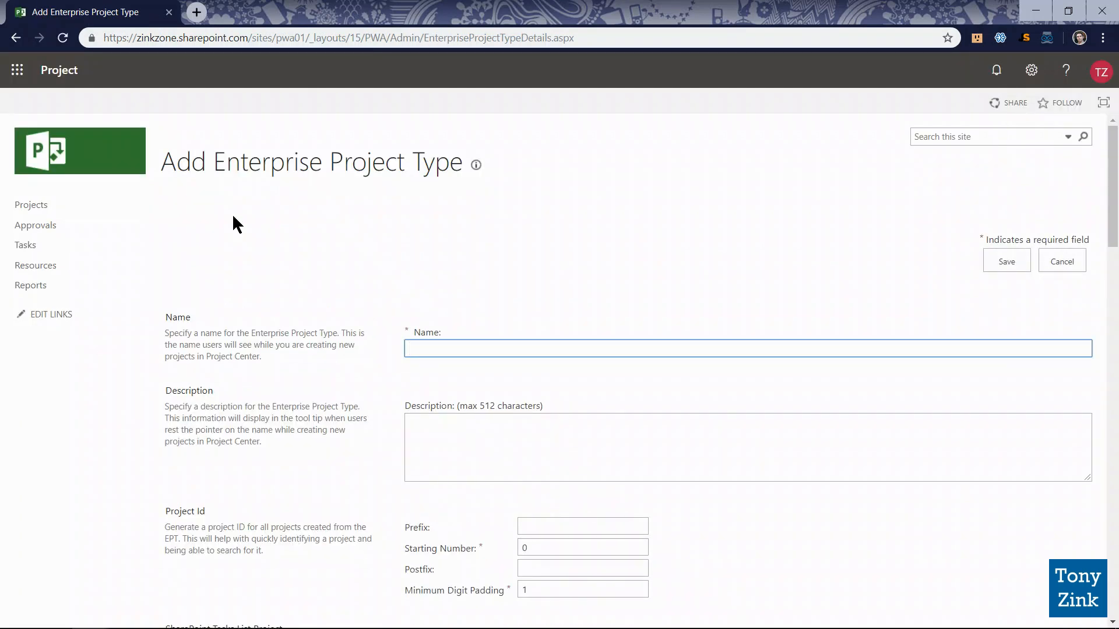
scroll(down, 3)
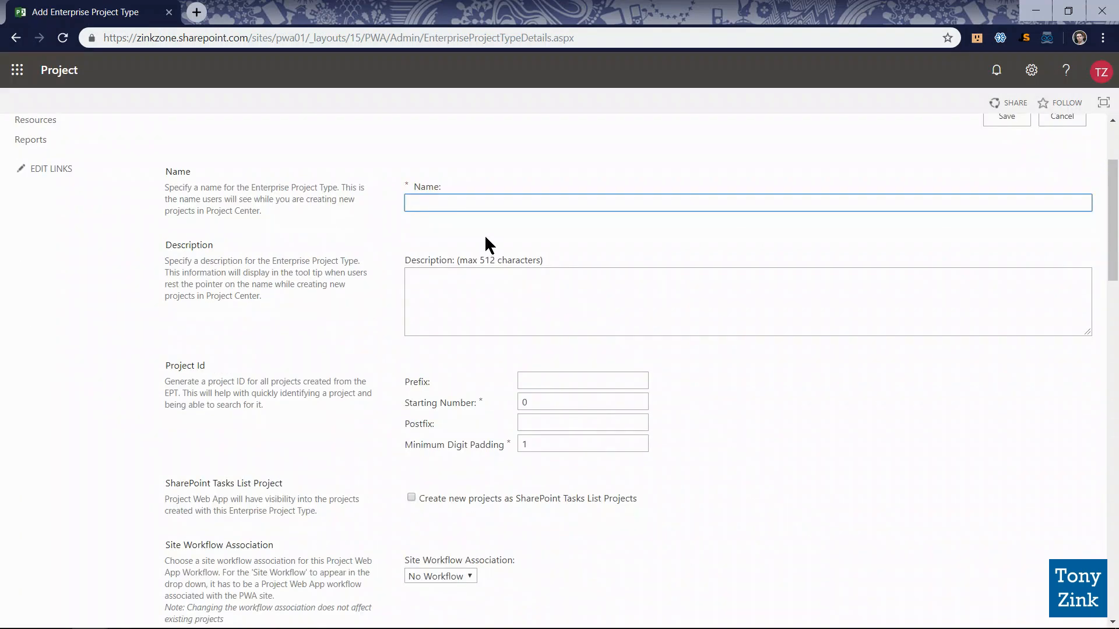
click(713, 203)
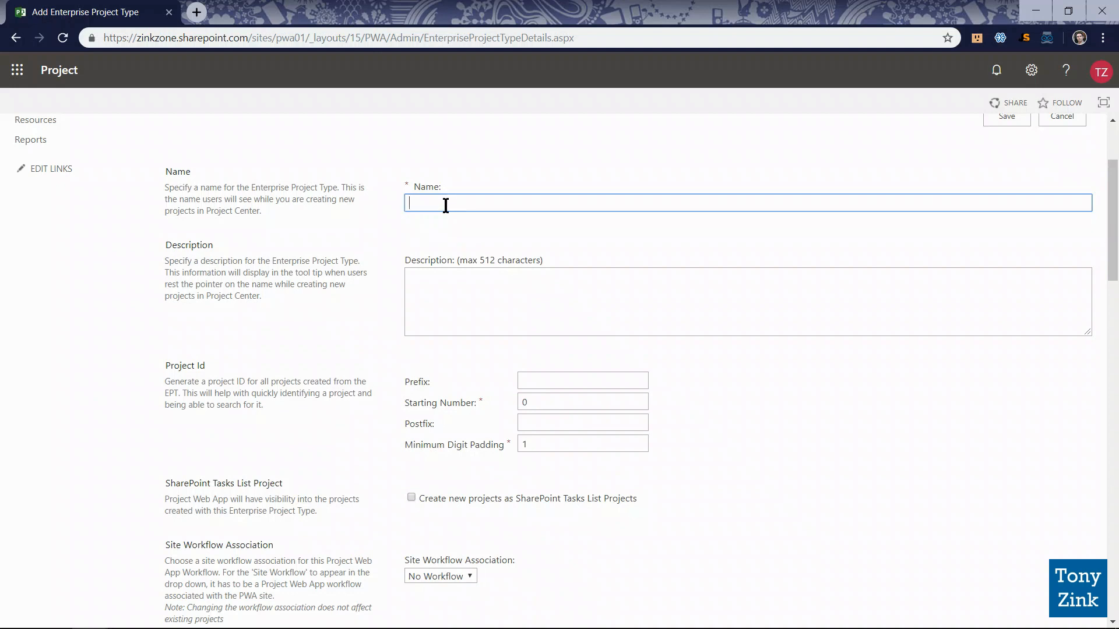
text(Small)
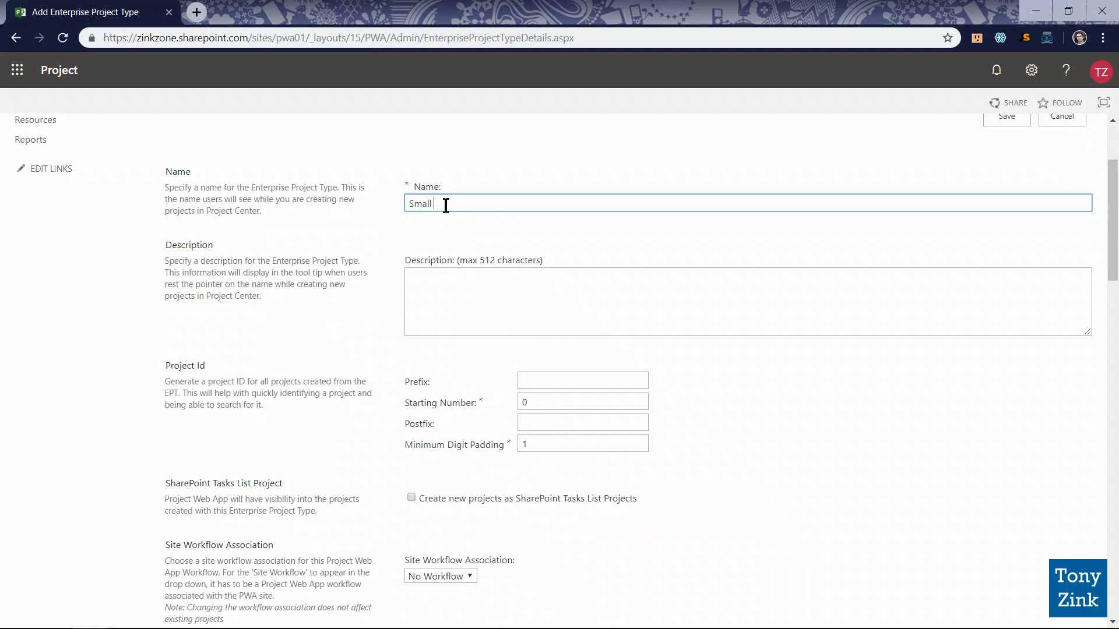
text(Infastrcu)
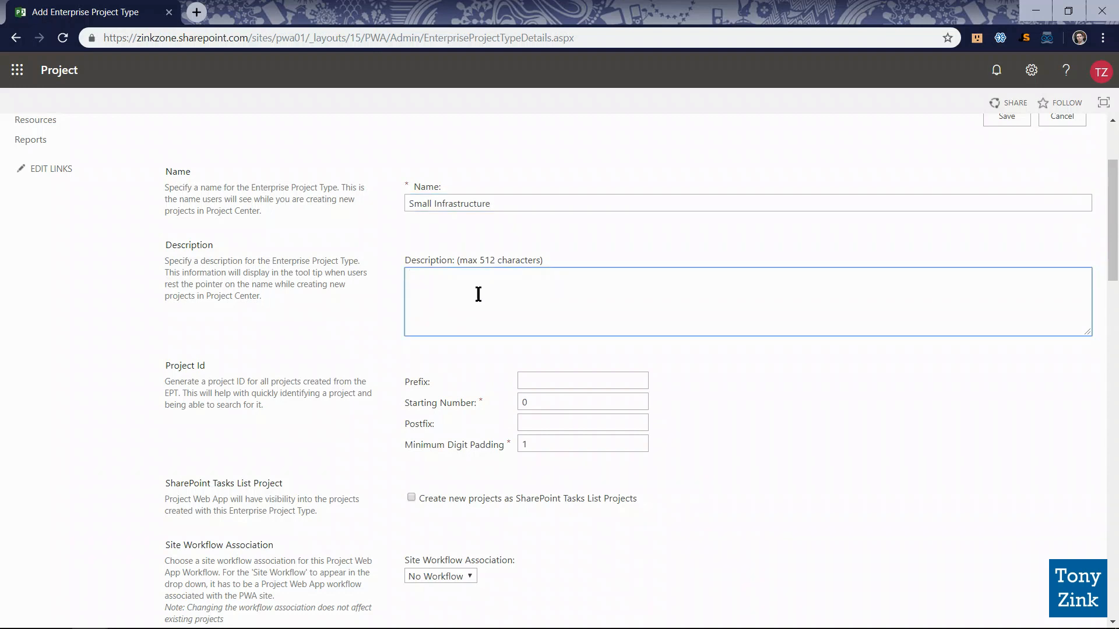
Enter the description 'Small scale infrastructure deployment or update'
text(Small)
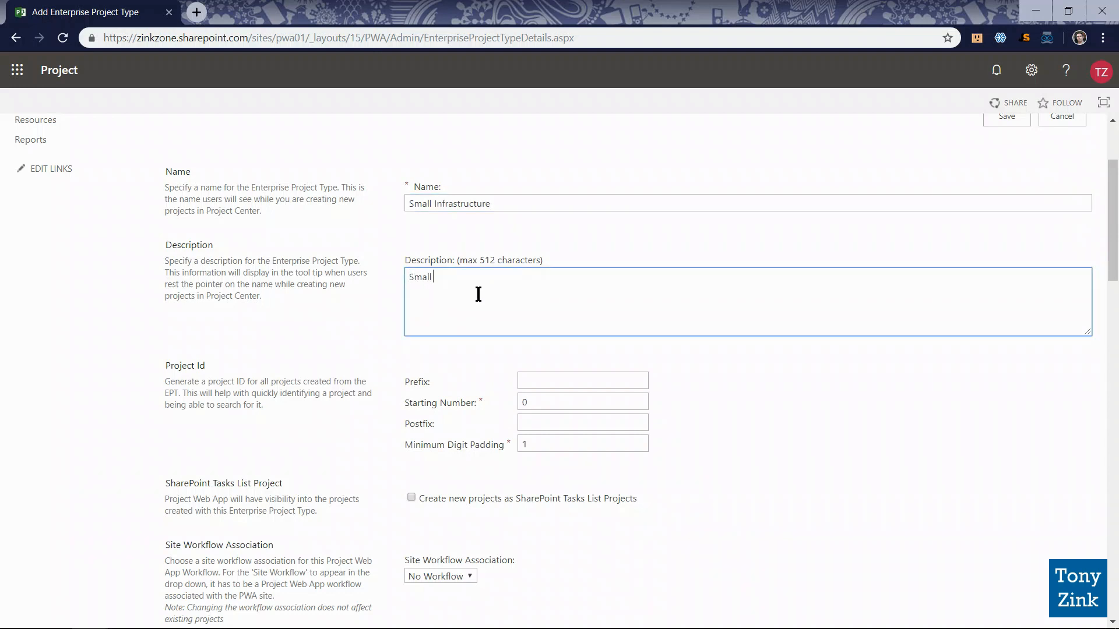
text(scale)
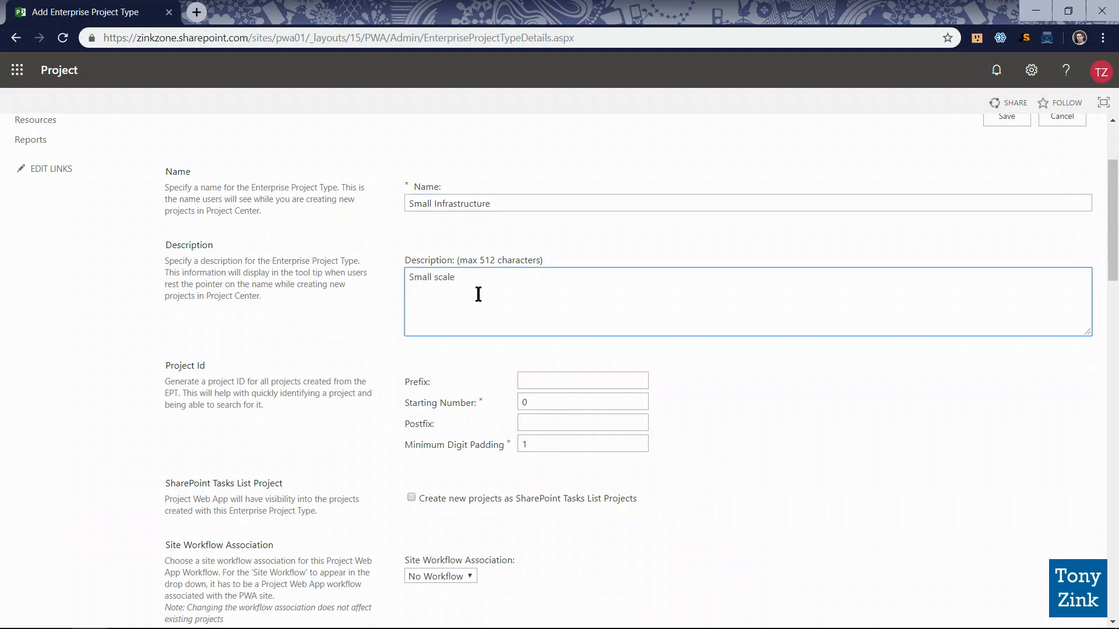
text(infrastrcture)
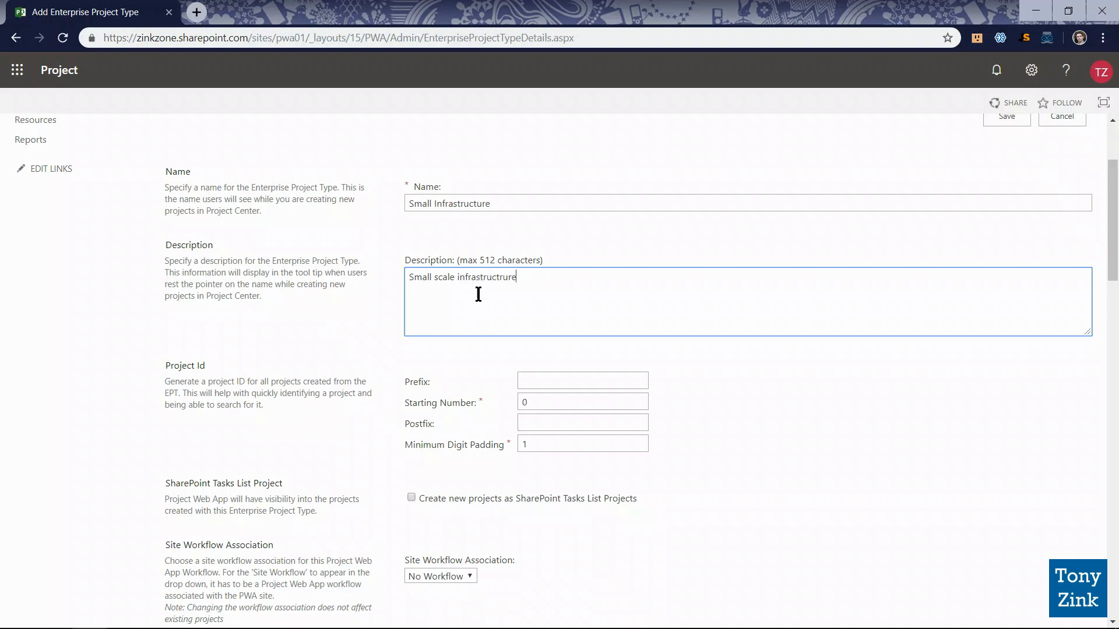
text(infrastructure)
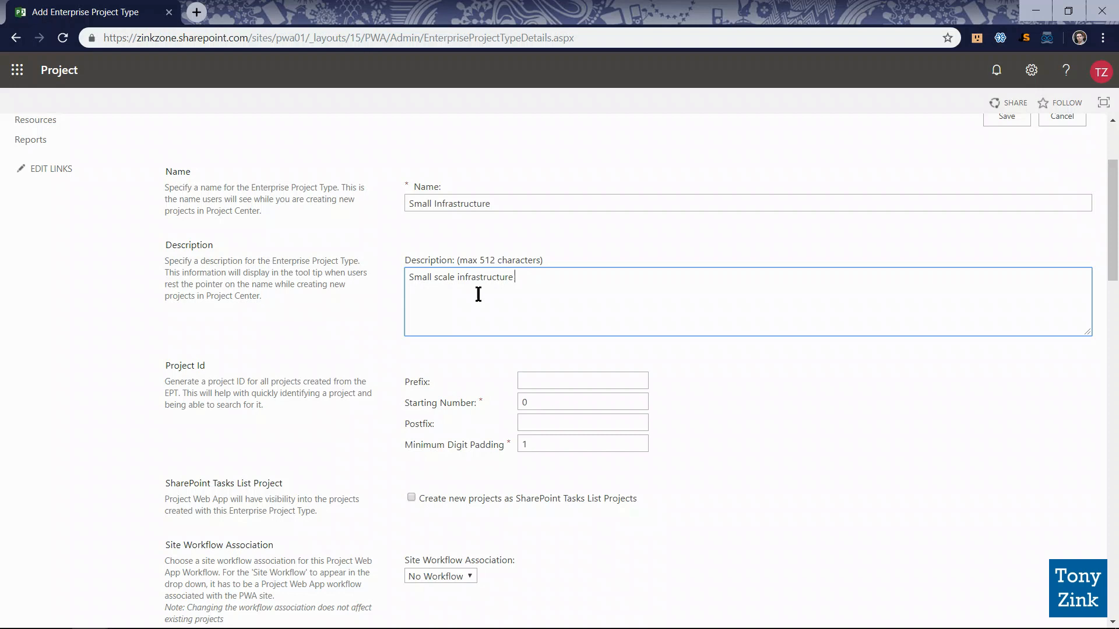
text(deploy)
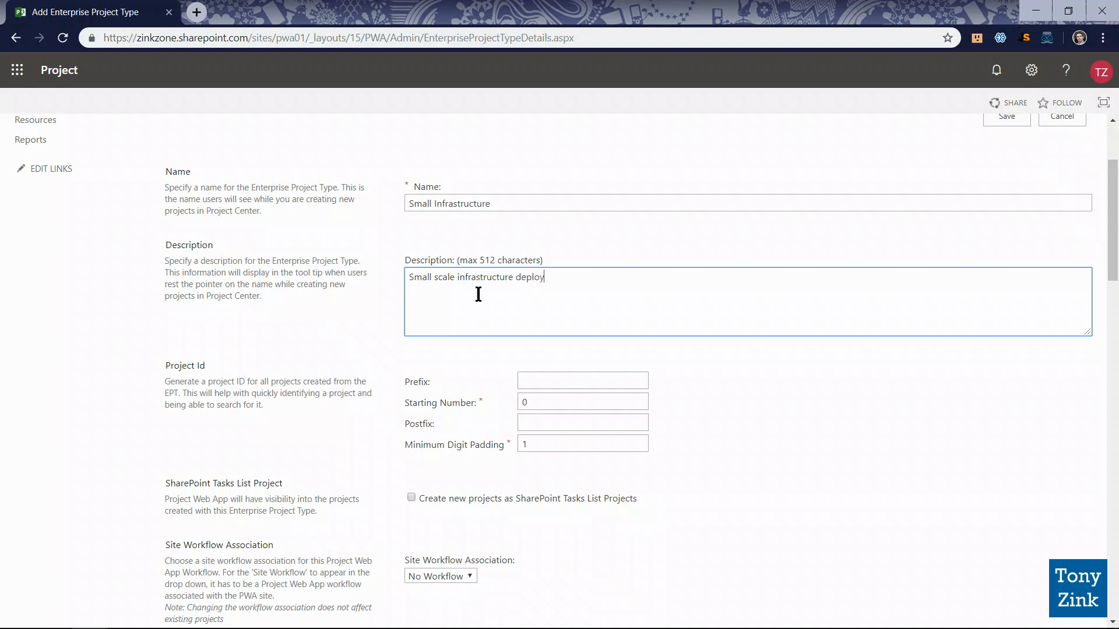
text(ment or update)
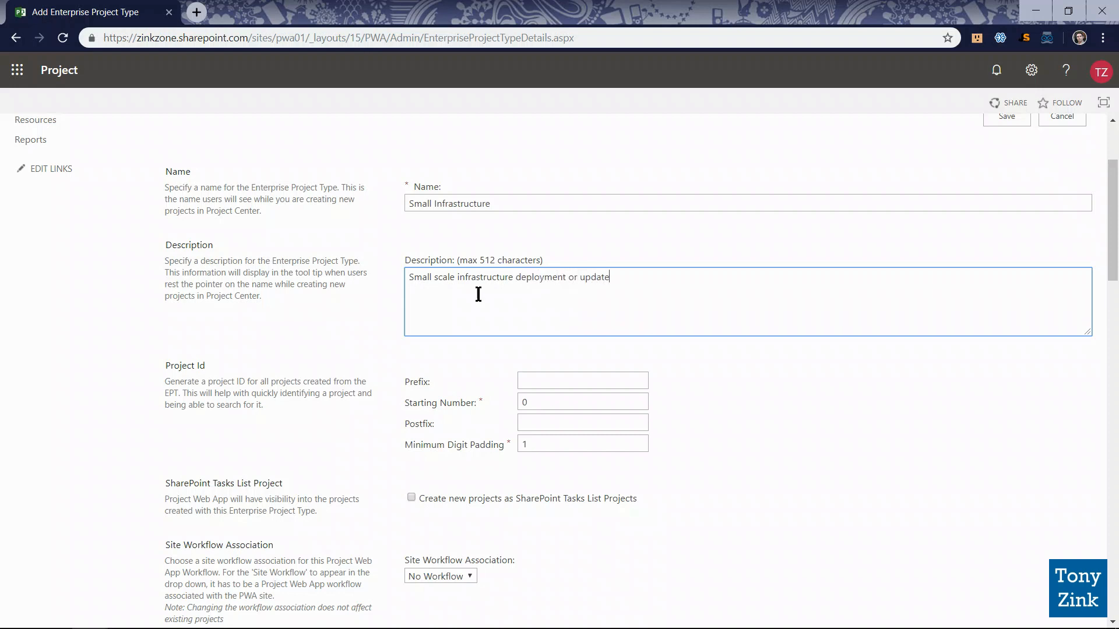
mouse_move(379, 311)
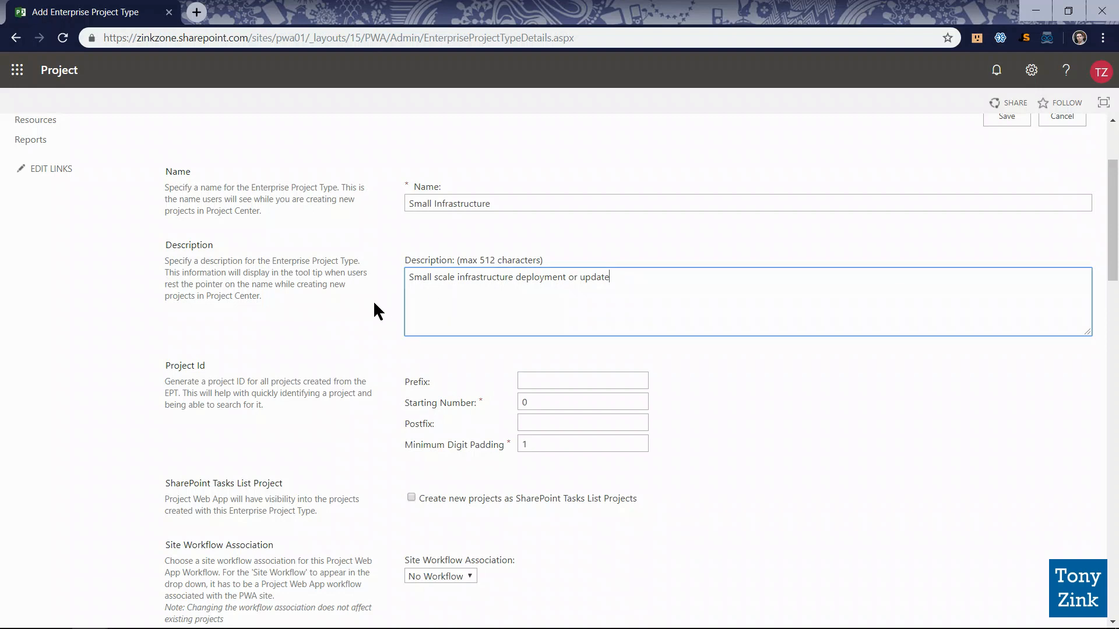
Set the Project Id prefix to SI- and the starting number to 1001
scroll(down, 3)
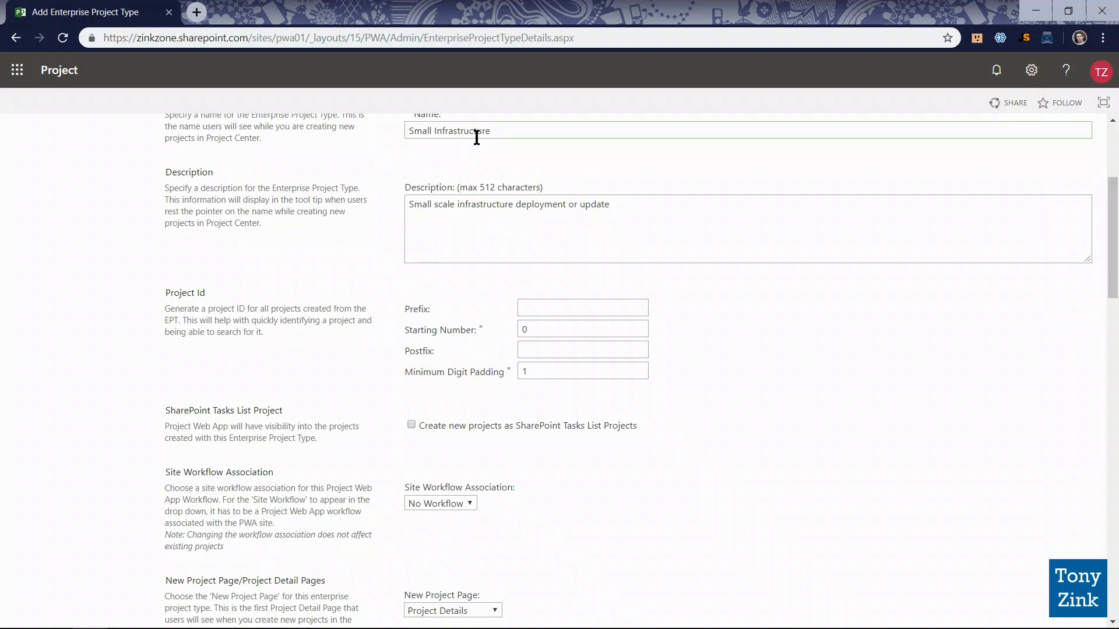
mouse_move(250, 298)
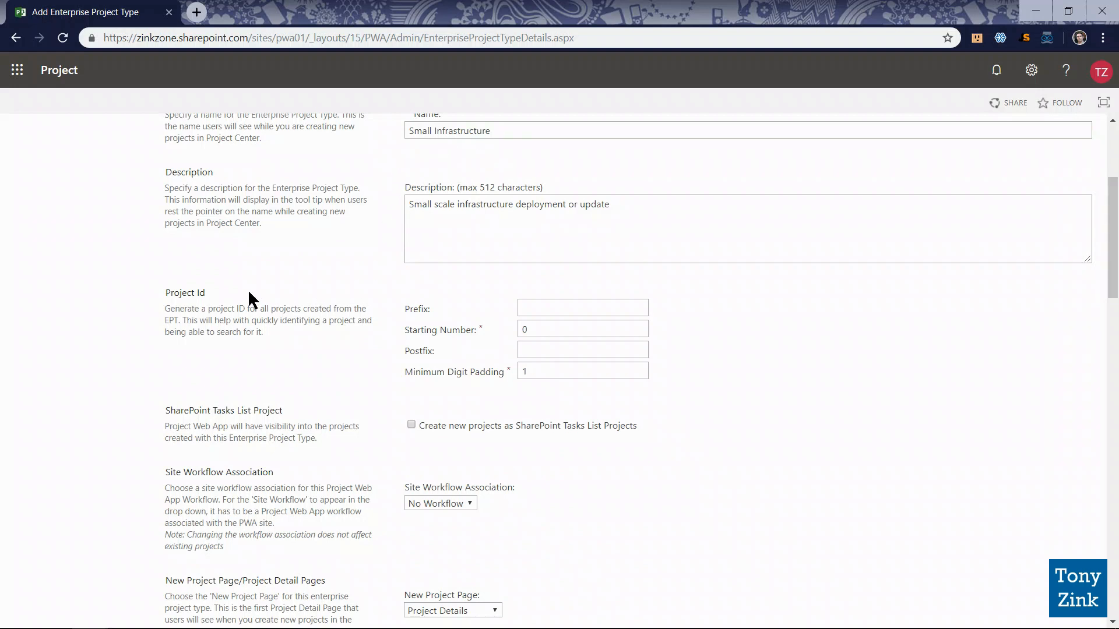
double_click(184, 293)
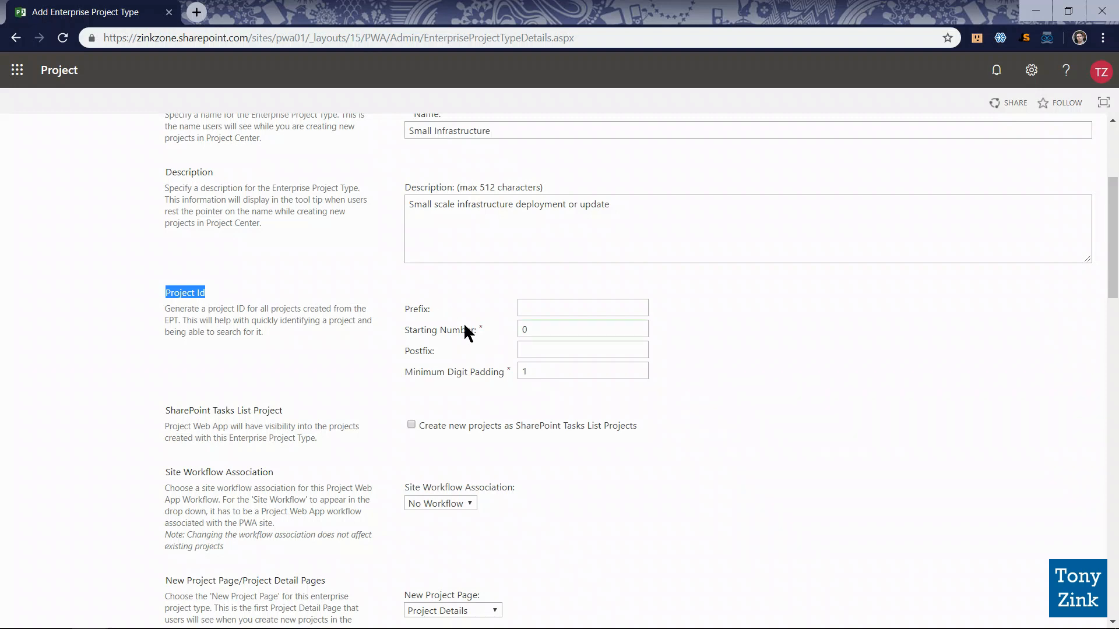
scroll(down, 3)
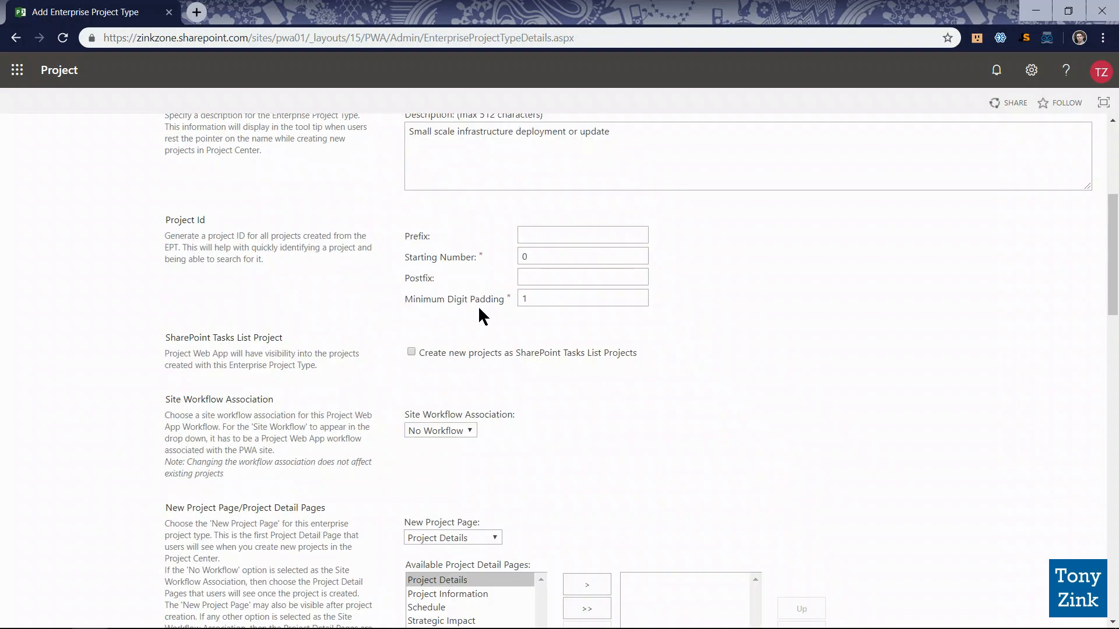
mouse_move(432, 248)
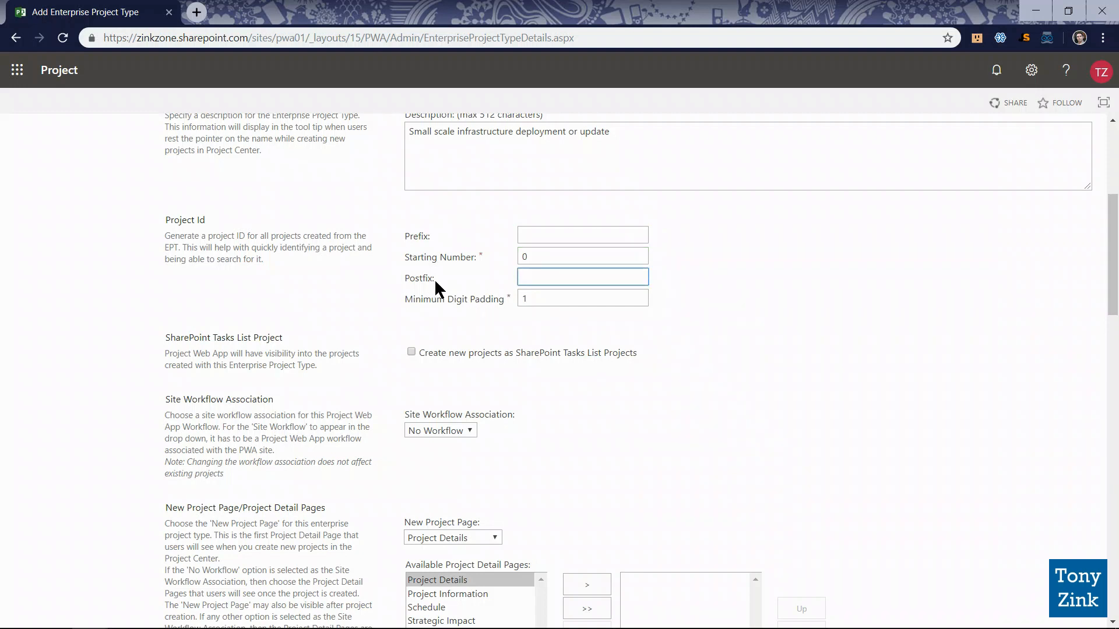
click(581, 257)
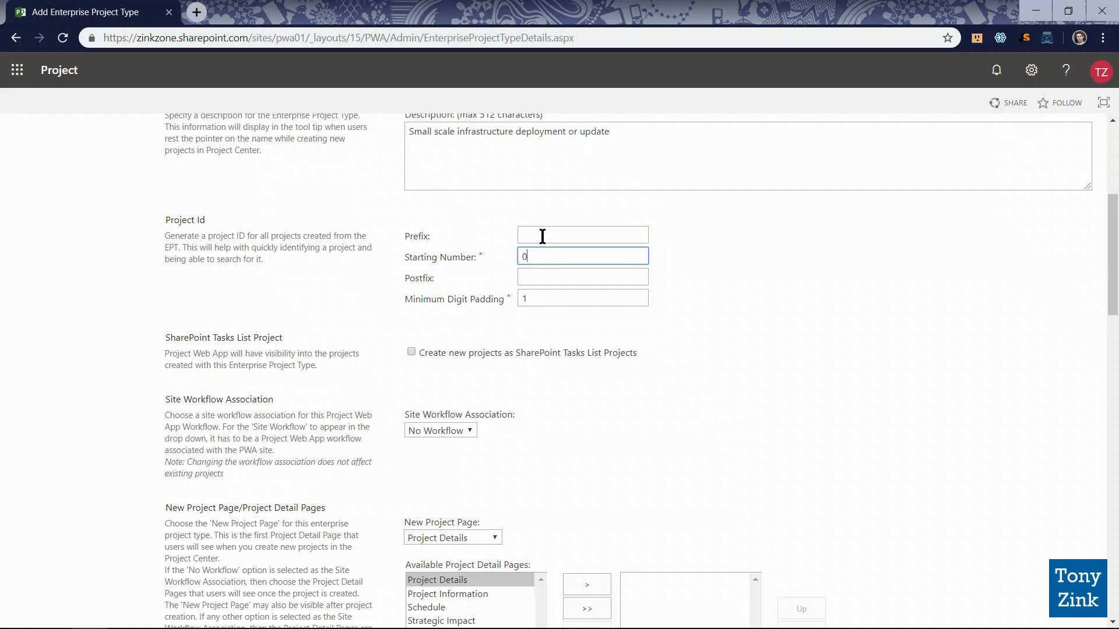
click(582, 235)
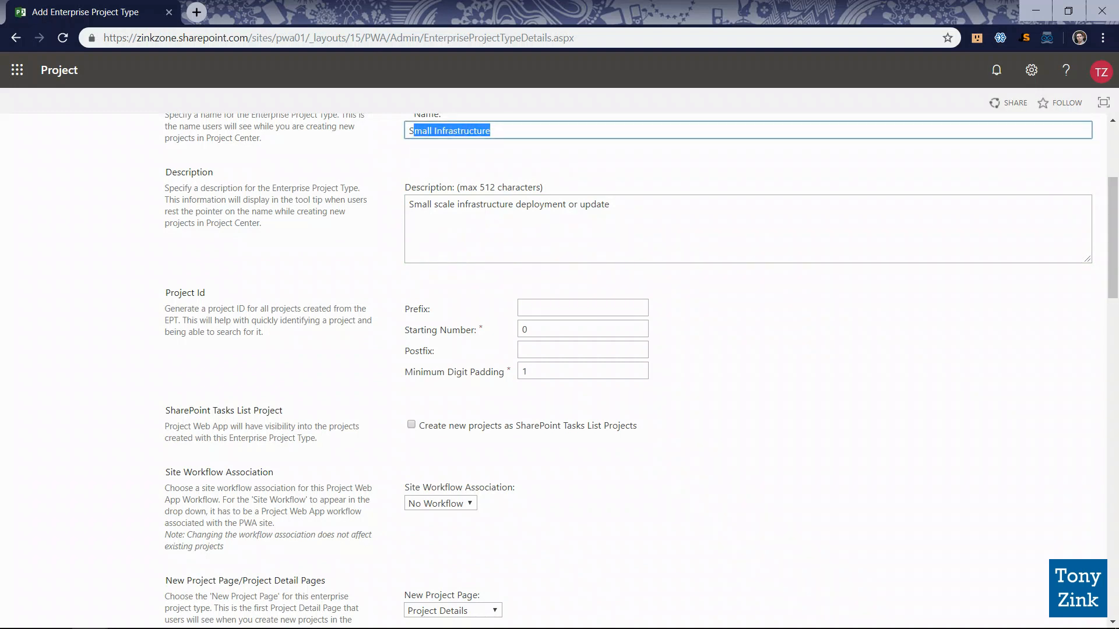
click(582, 308)
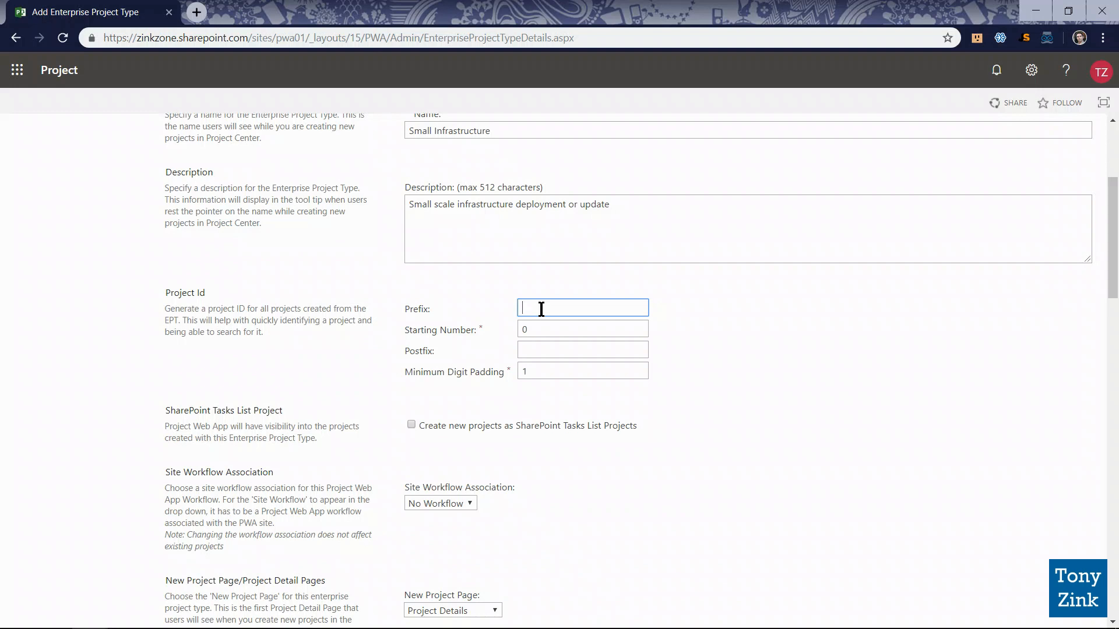
text(SI-)
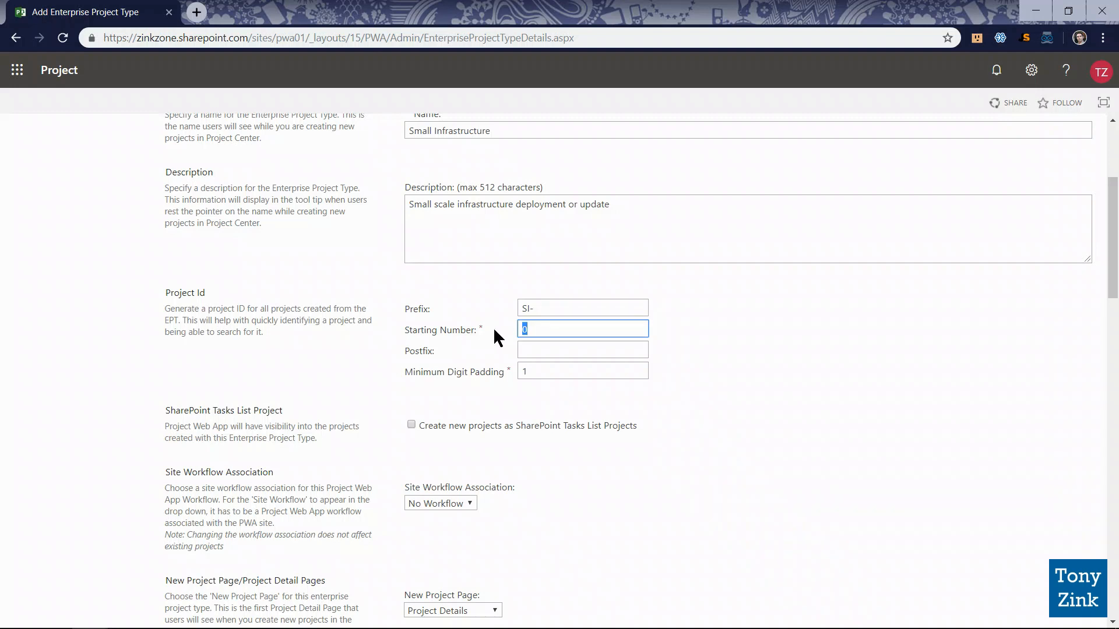
text(1001)
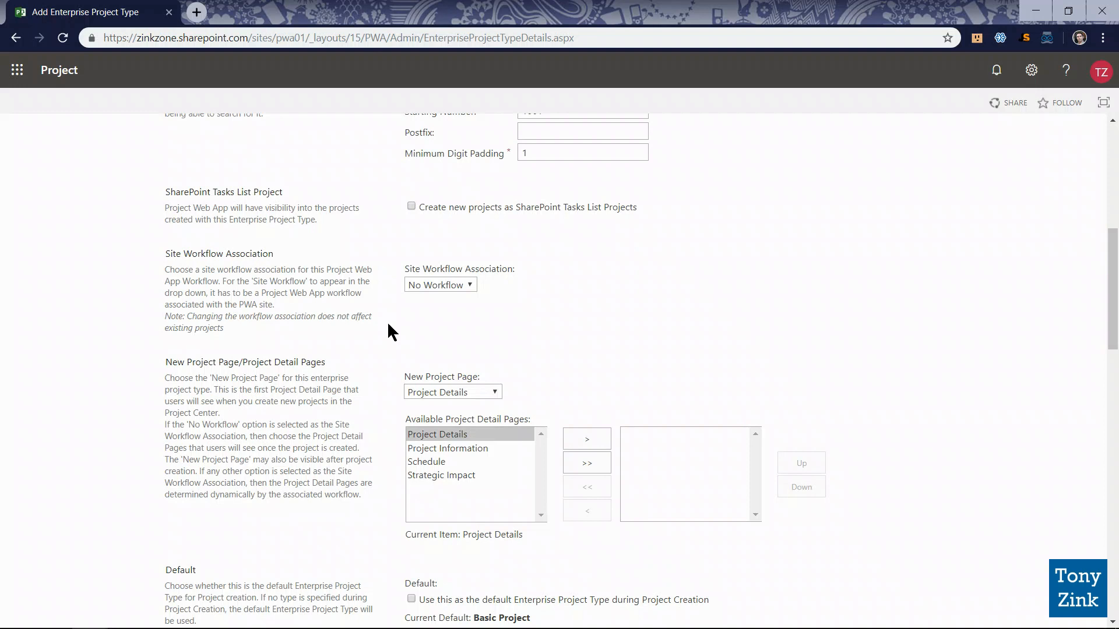
Add Project Details and Schedule pages and set Project Information as the new project page
scroll(down, 3)
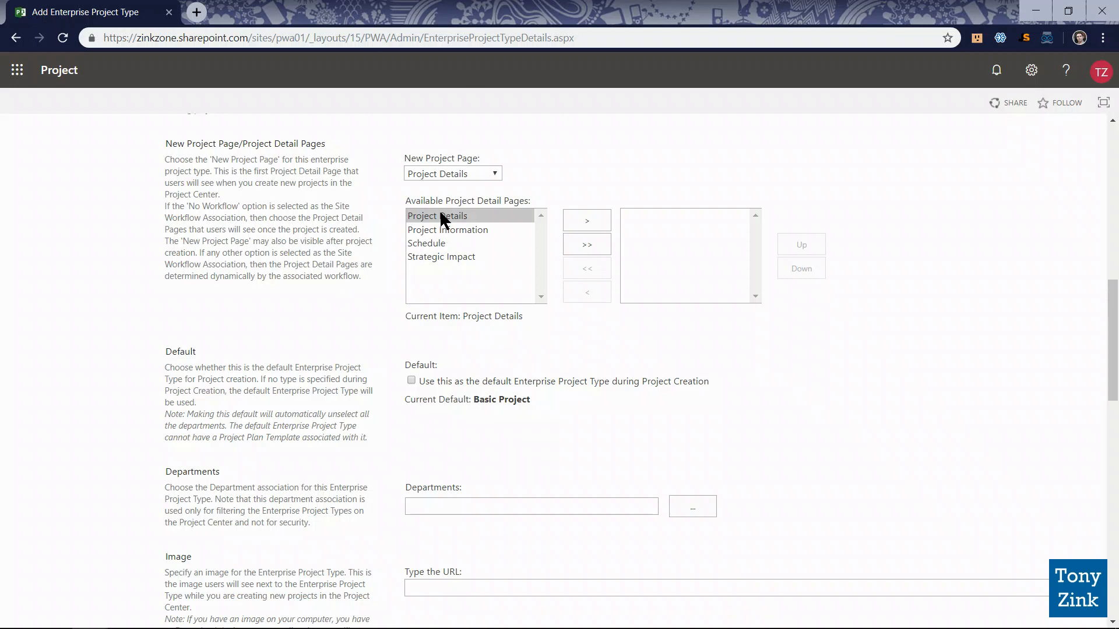
mouse_move(443, 238)
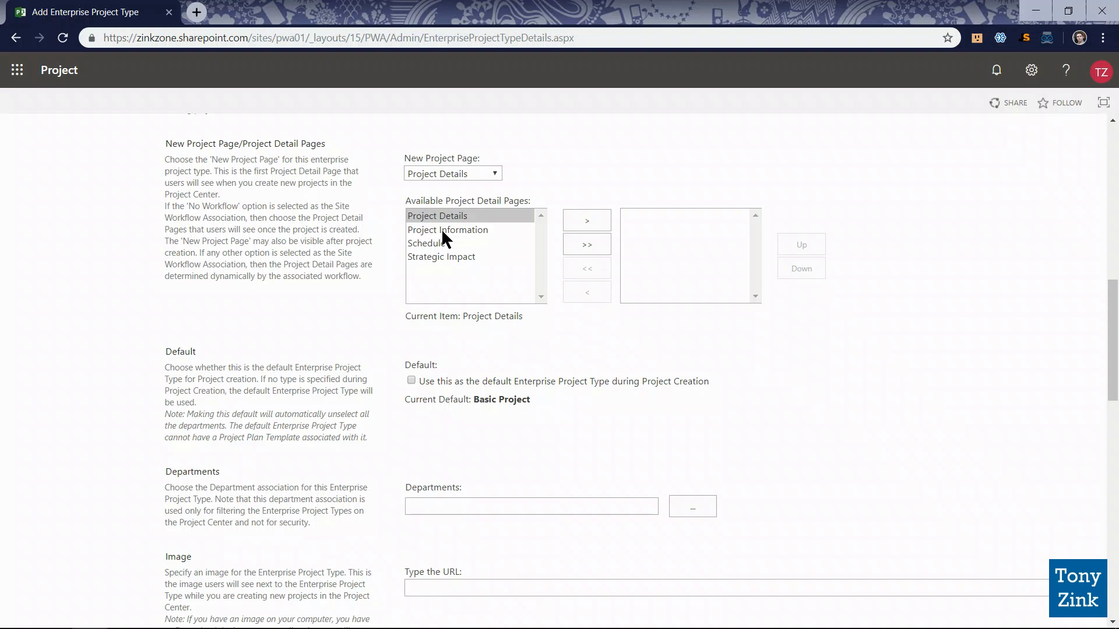
mouse_move(493, 238)
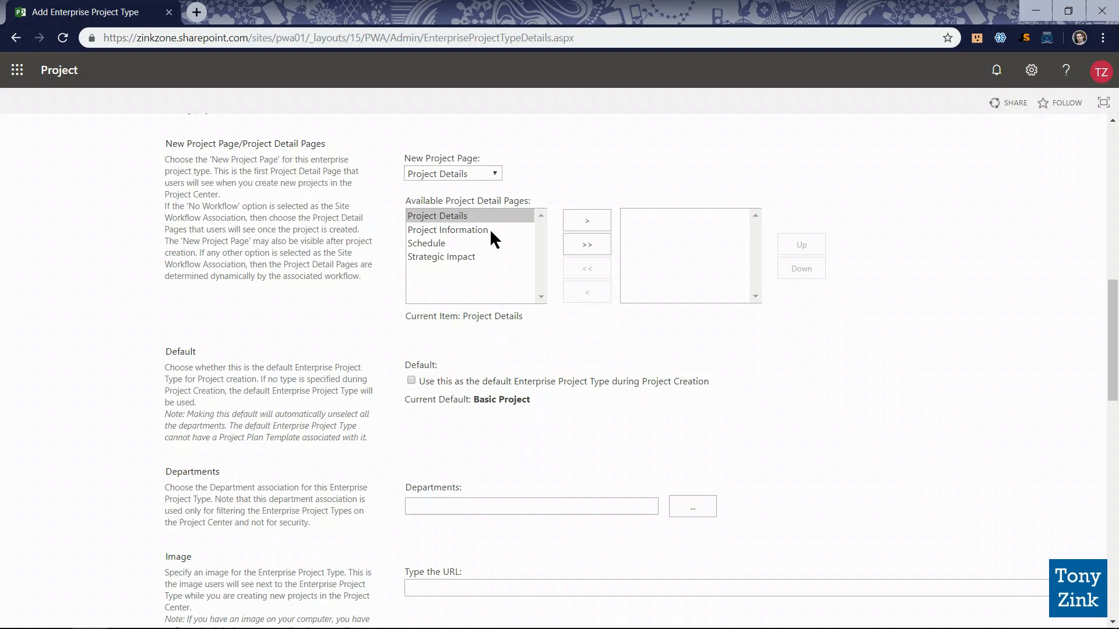
click(587, 220)
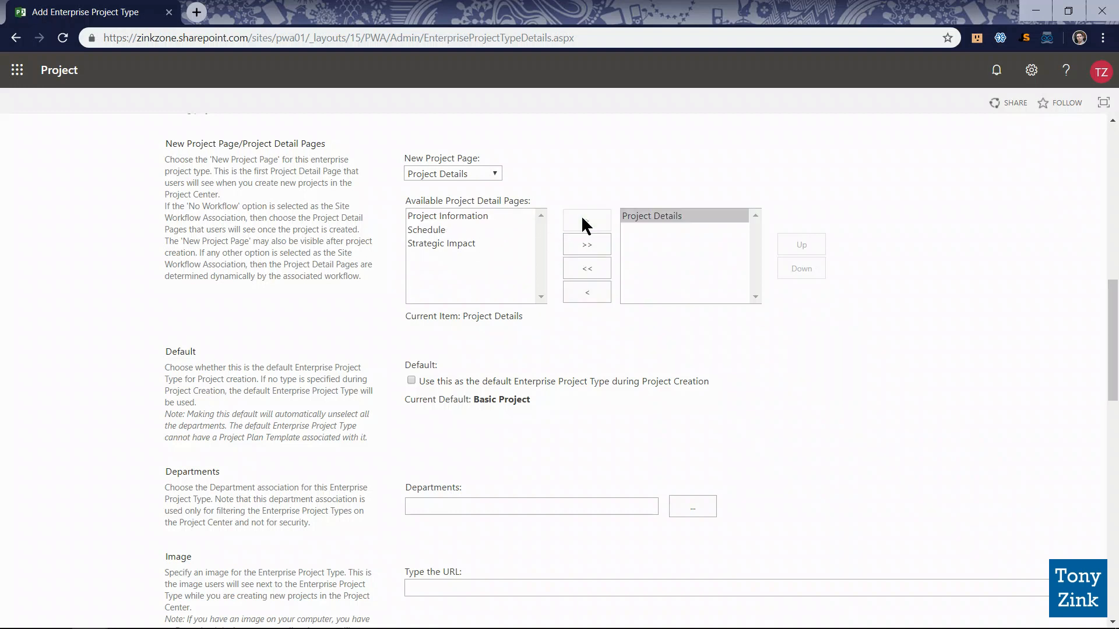
click(426, 230)
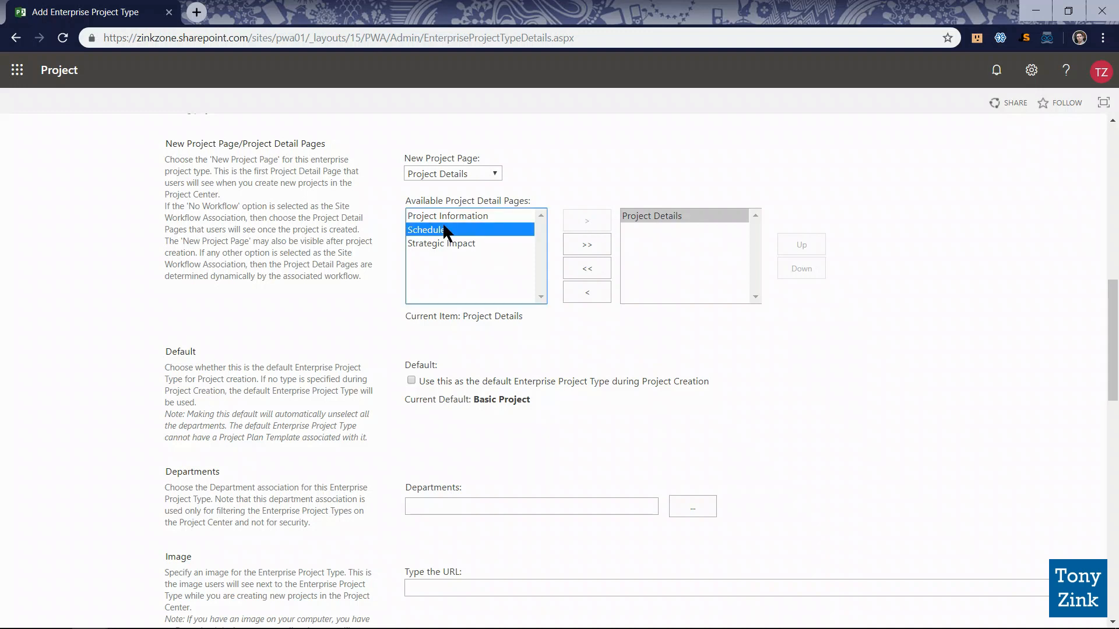
click(587, 220)
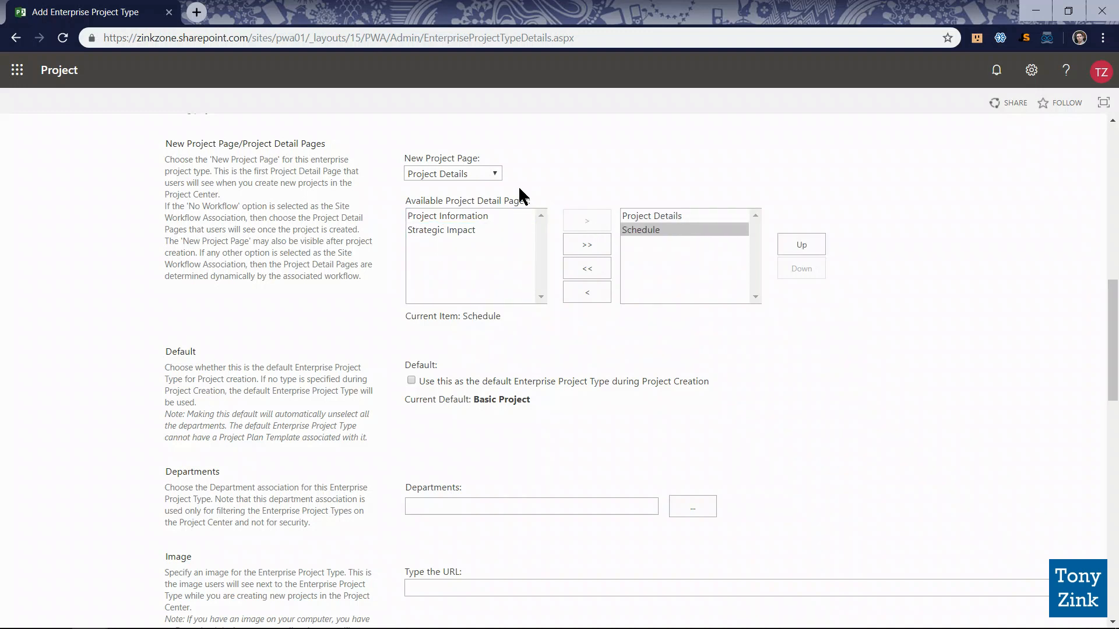
click(452, 174)
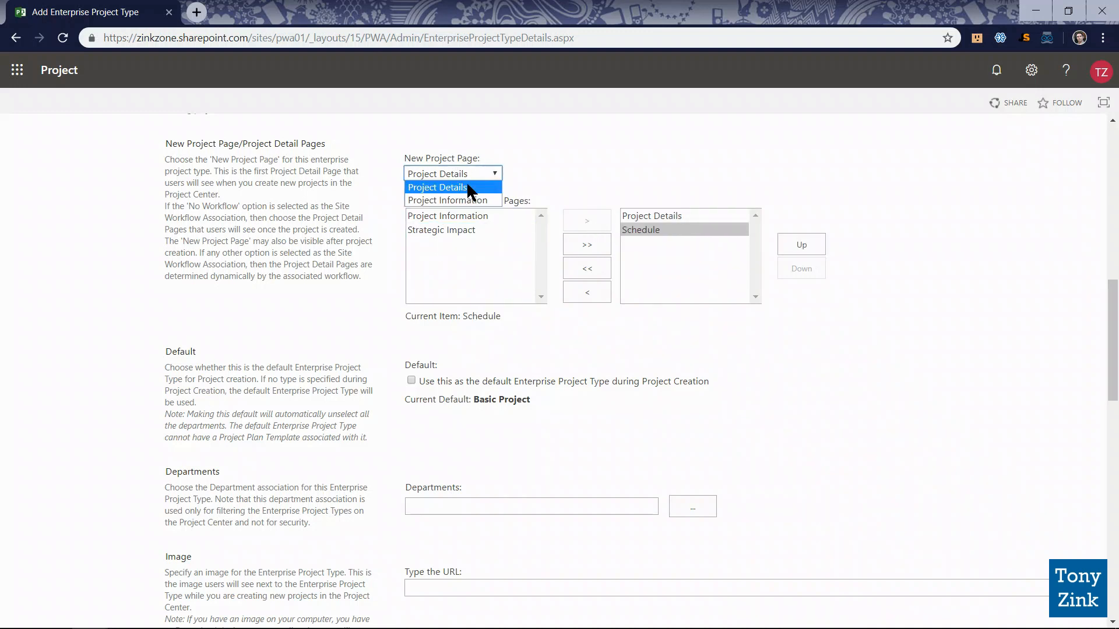
click(452, 201)
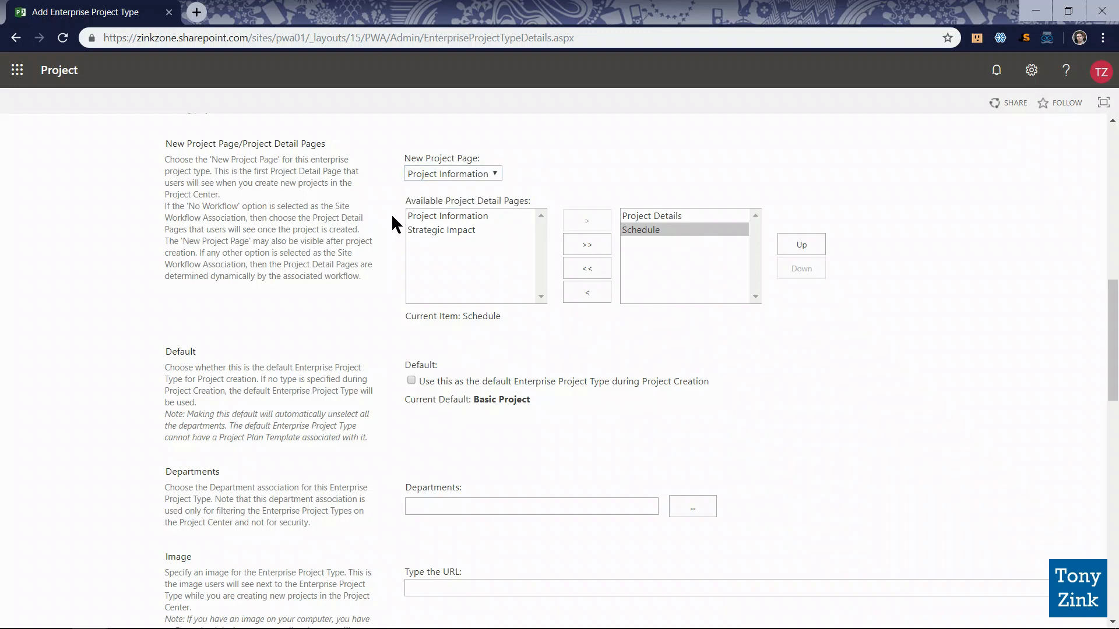
mouse_move(642, 157)
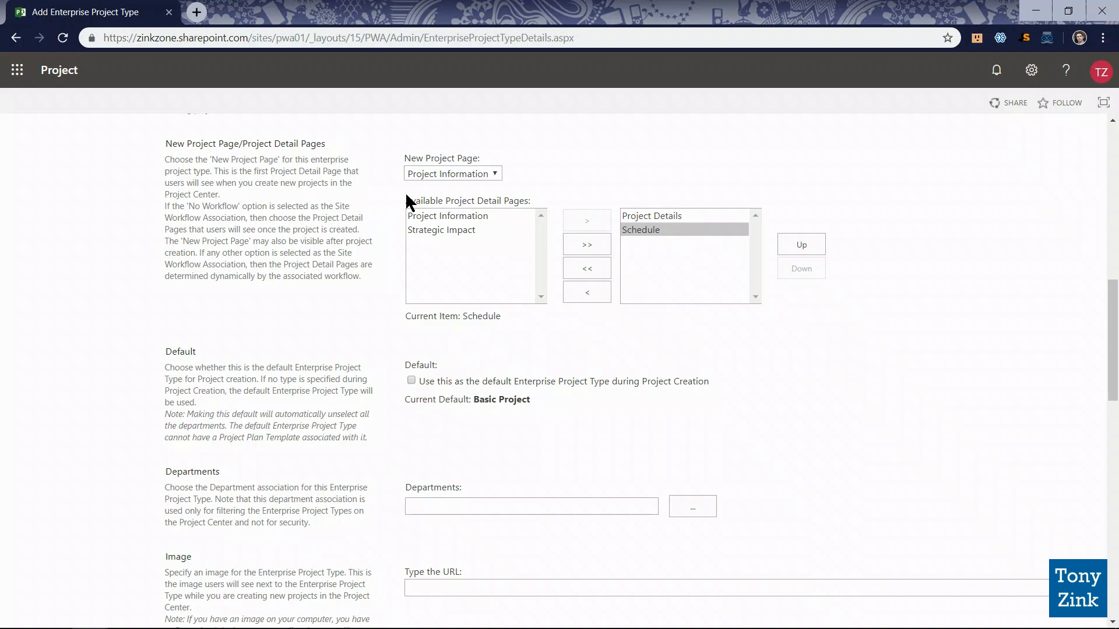
scroll(down, 3)
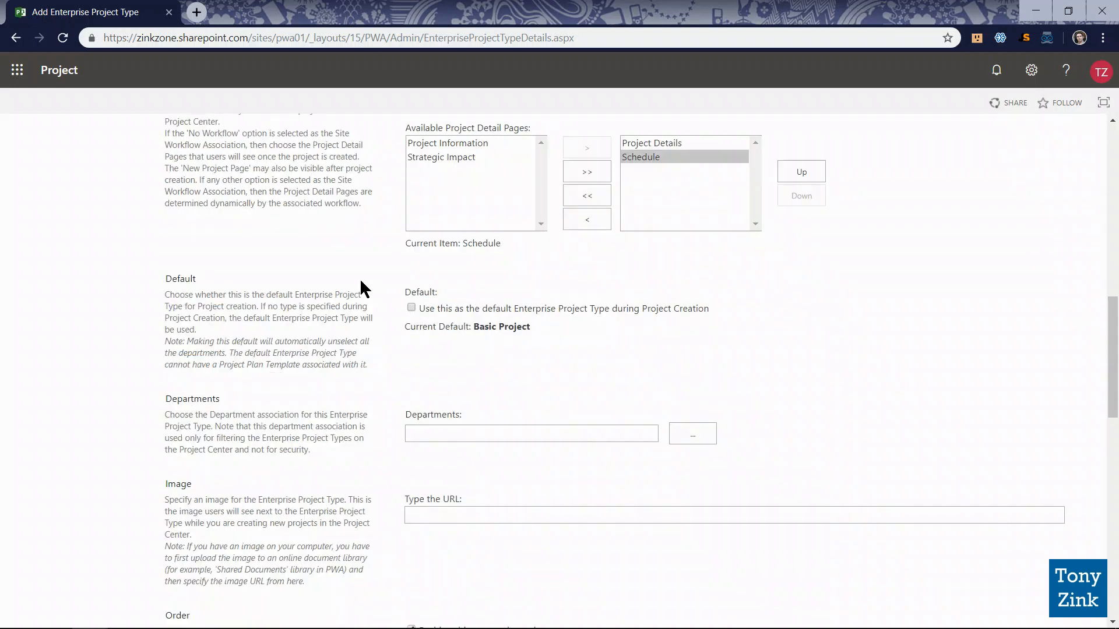
scroll(down, 3)
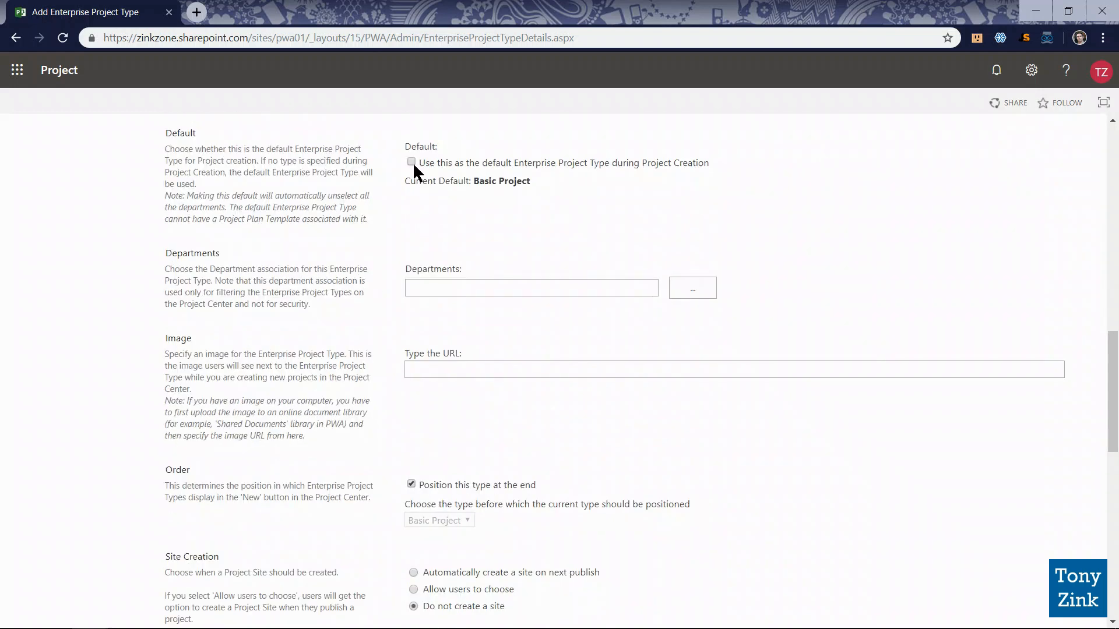
drag(425, 162, 530, 181)
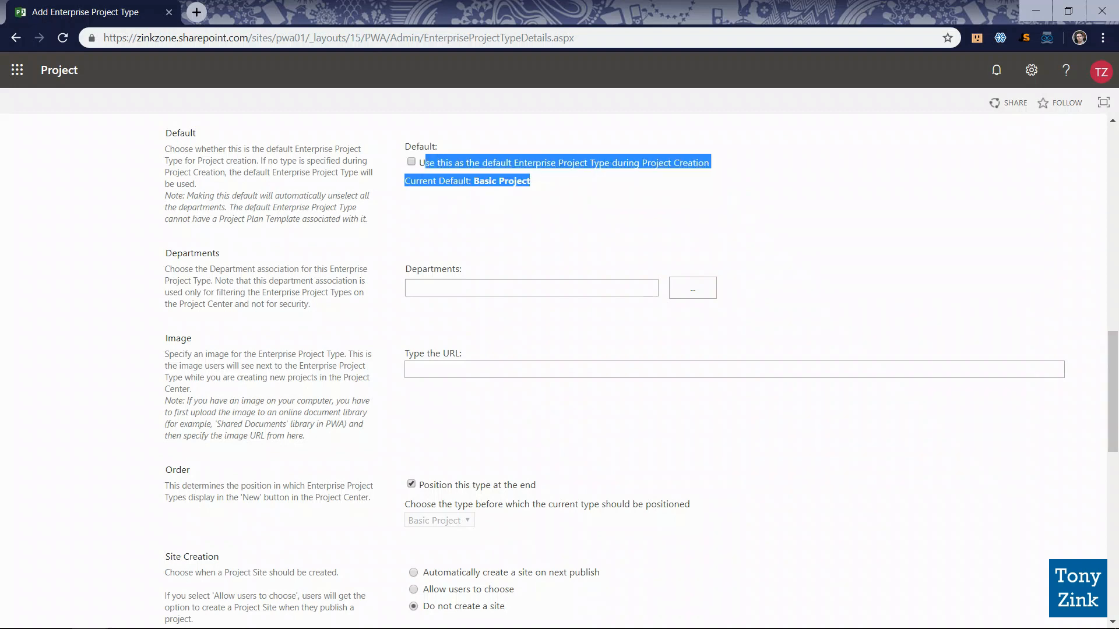
mouse_move(555, 183)
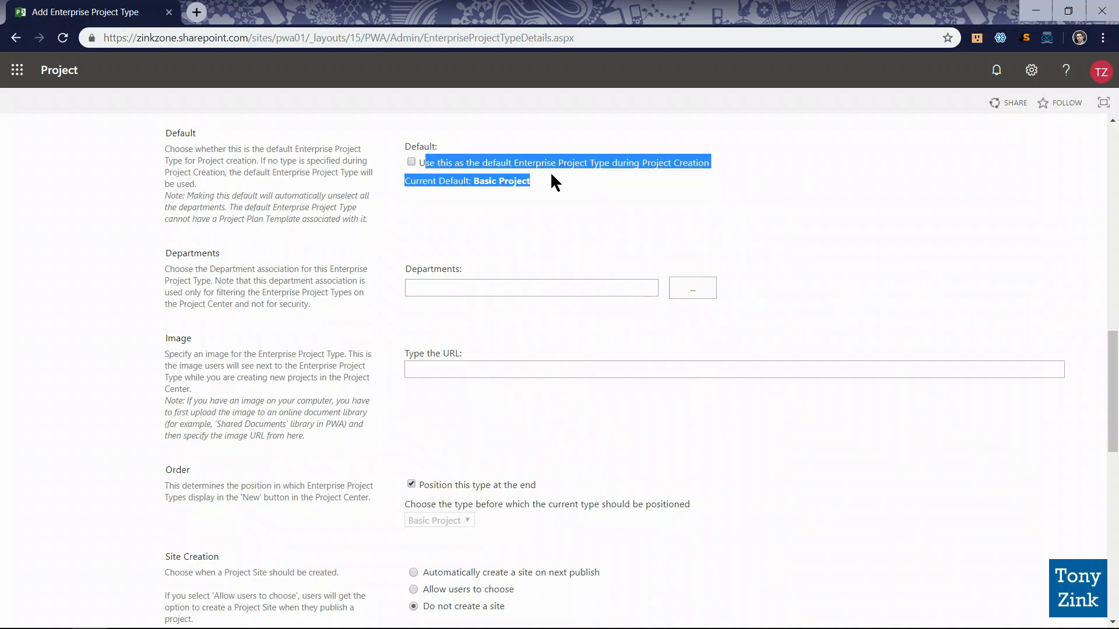
click(556, 182)
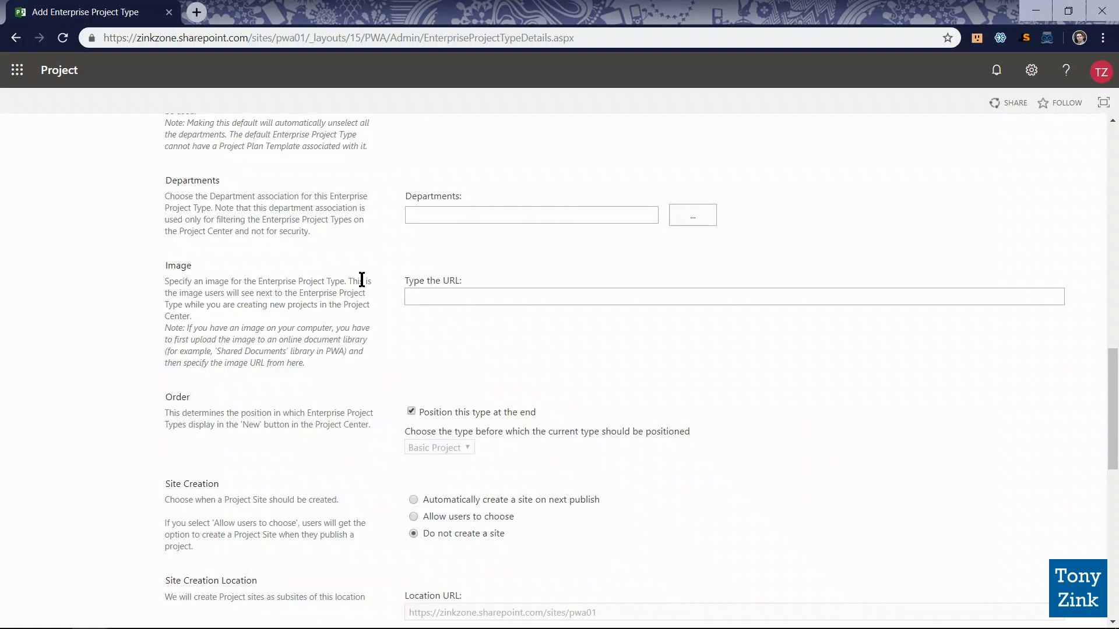
click(531, 215)
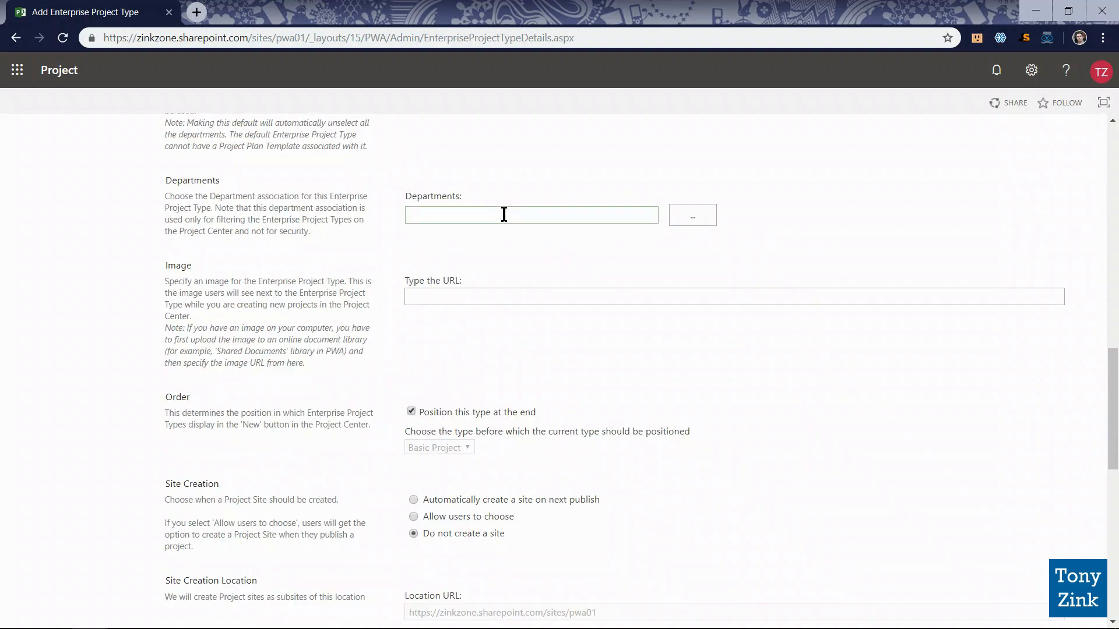
scroll(down, 3)
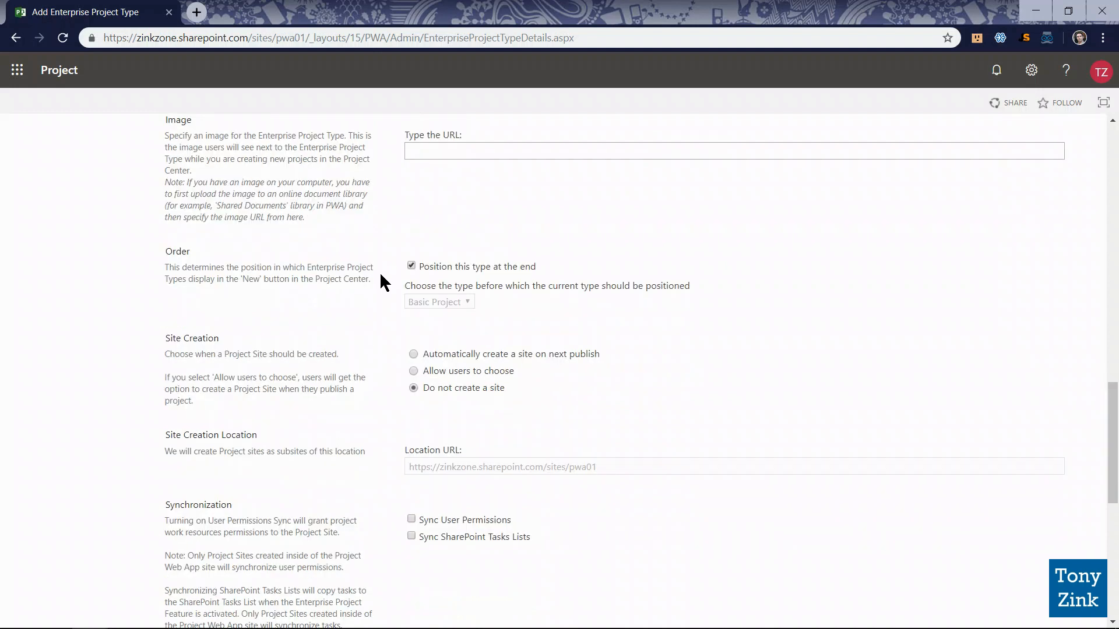
scroll(down, 3)
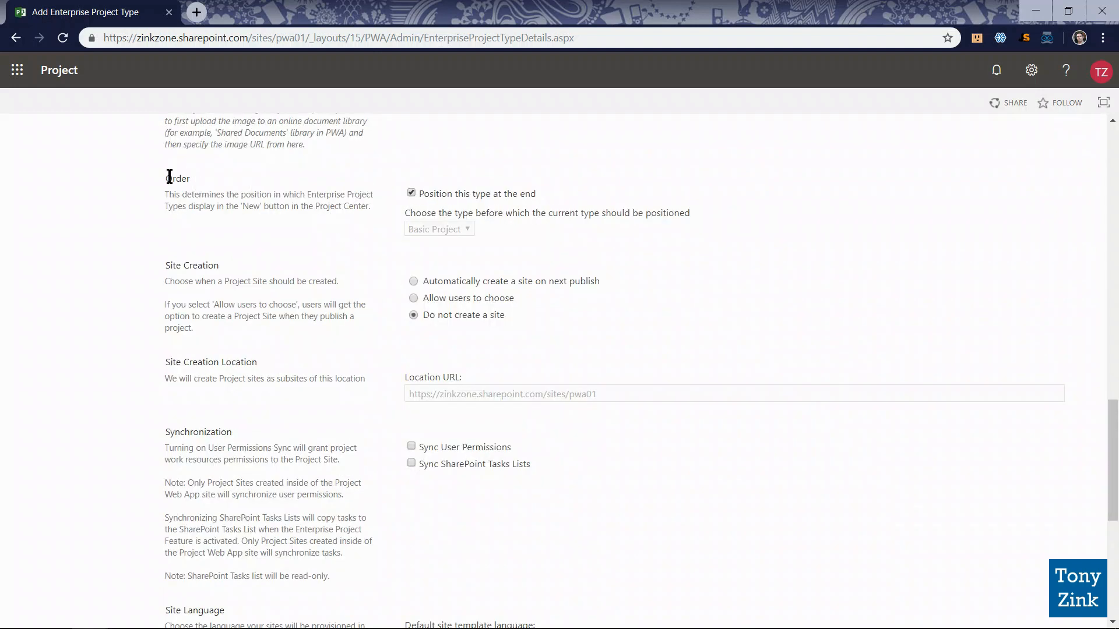
double_click(177, 178)
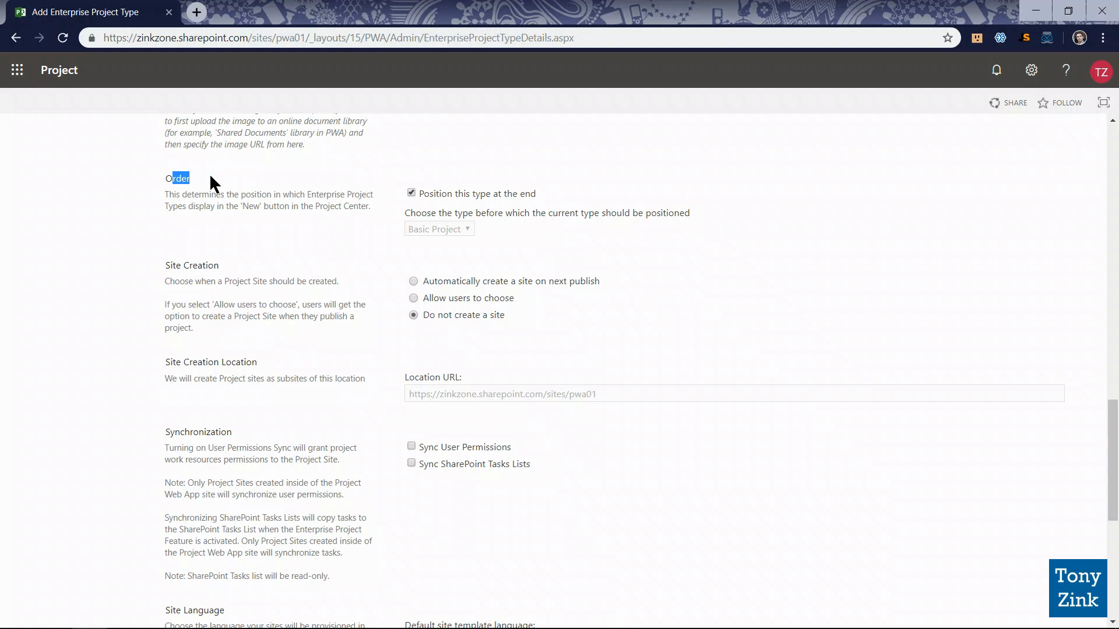
click(410, 194)
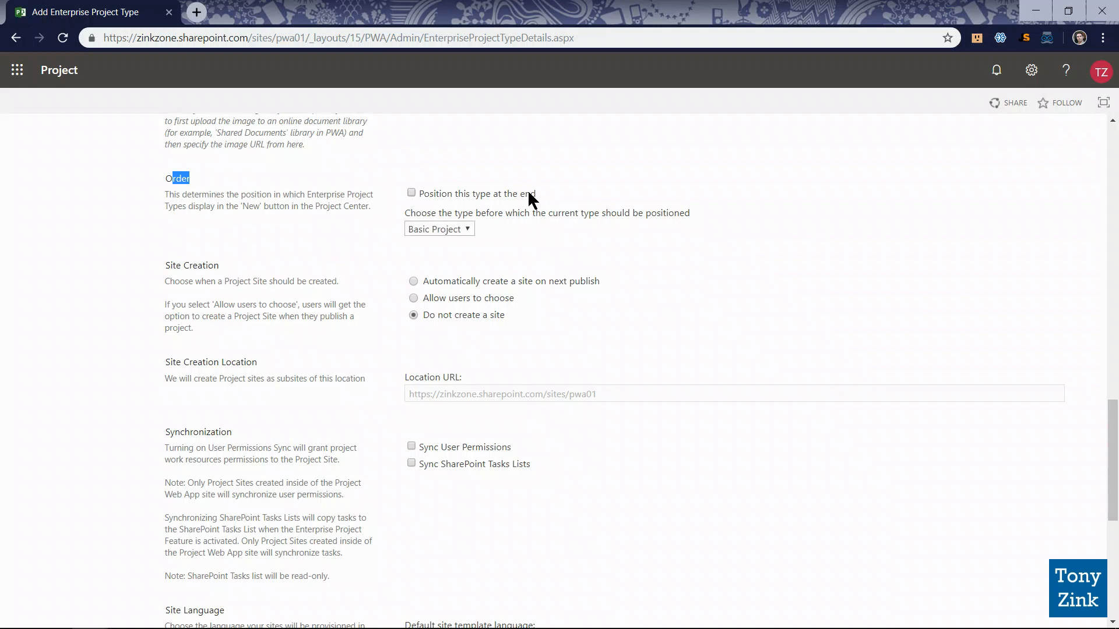
click(439, 228)
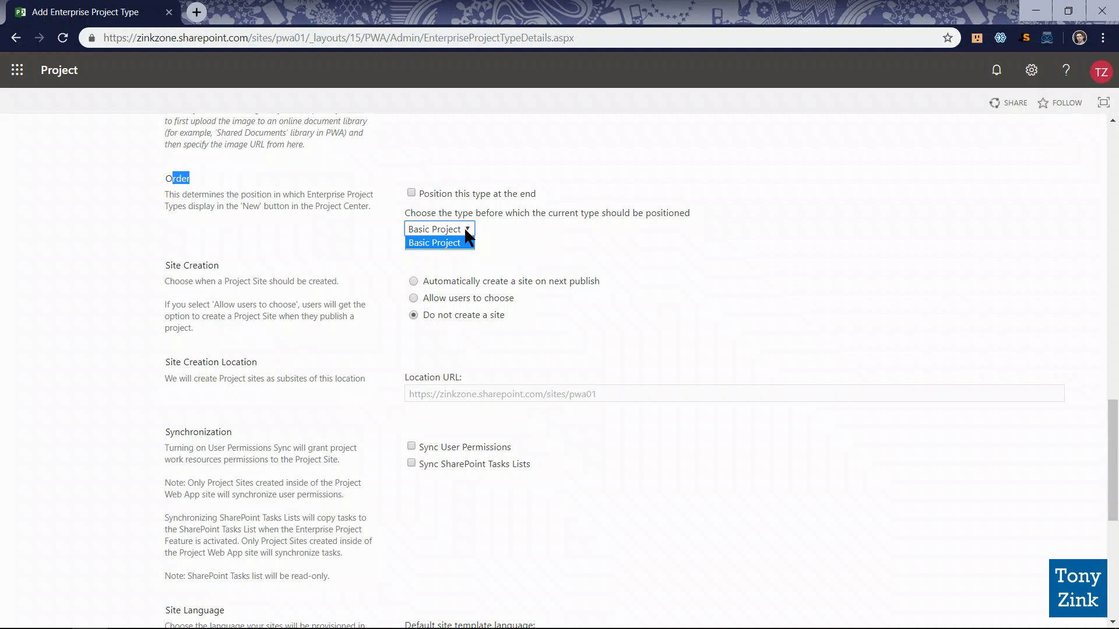
click(439, 242)
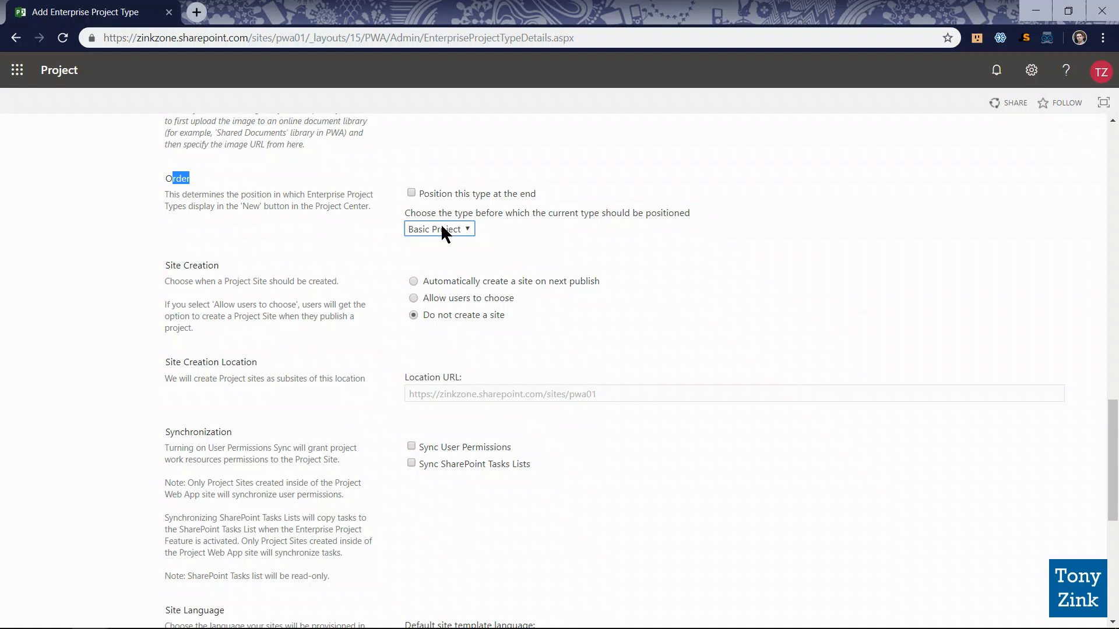
mouse_move(467, 239)
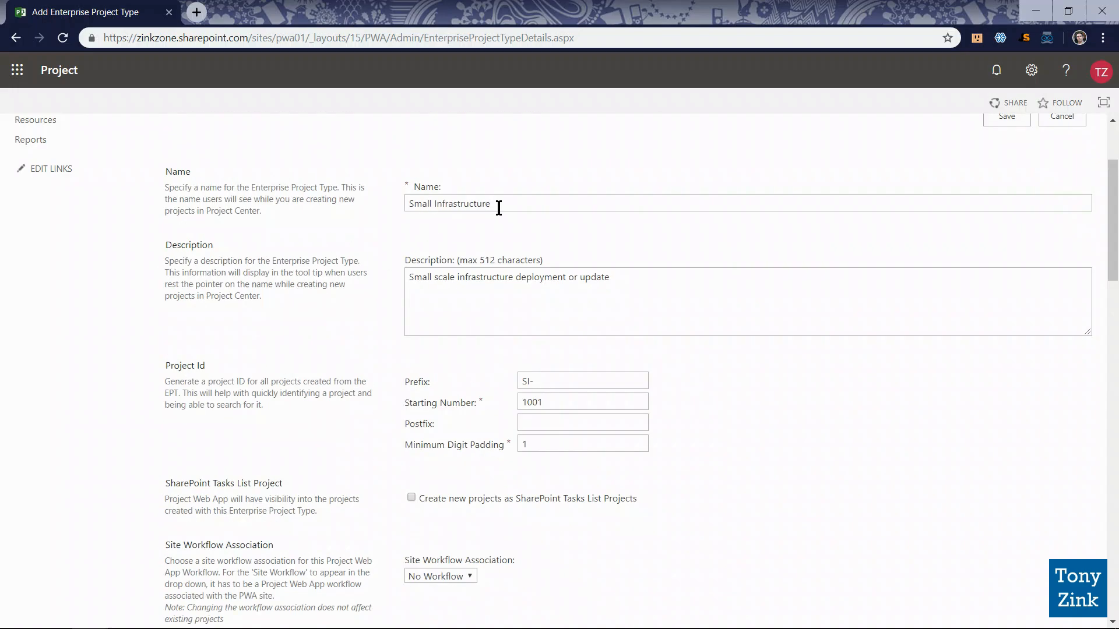
Choose 'Automatically create a site on next publish' under Site Creation, keeping the pwa01 location
scroll(down, 3)
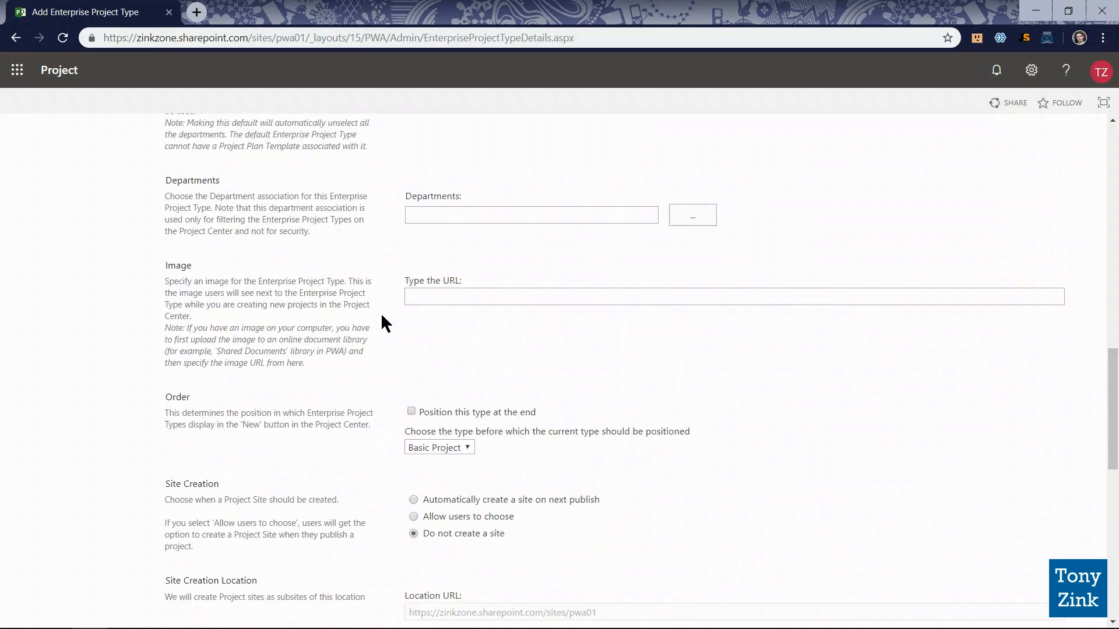
scroll(down, 3)
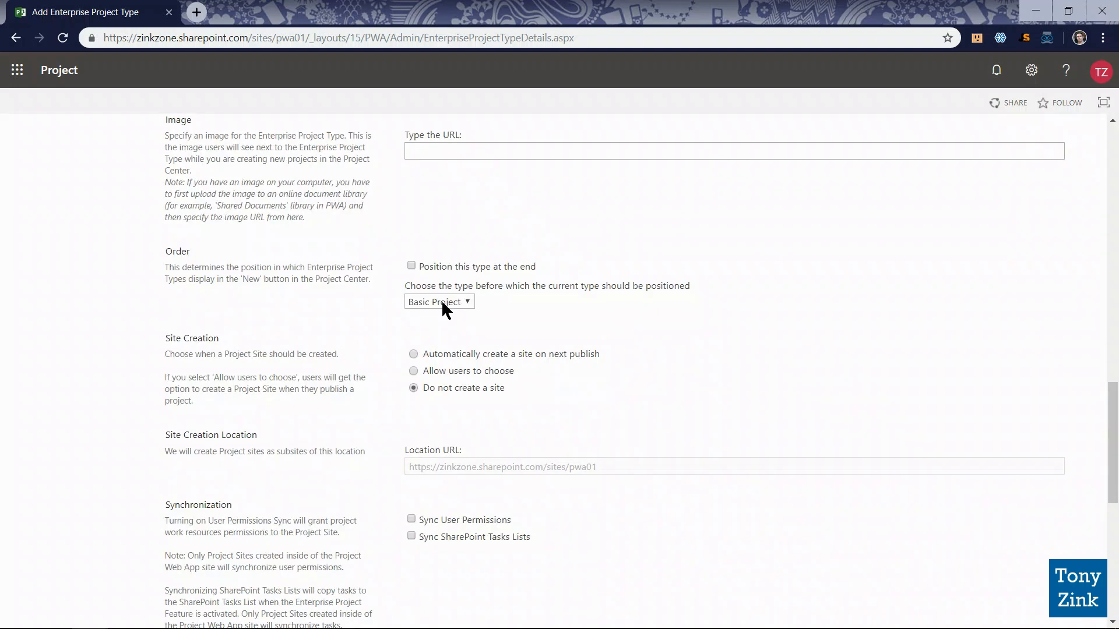
scroll(down, 3)
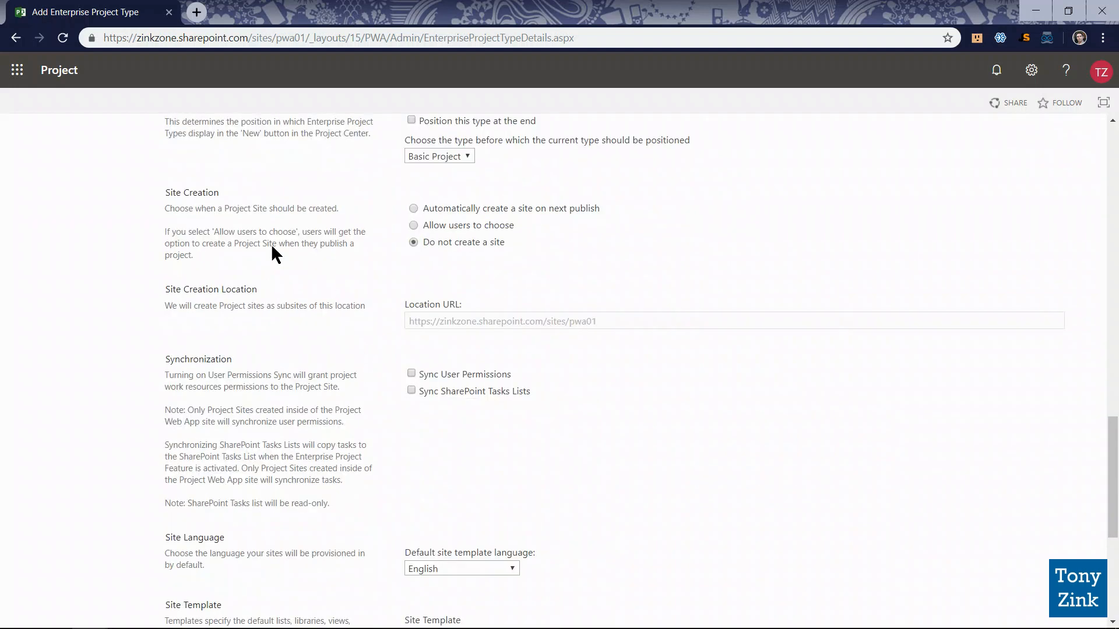
double_click(191, 191)
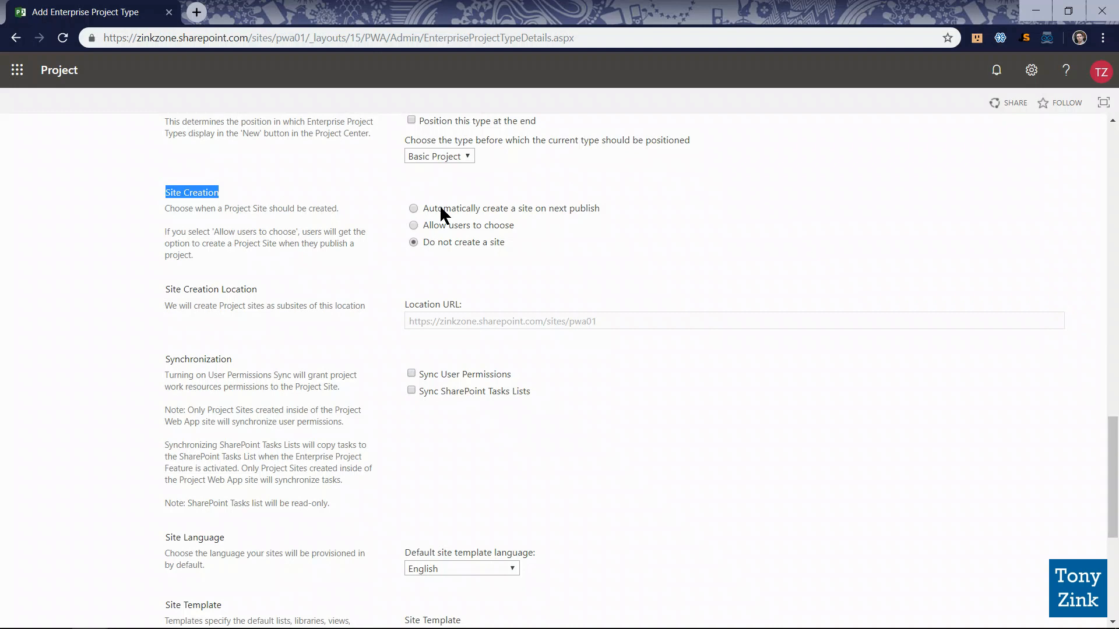
mouse_move(448, 256)
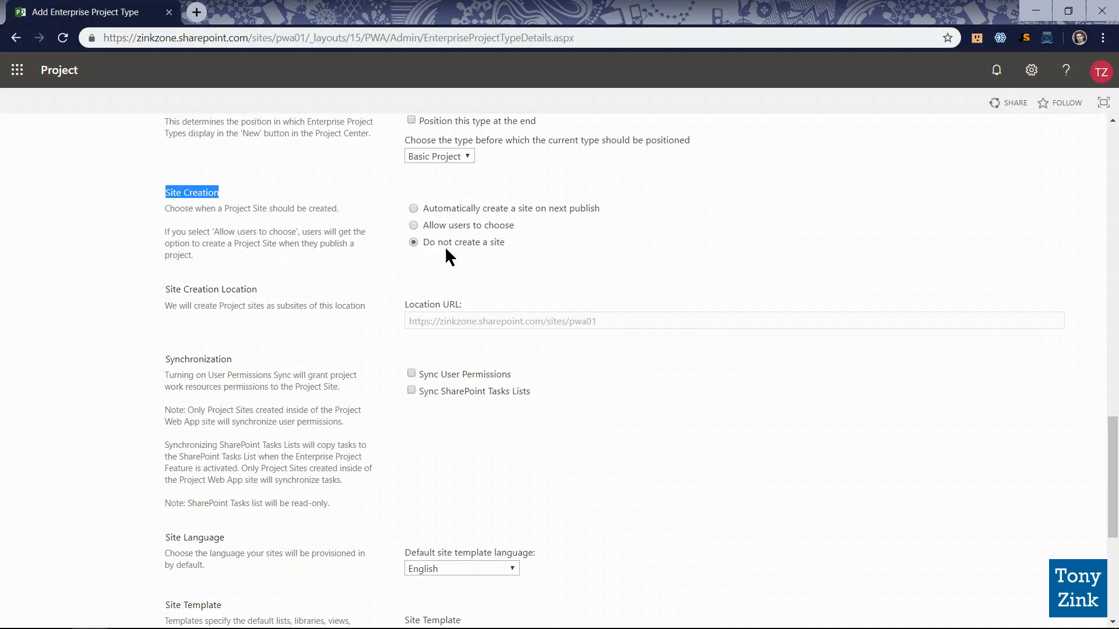
mouse_move(377, 243)
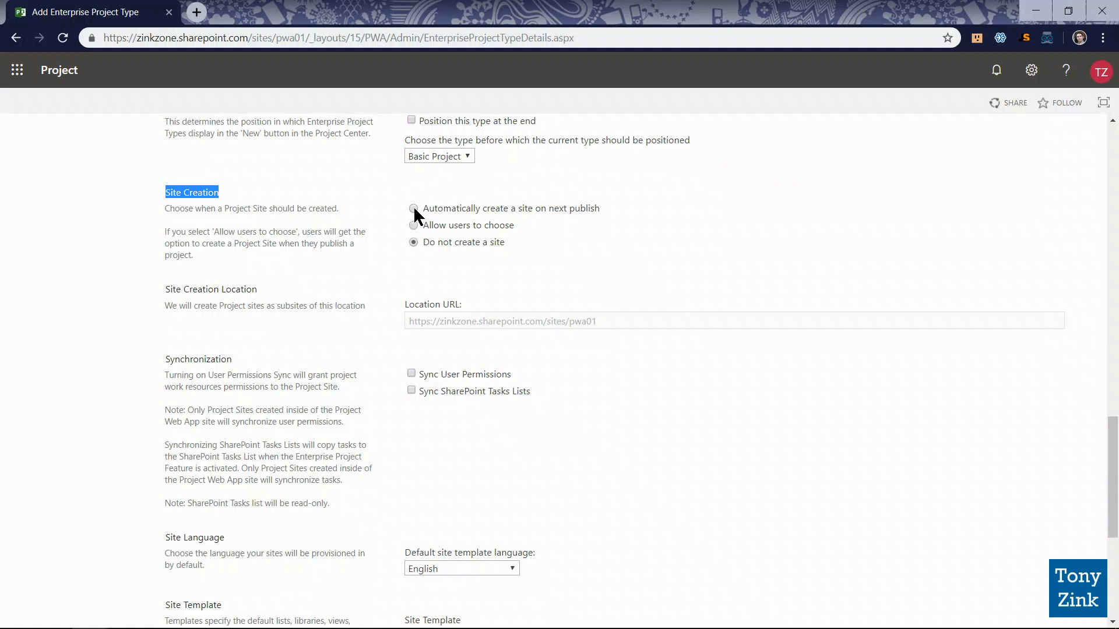
click(413, 208)
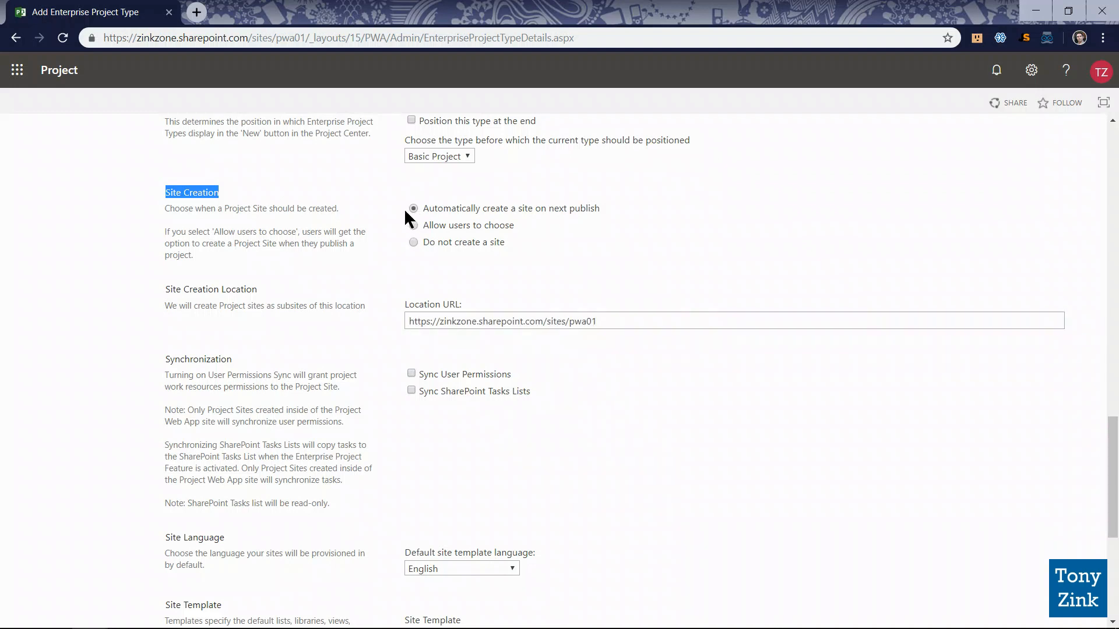
mouse_move(581, 219)
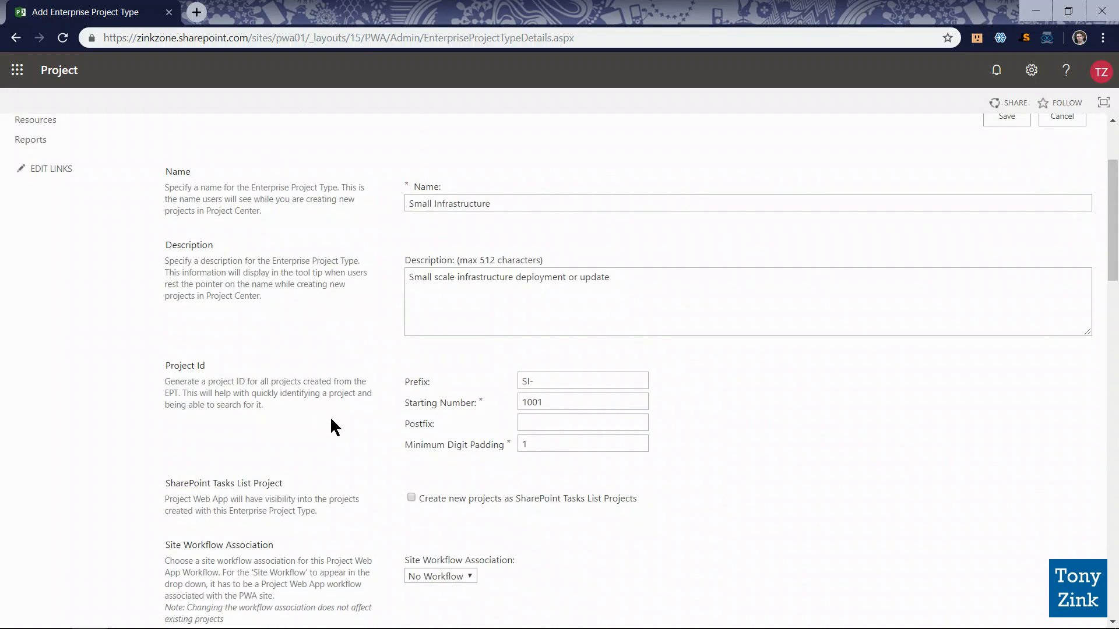
scroll(down, 3)
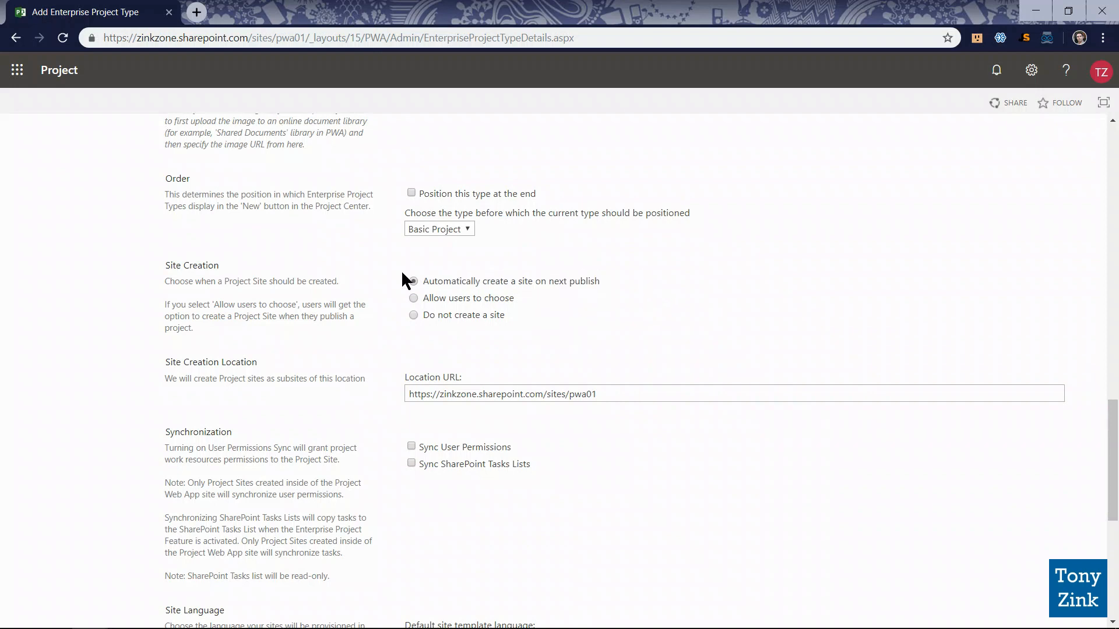
click(412, 281)
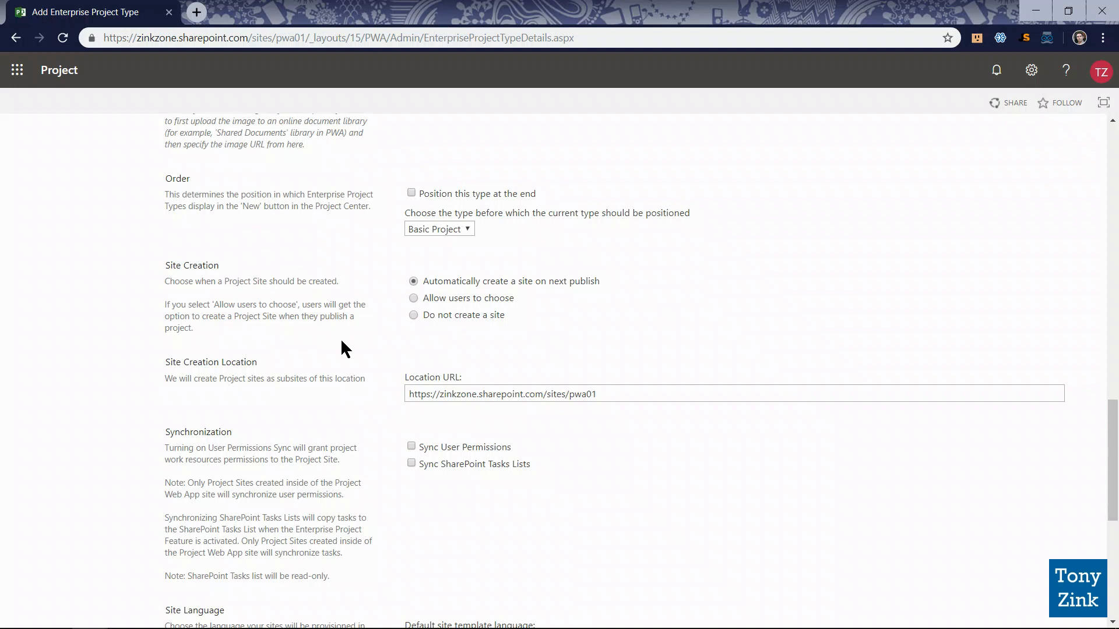
scroll(down, 3)
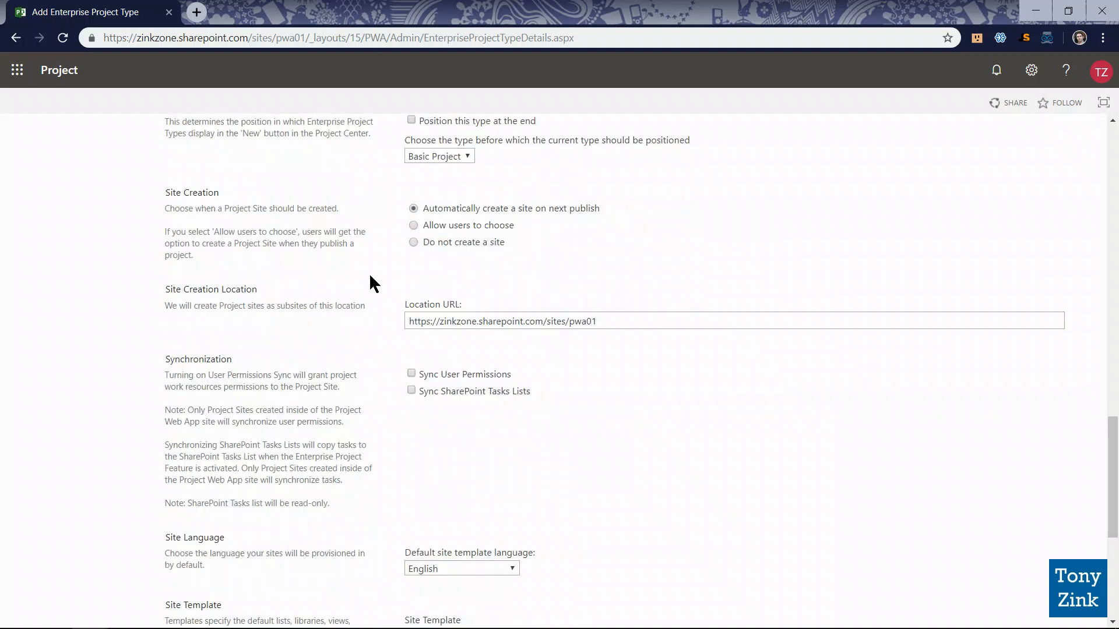
Tick Sync User Permissions, which also enables Sync SharePoint Tasks Lists
scroll(down, 3)
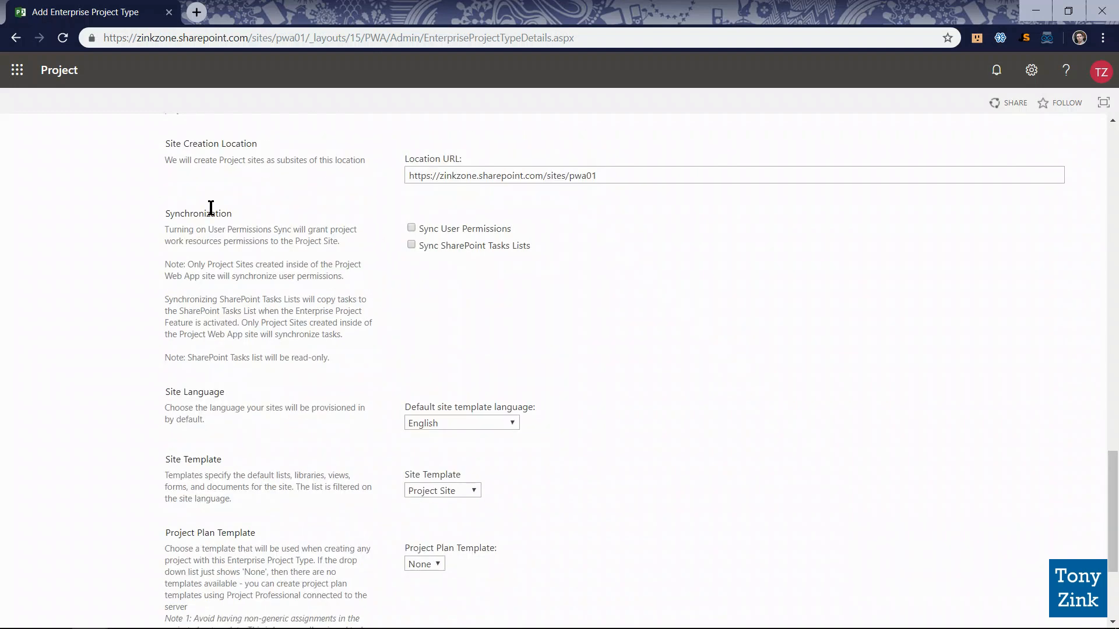
double_click(198, 213)
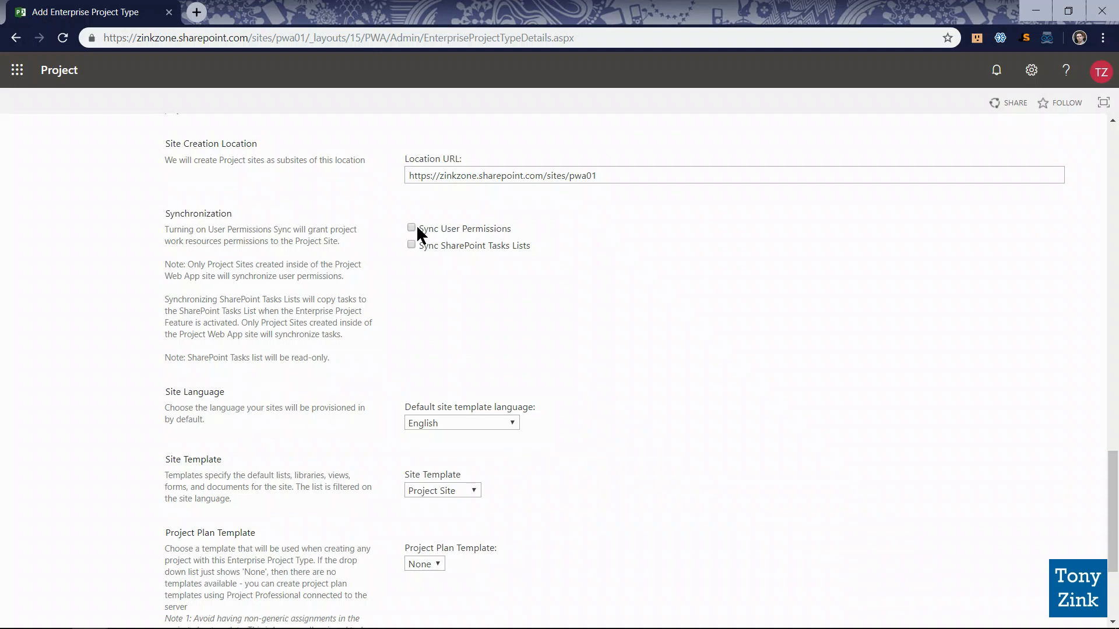
click(411, 228)
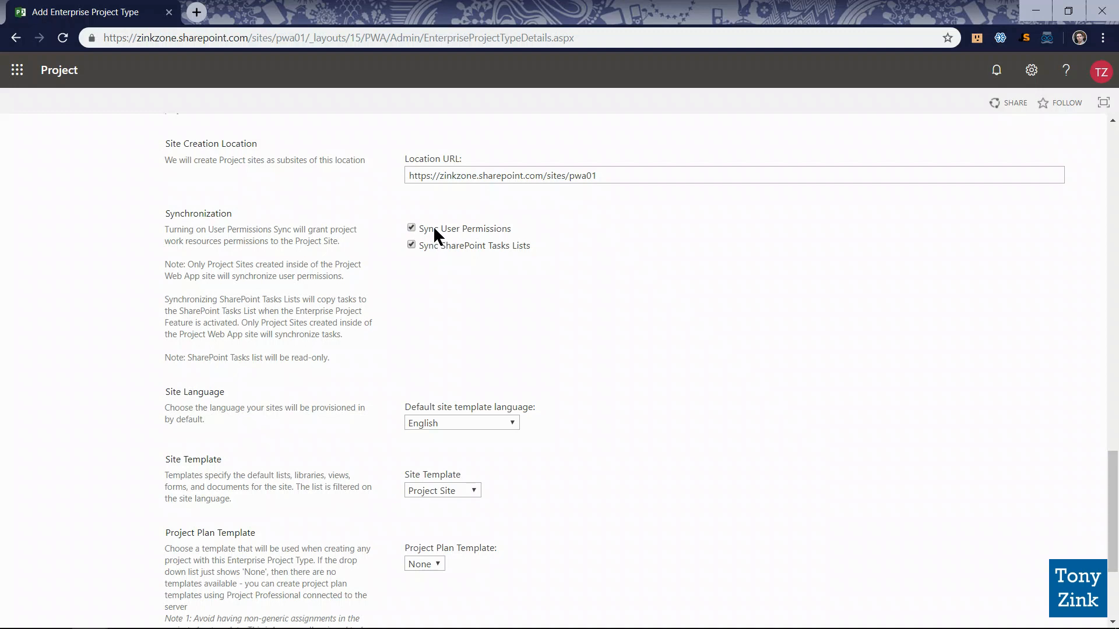
mouse_move(523, 235)
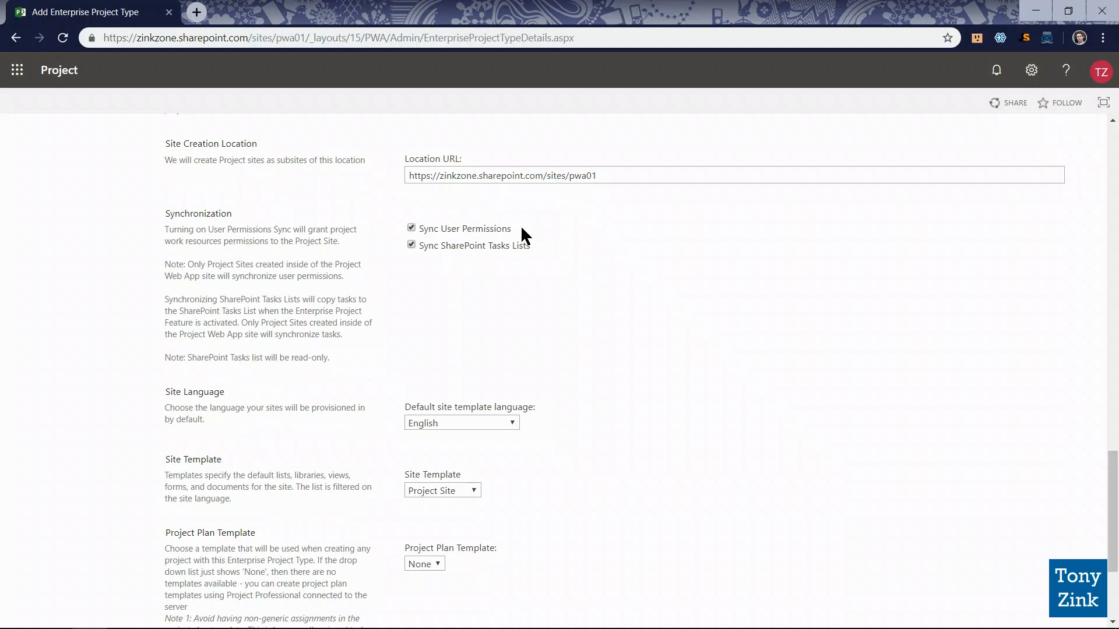
mouse_move(522, 235)
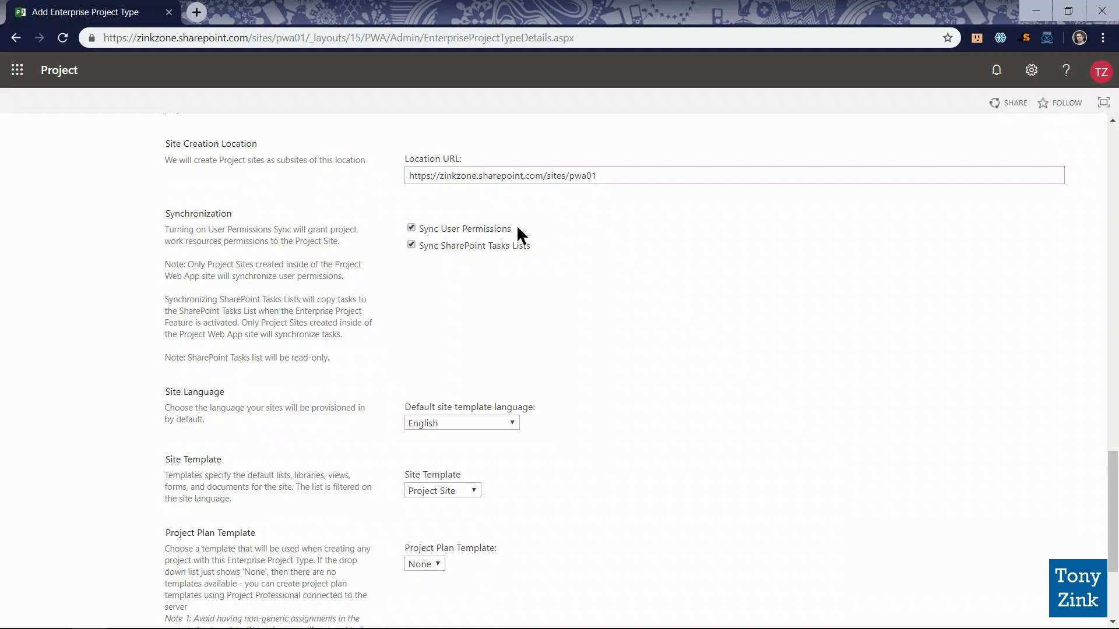
mouse_move(446, 237)
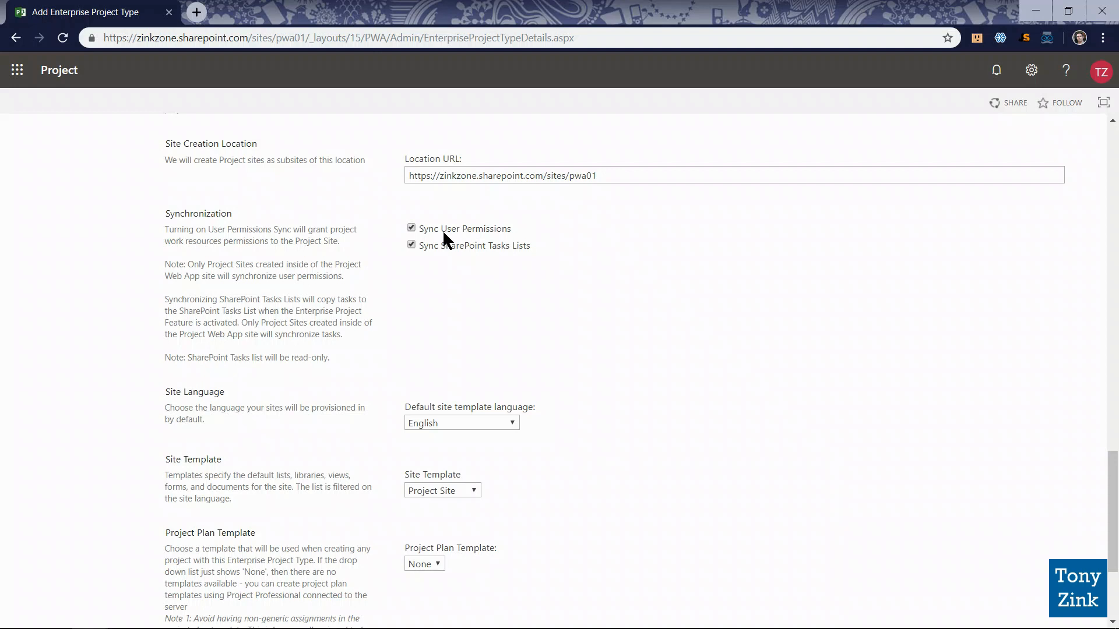
mouse_move(476, 251)
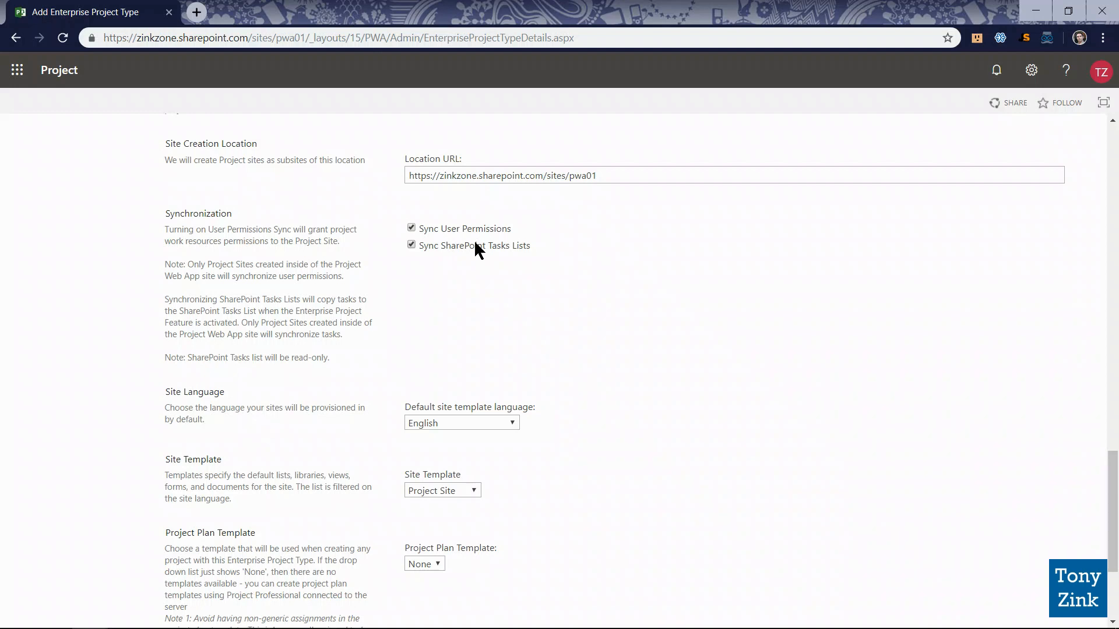
mouse_move(520, 252)
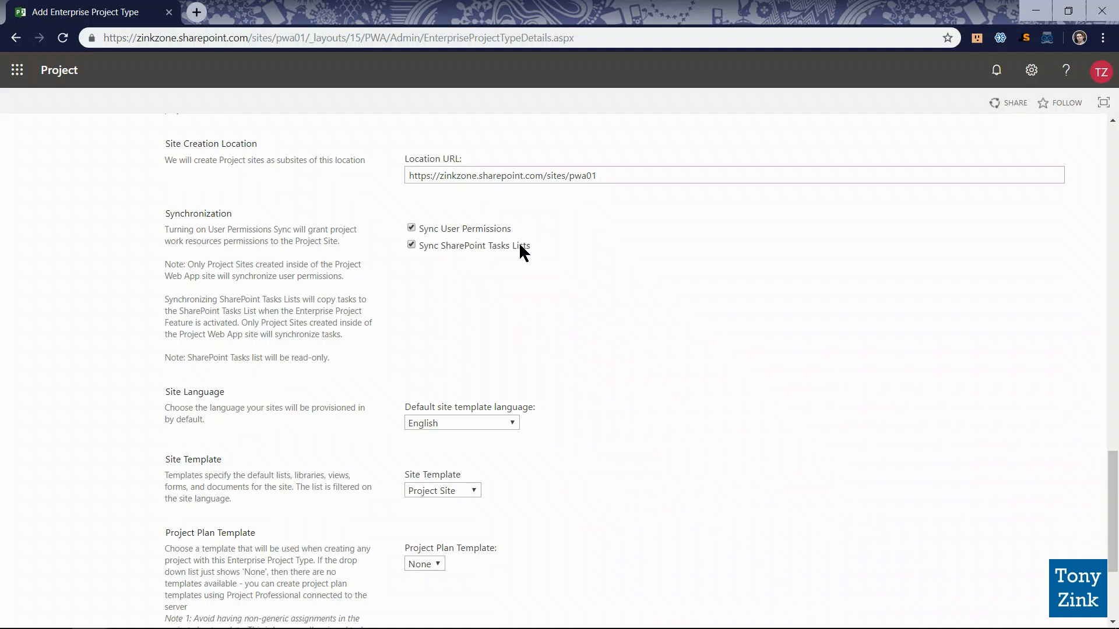
mouse_move(541, 250)
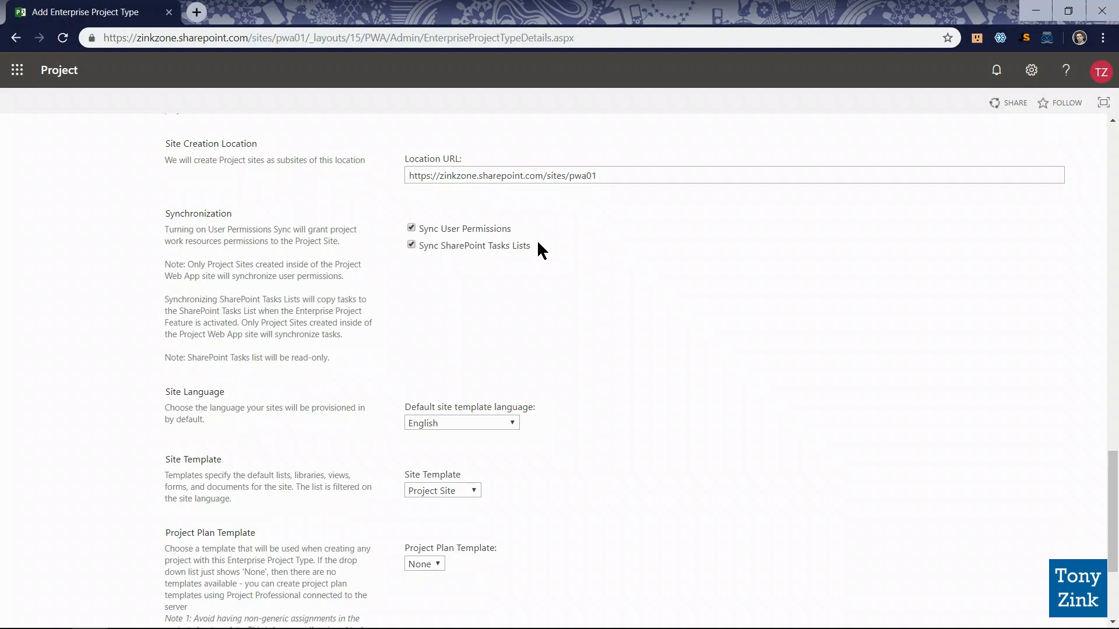
mouse_move(438, 260)
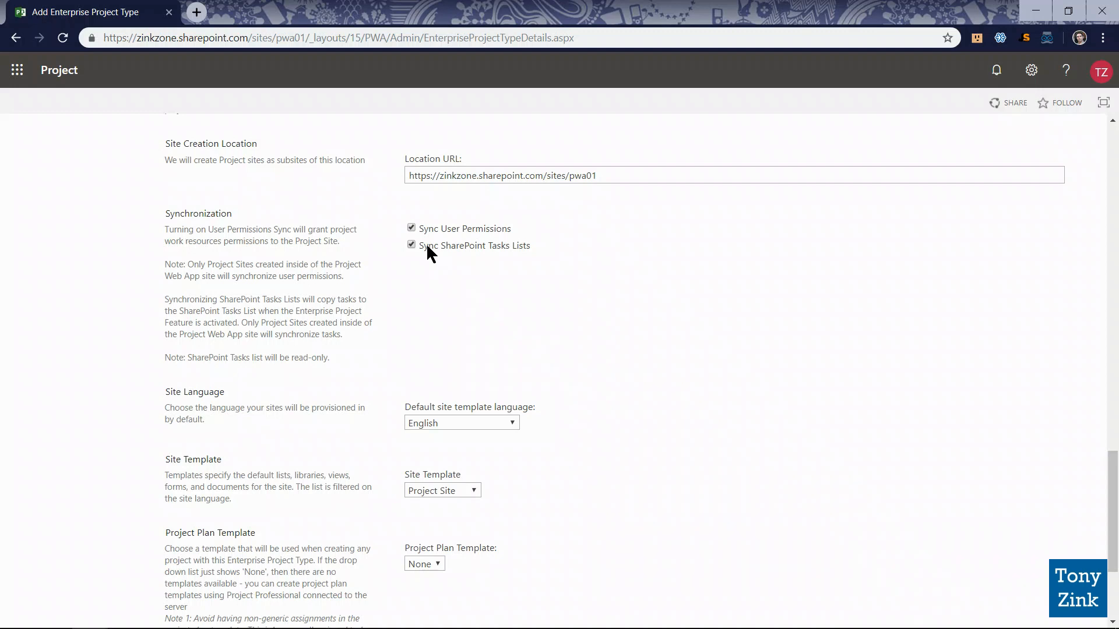
mouse_move(464, 255)
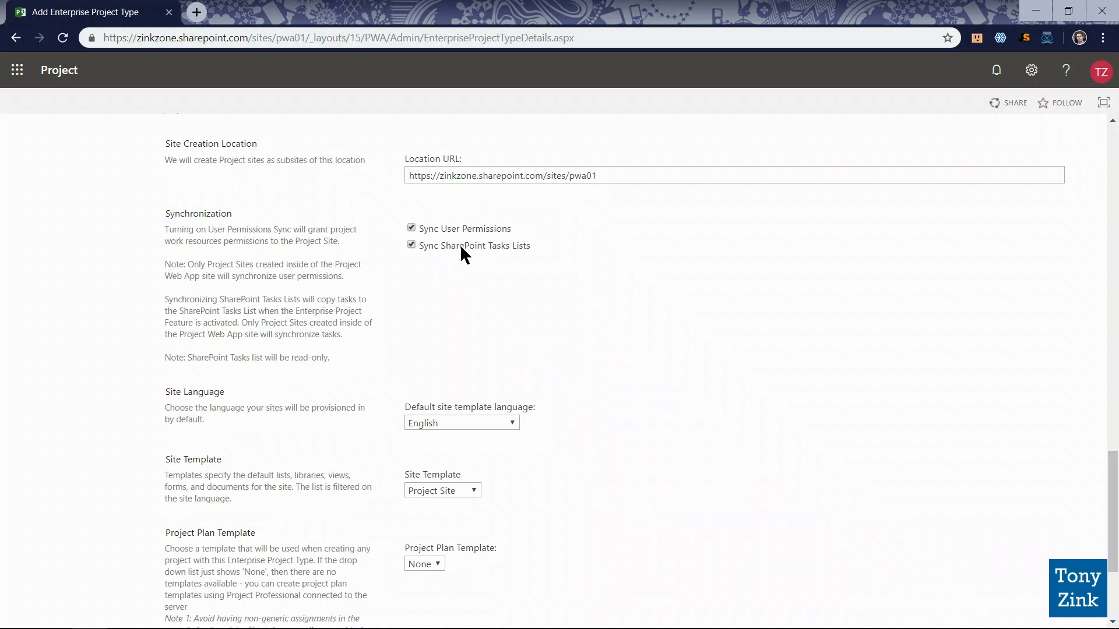
mouse_move(459, 258)
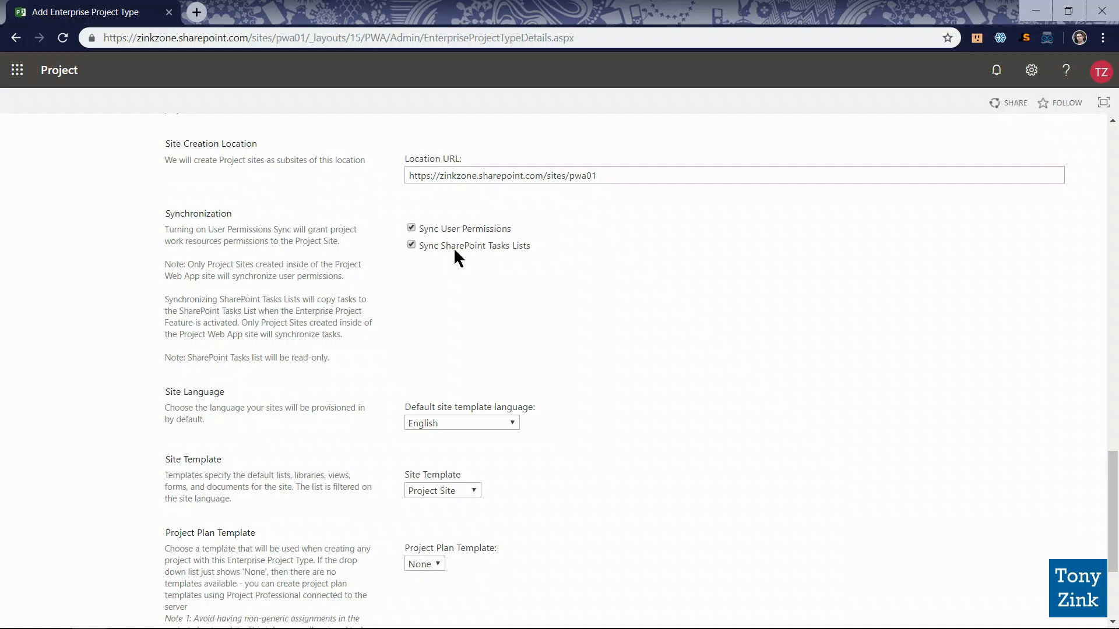
mouse_move(418, 309)
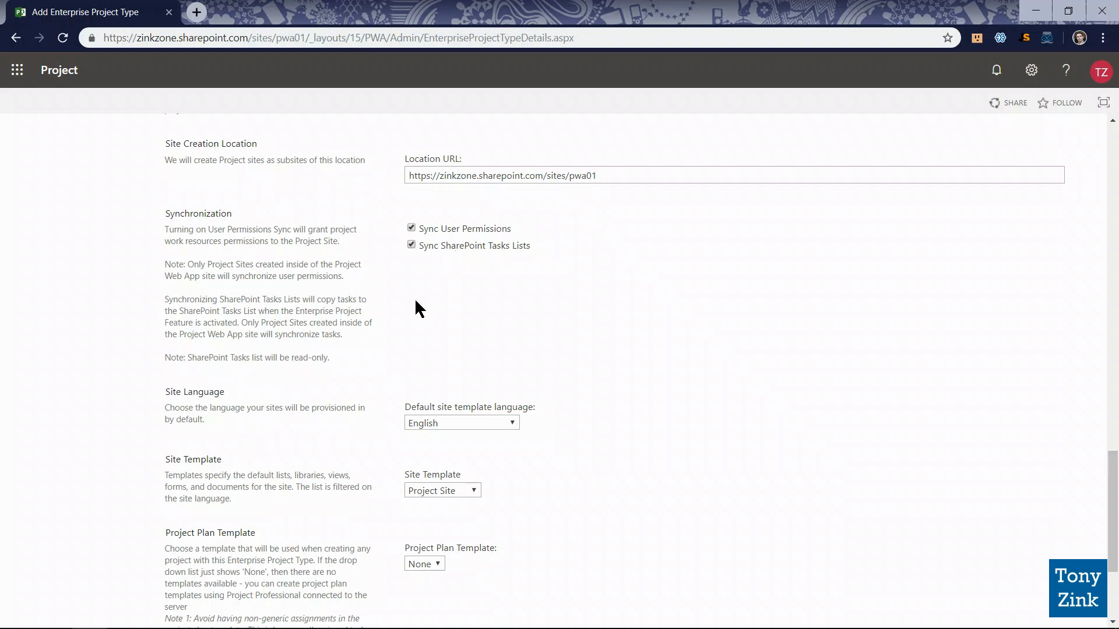
mouse_move(428, 229)
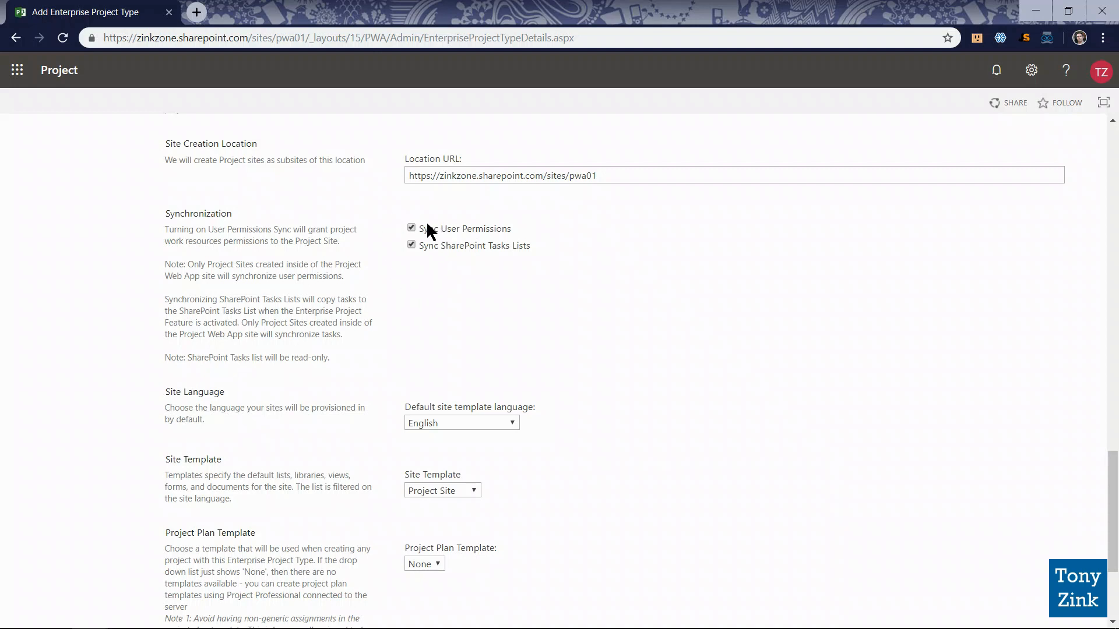
mouse_move(371, 313)
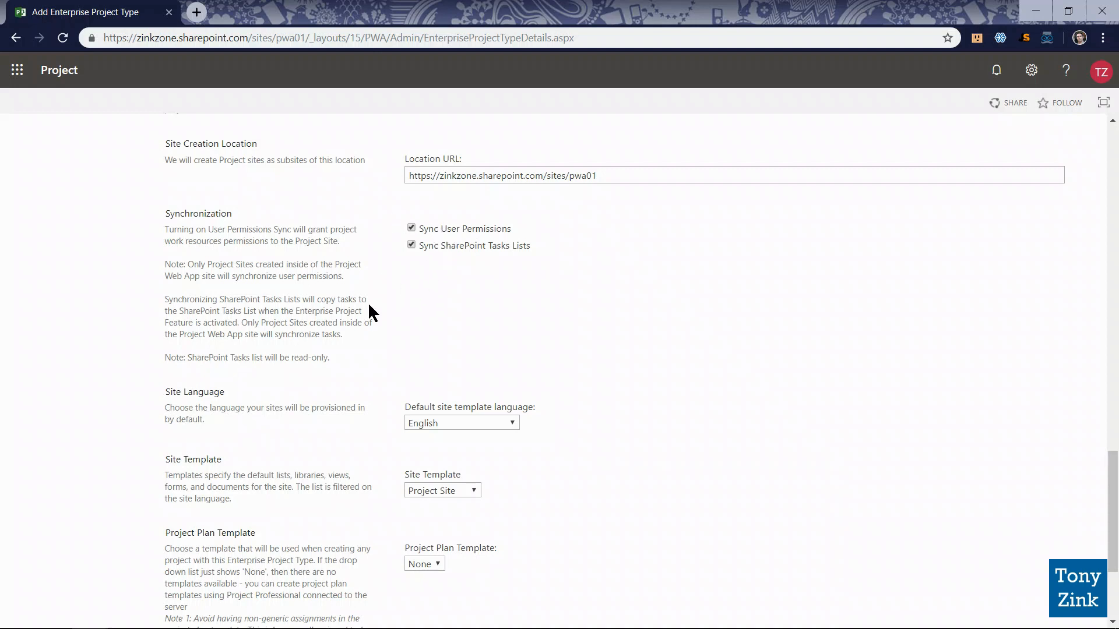
mouse_move(369, 328)
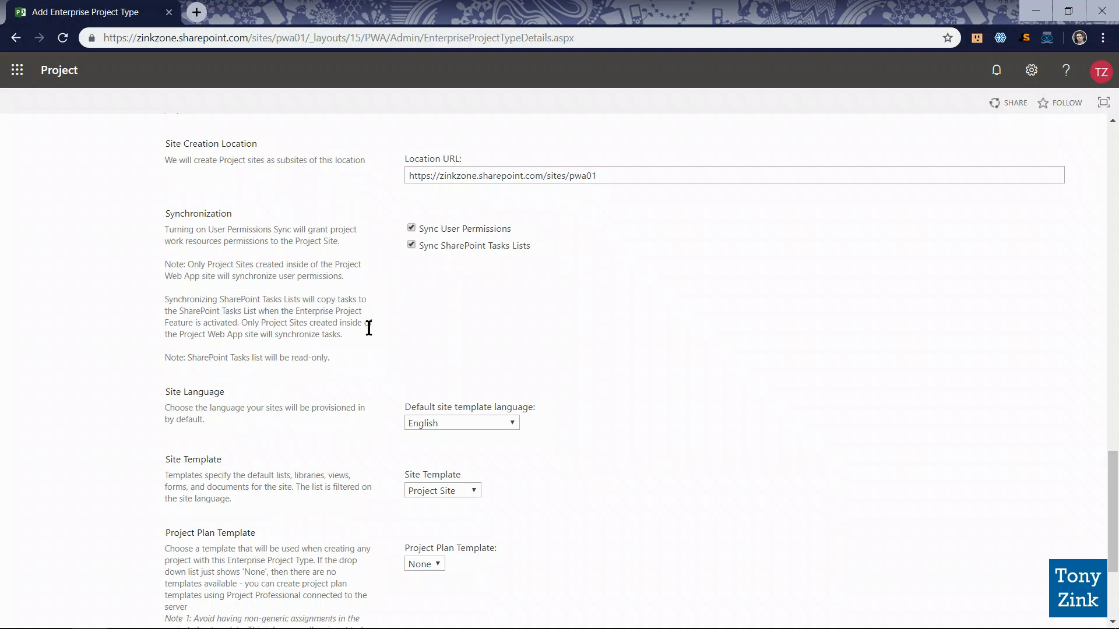
scroll(down, 3)
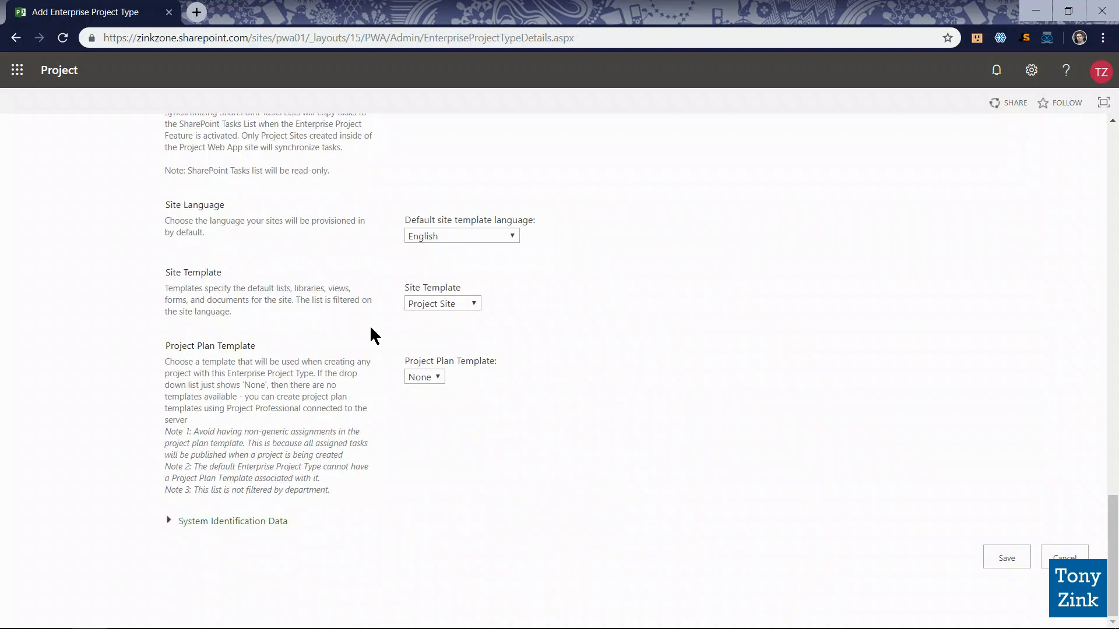
mouse_move(449, 426)
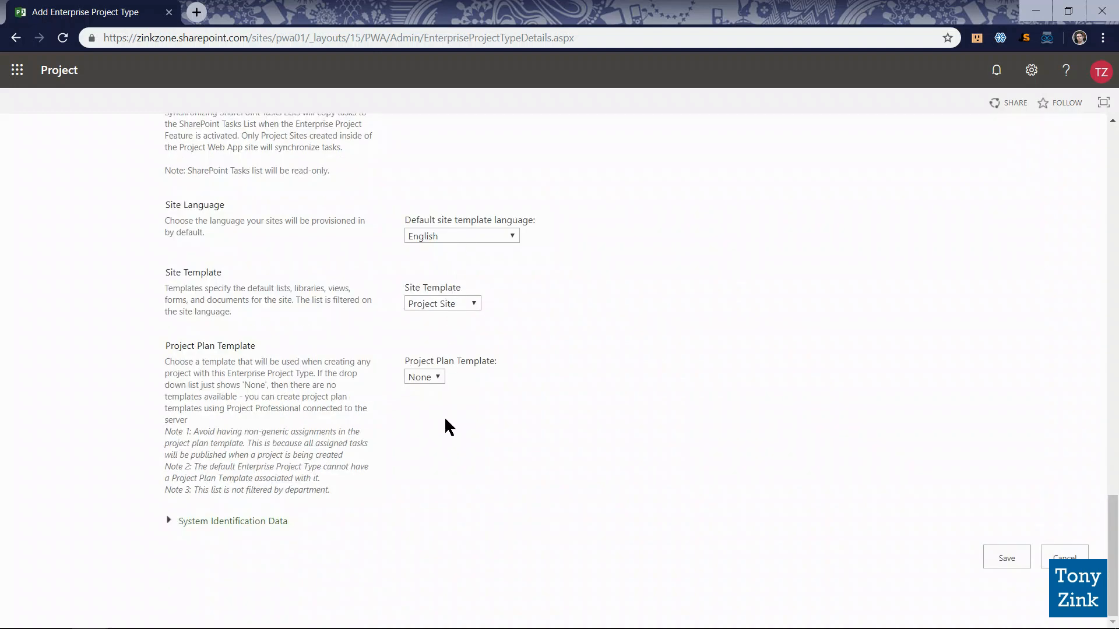
mouse_move(449, 342)
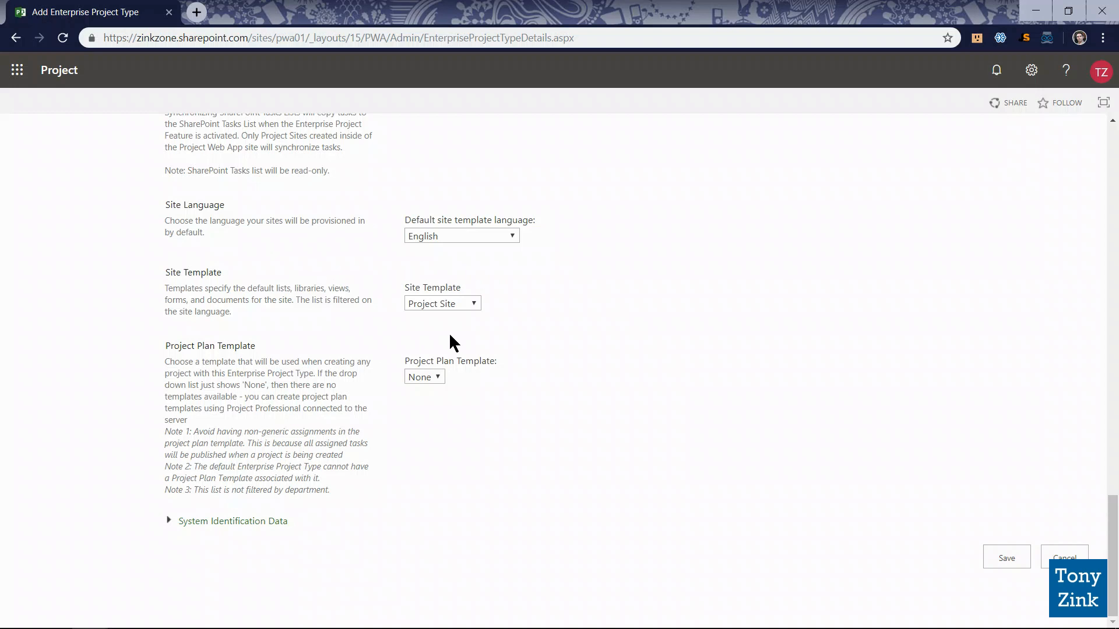
mouse_move(480, 317)
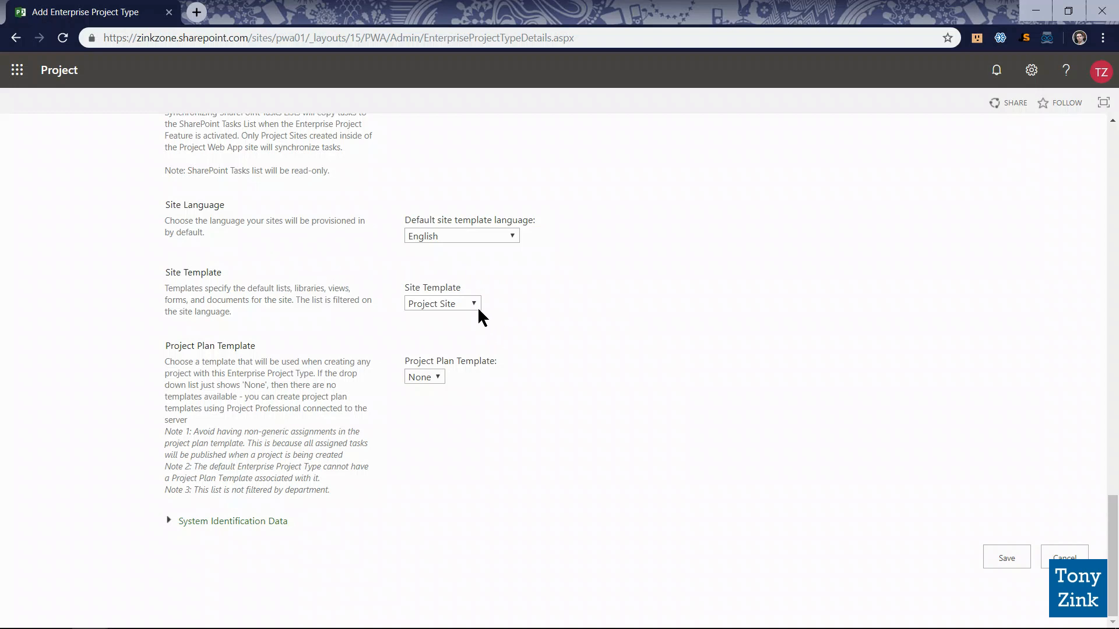
mouse_move(458, 319)
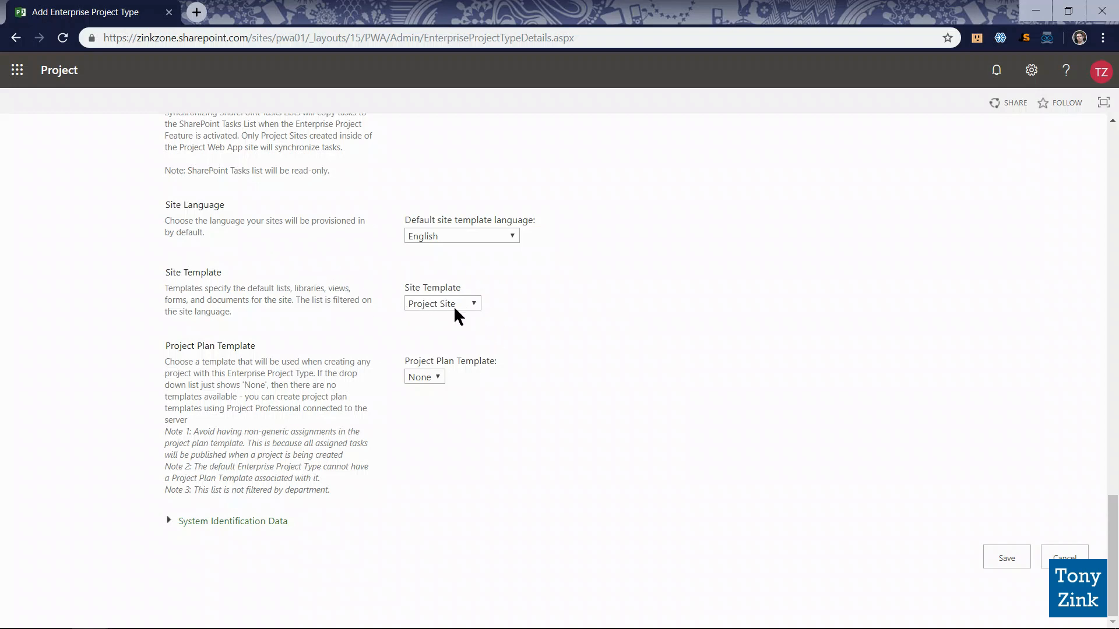
mouse_move(500, 397)
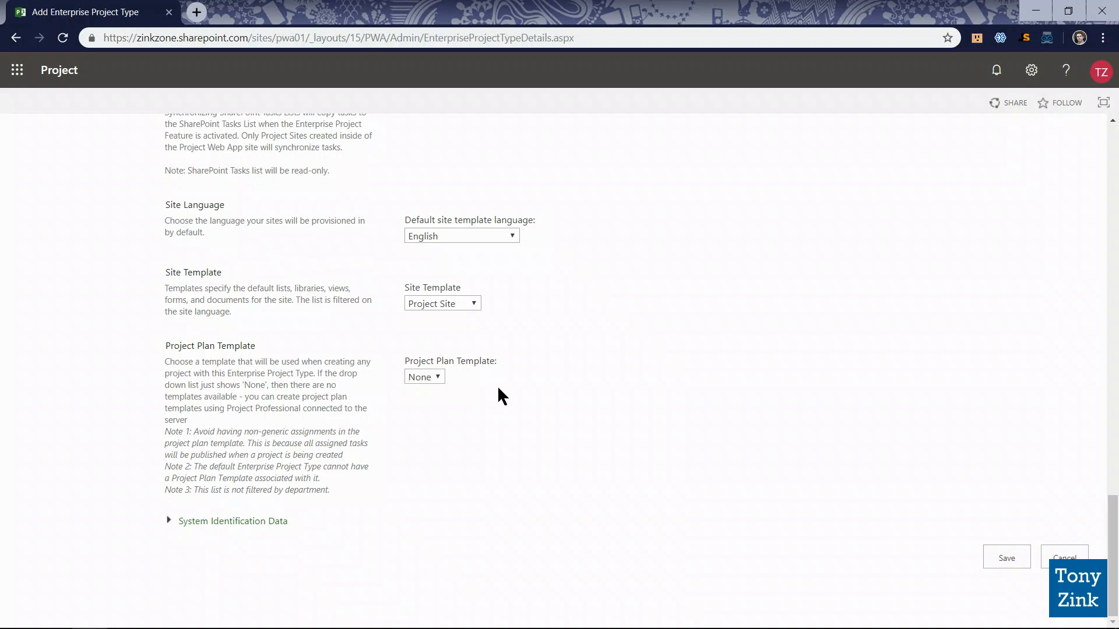
mouse_move(457, 379)
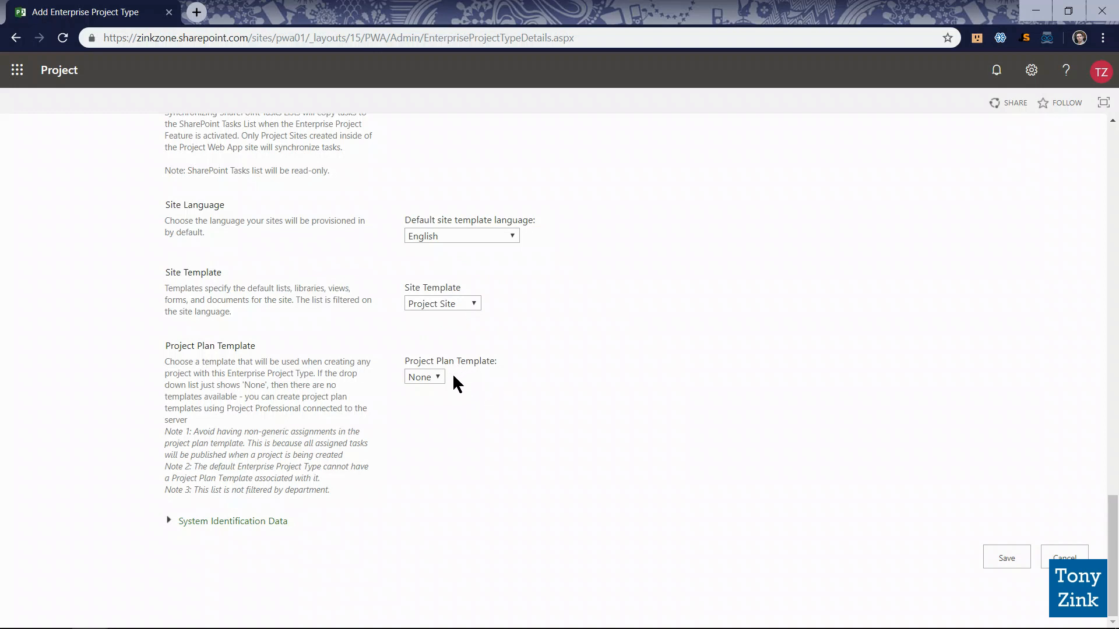
mouse_move(441, 382)
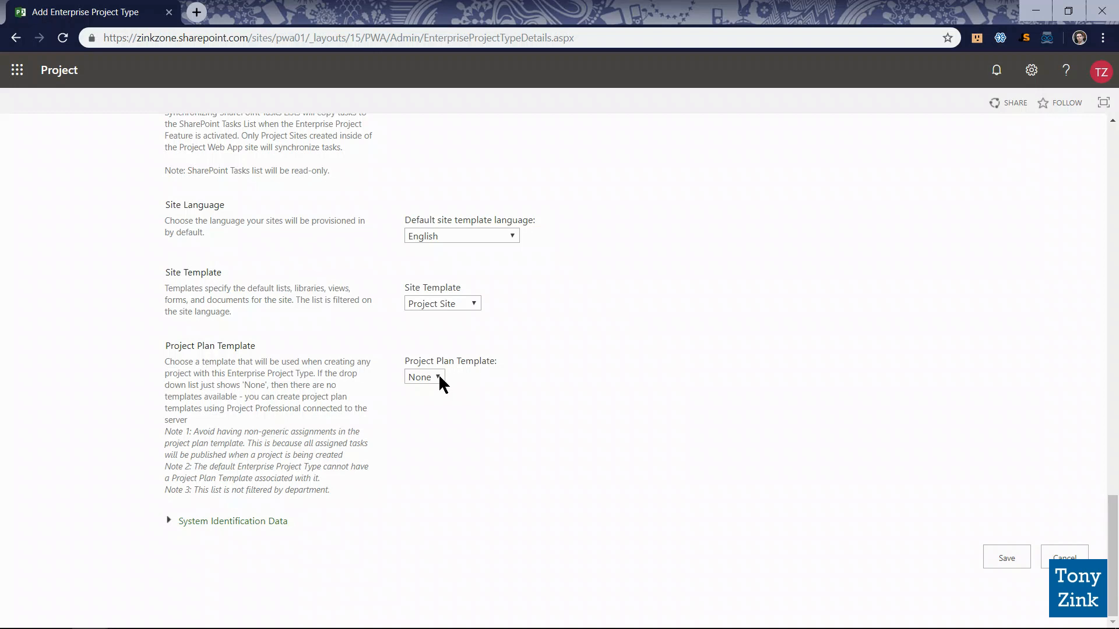
mouse_move(480, 410)
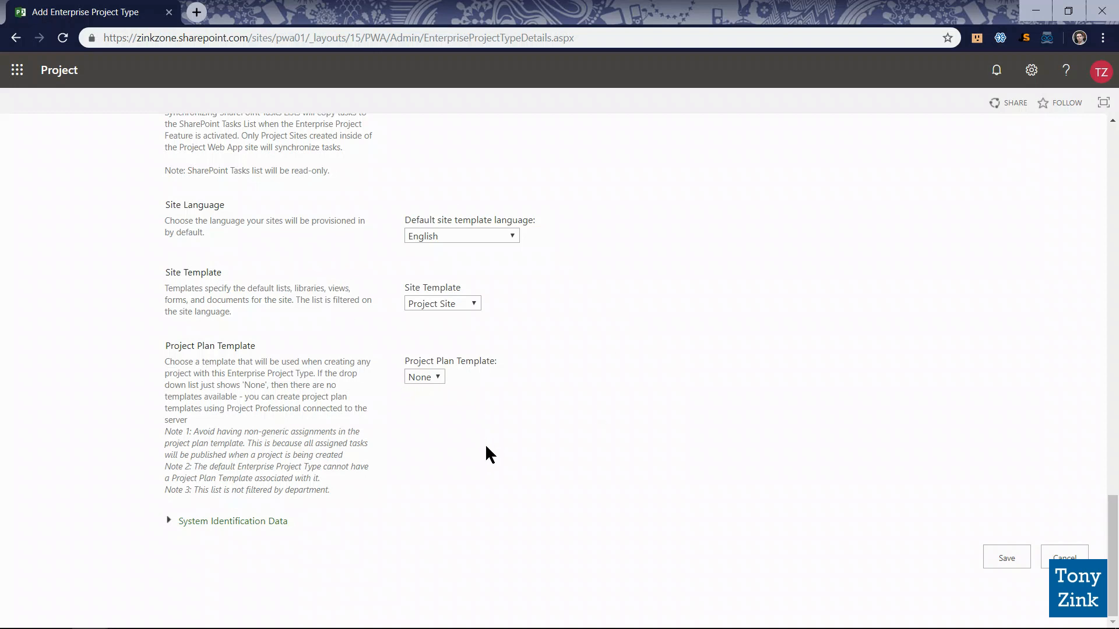
mouse_move(497, 409)
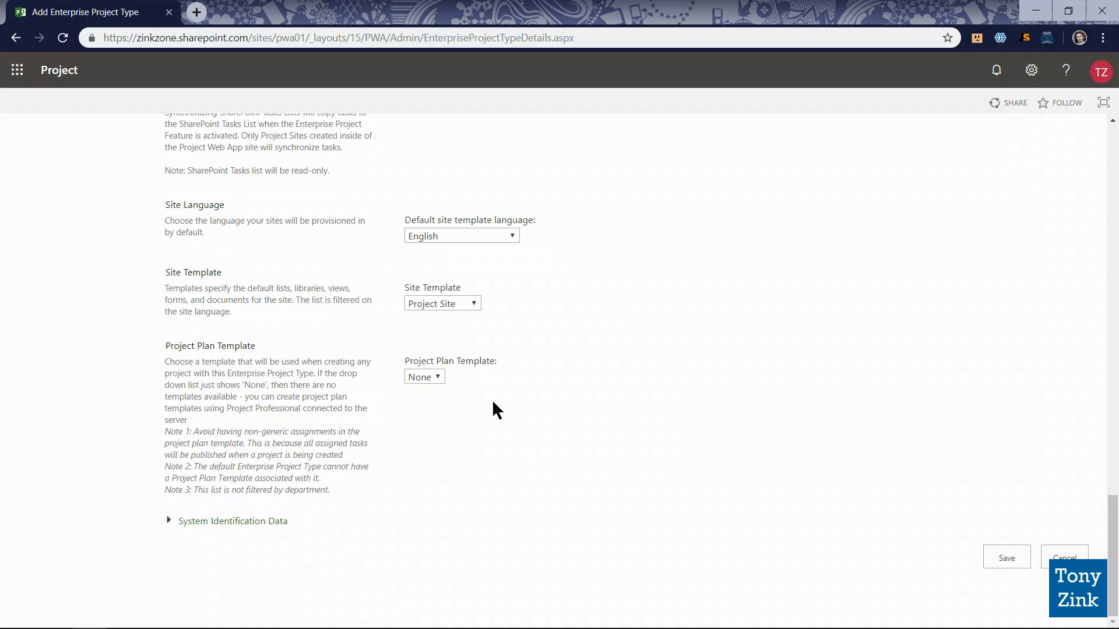
mouse_move(648, 398)
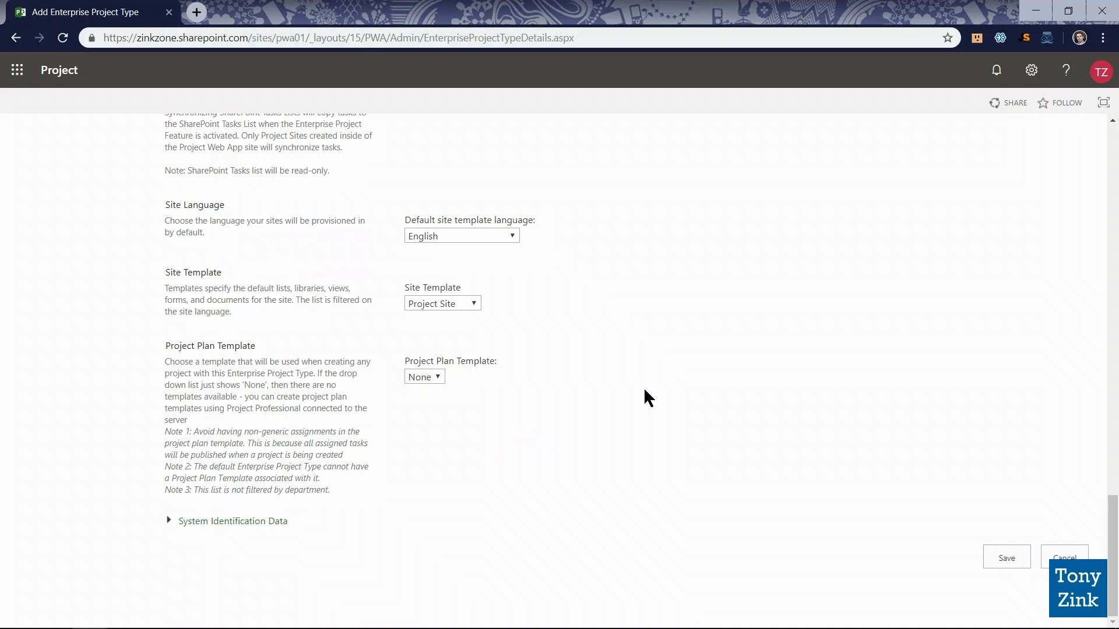
mouse_move(886, 479)
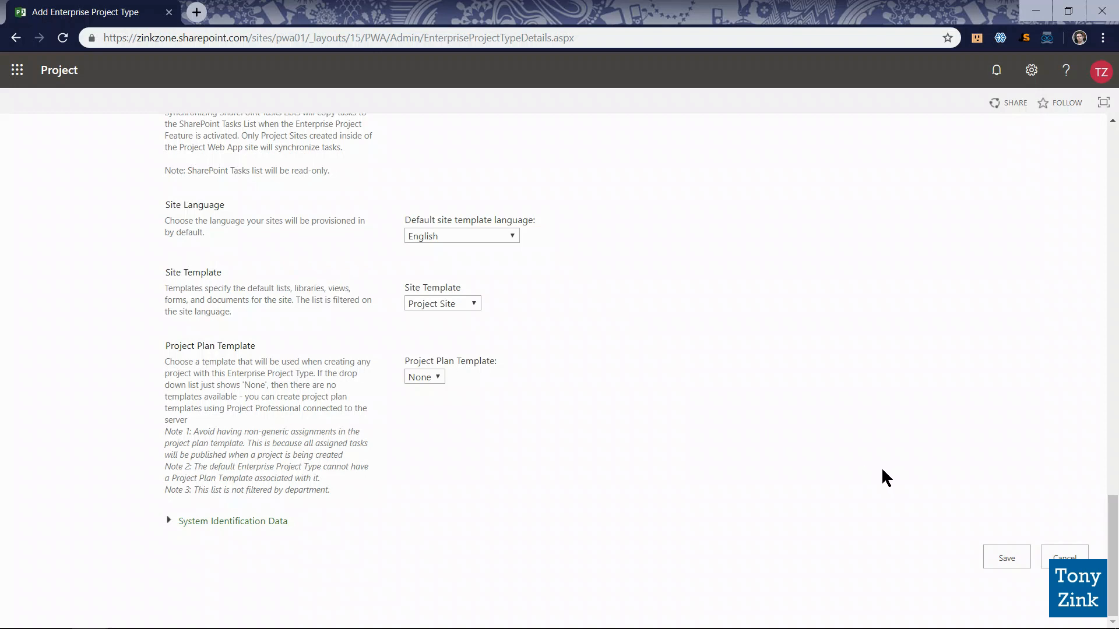
mouse_move(1006, 558)
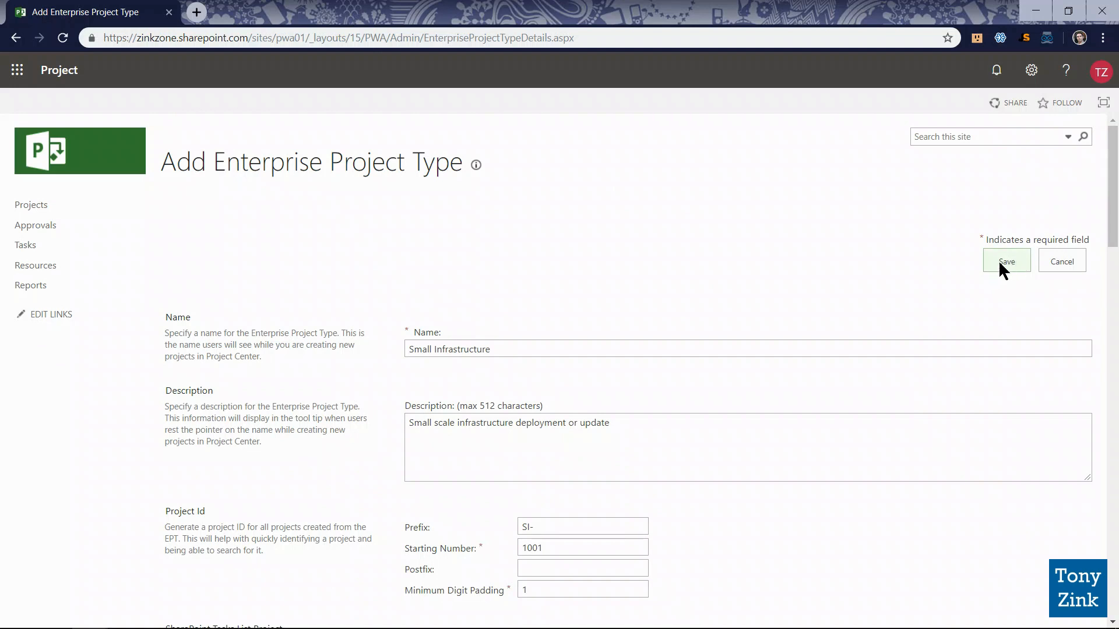
Save Small Infrastructure and check it is listed with Basic Project
click(1005, 262)
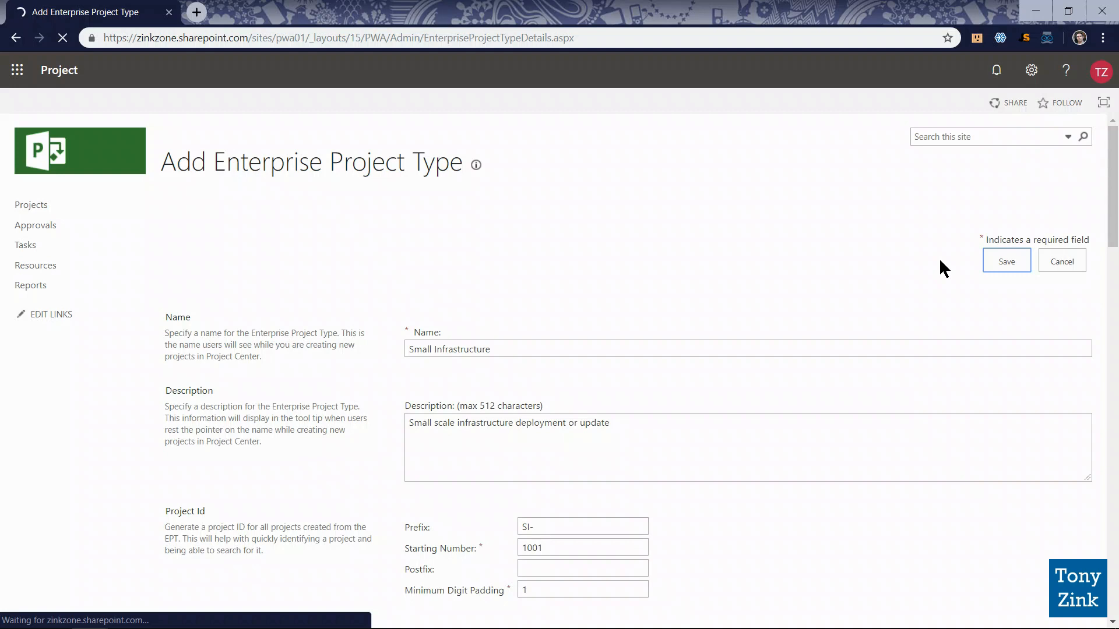
click(1006, 260)
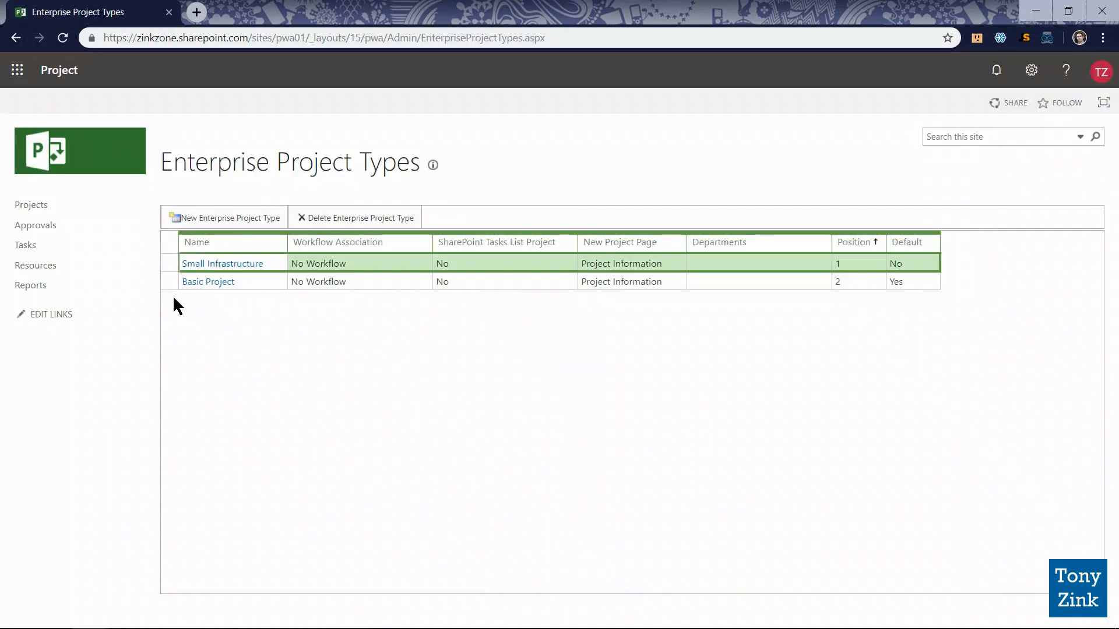
click(209, 281)
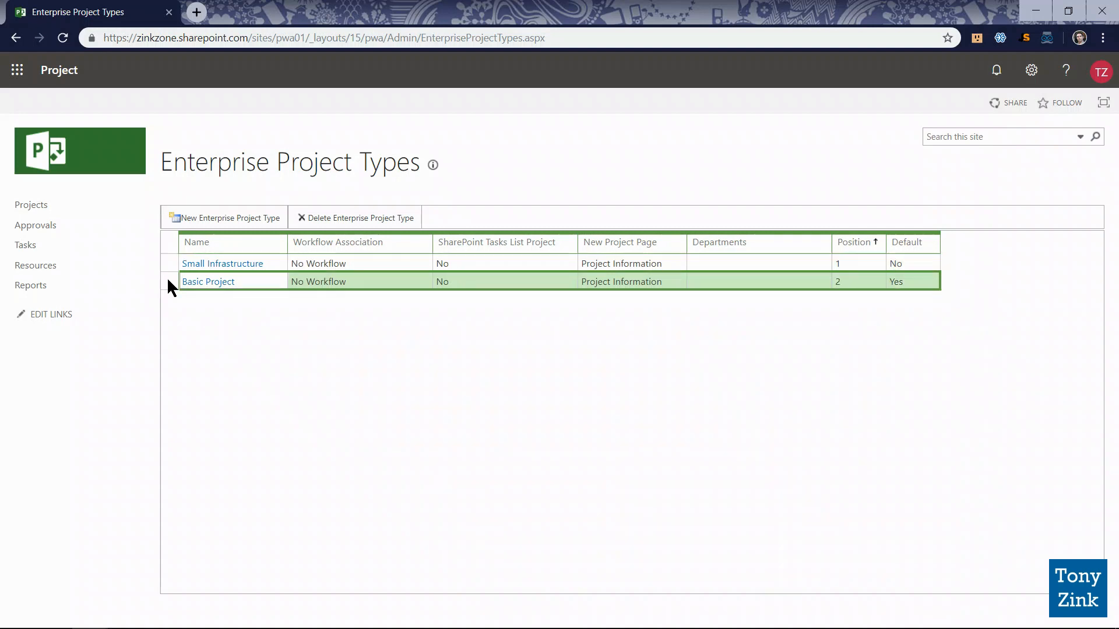
click(223, 264)
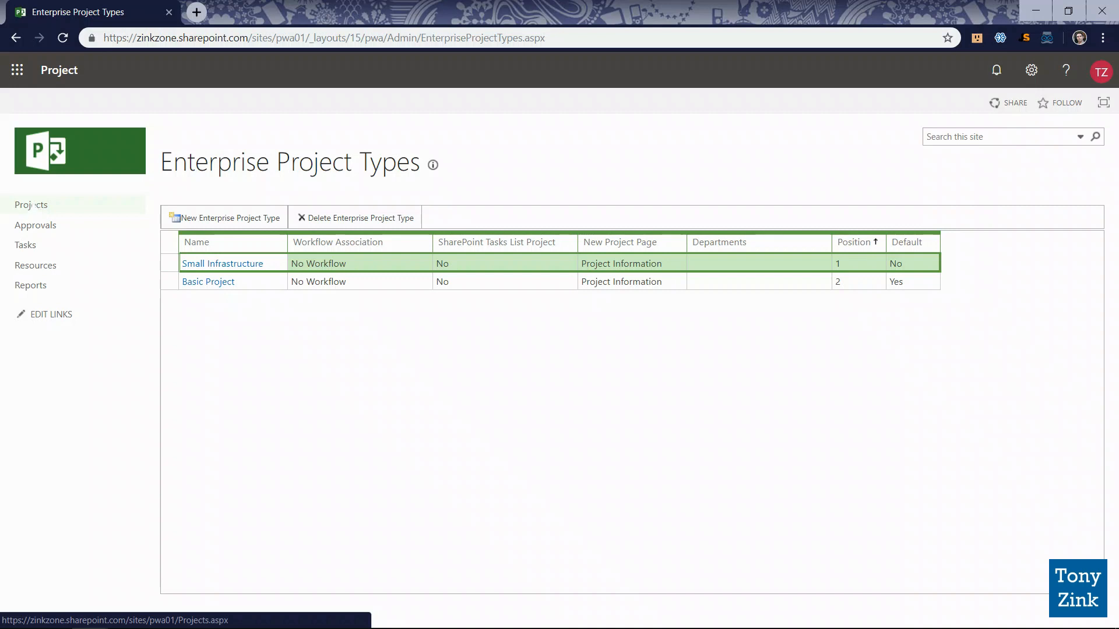
In Project Center, list the new-project types: Small Infrastructure, Basic Project and Project Professional
click(29, 204)
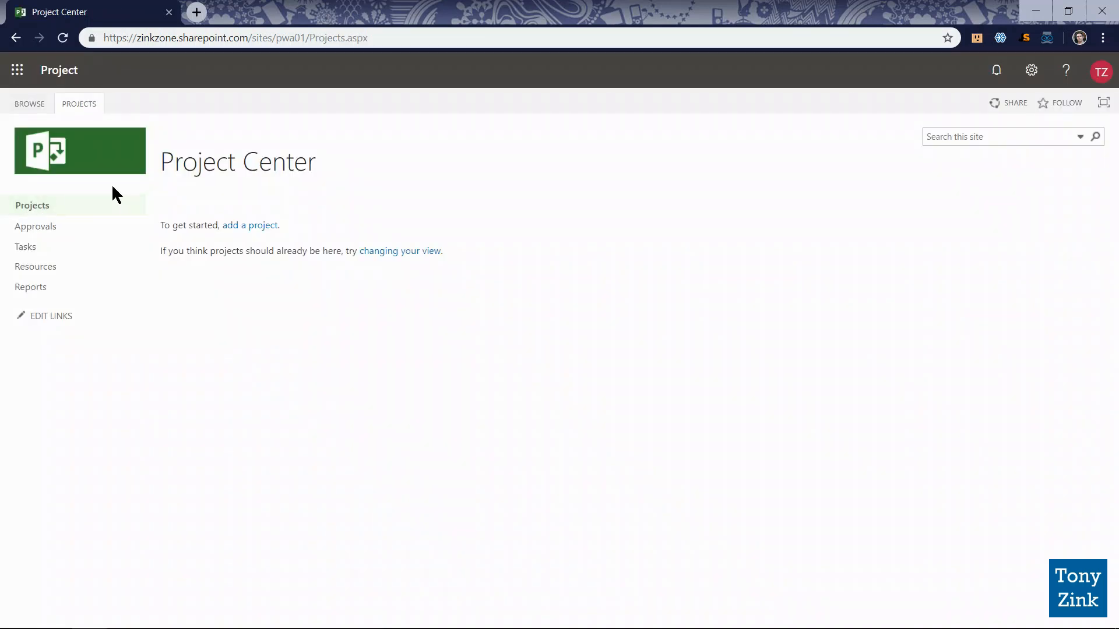
click(79, 104)
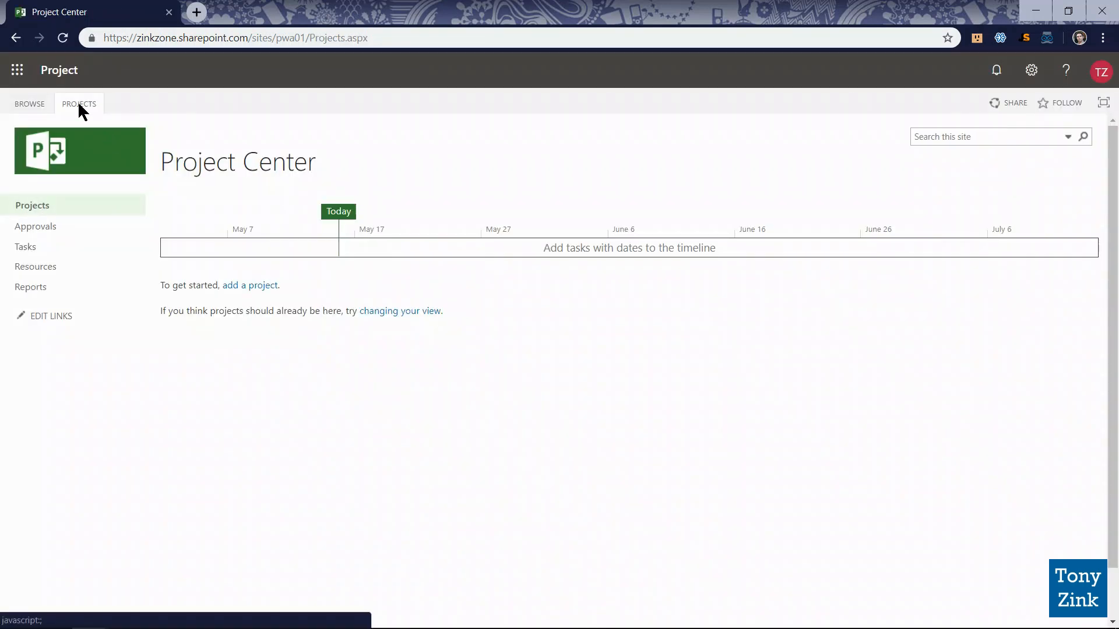
click(79, 103)
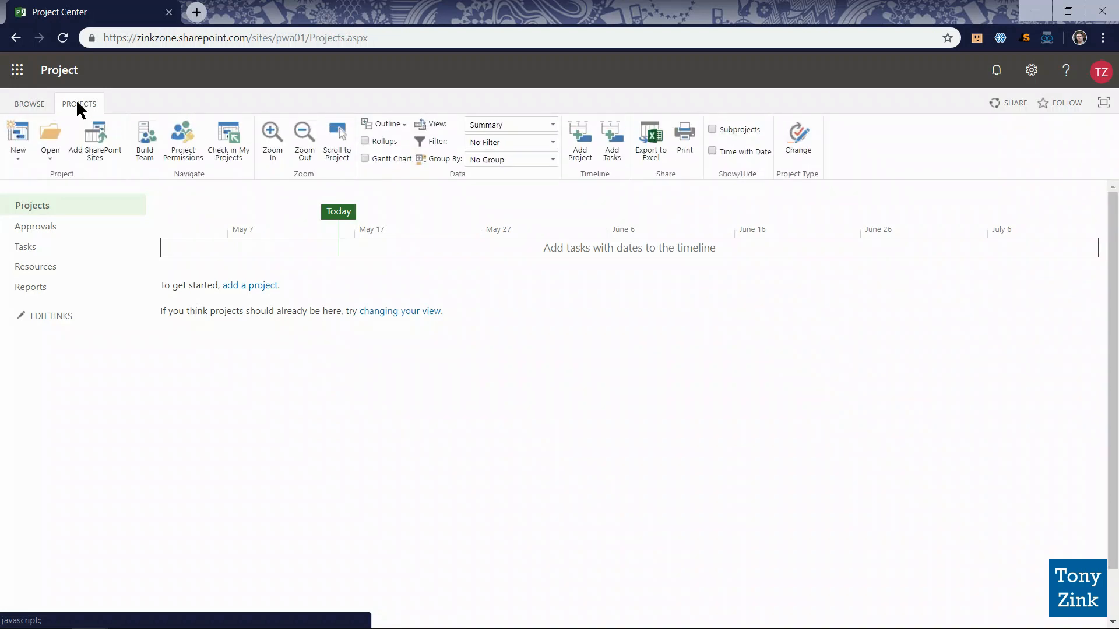
mouse_move(18, 161)
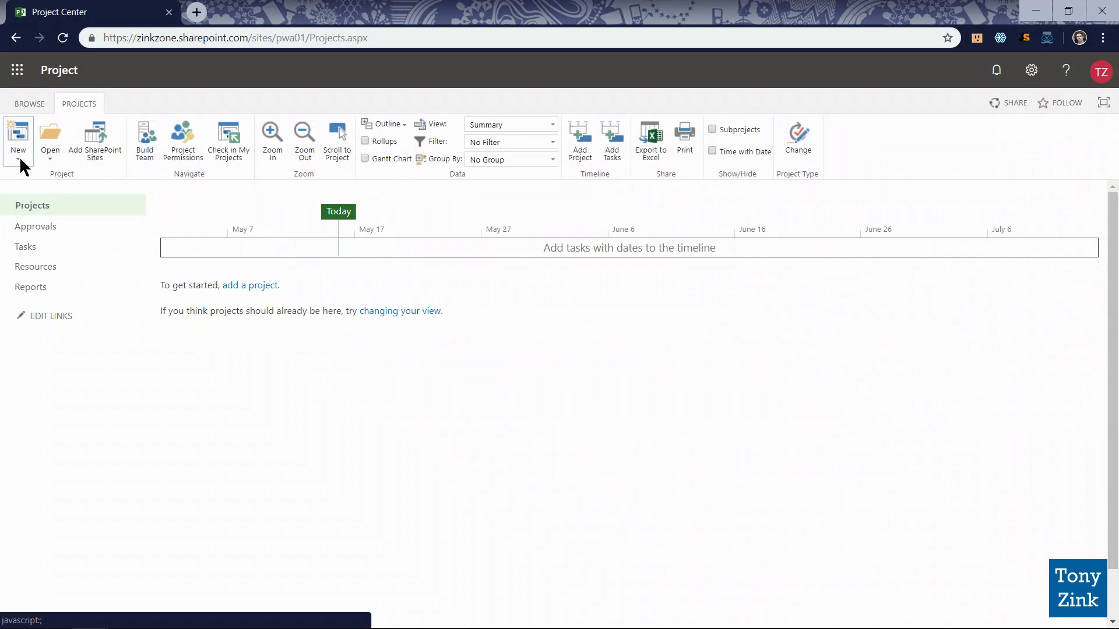
click(18, 141)
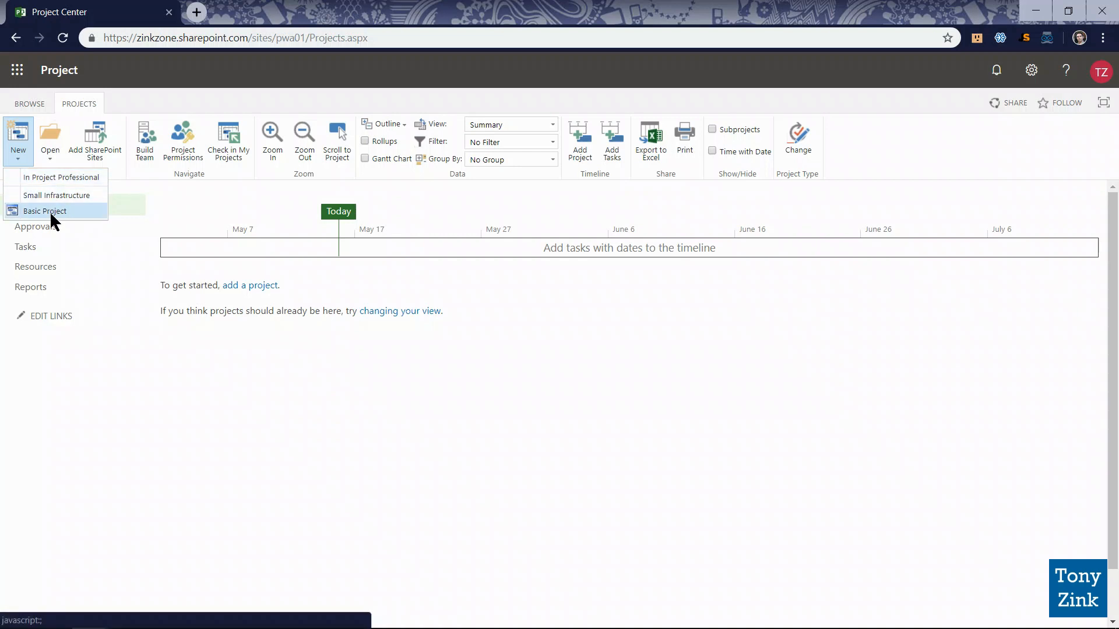
mouse_move(57, 195)
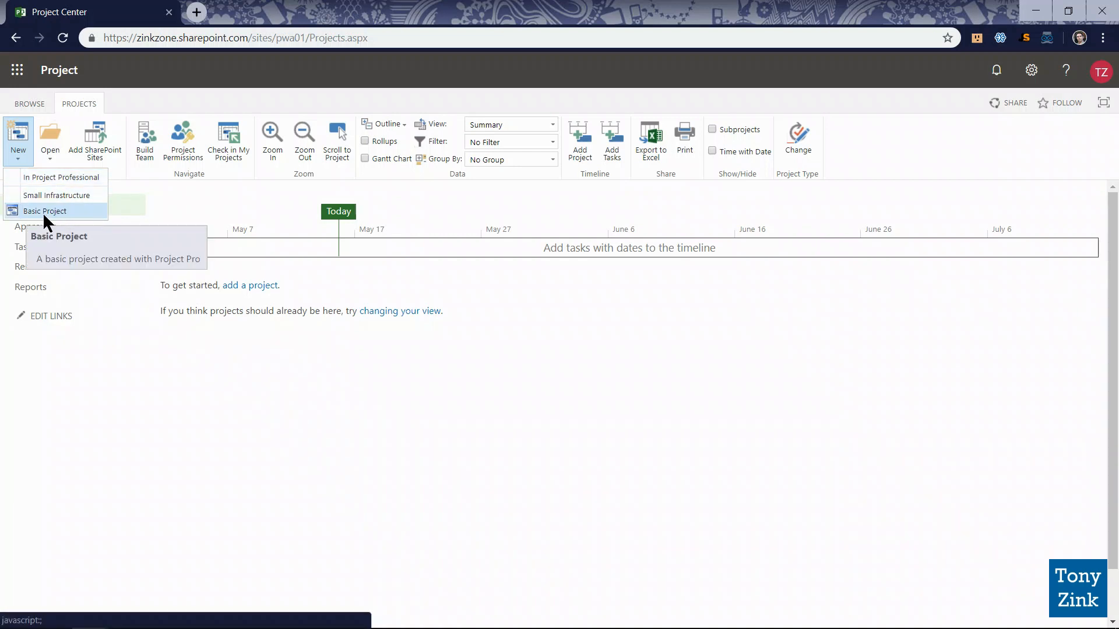
mouse_move(58, 194)
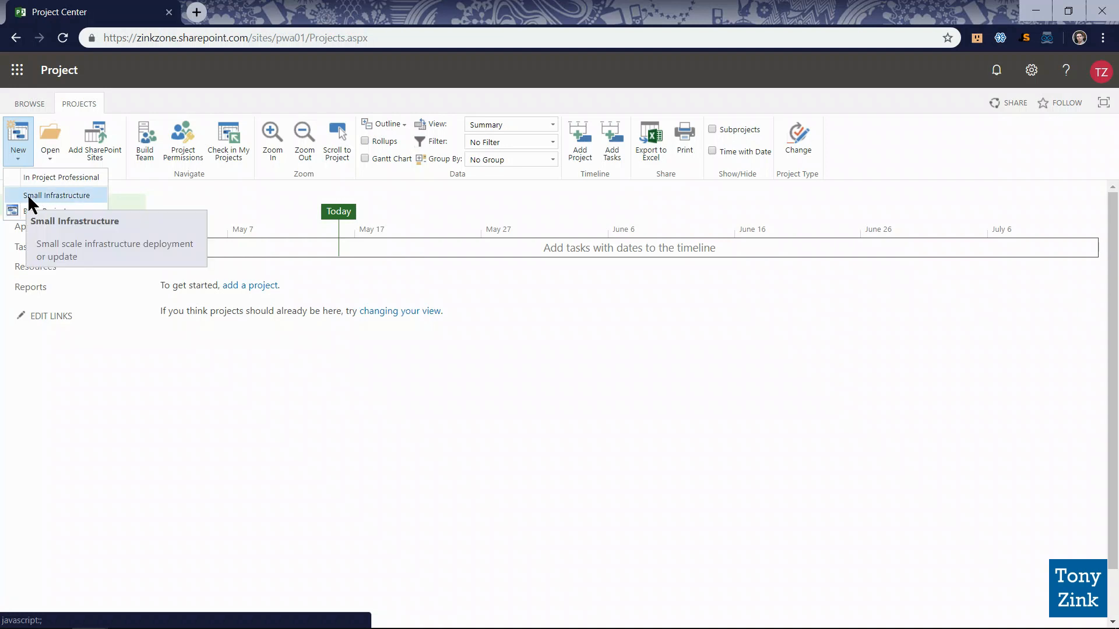
mouse_move(169, 406)
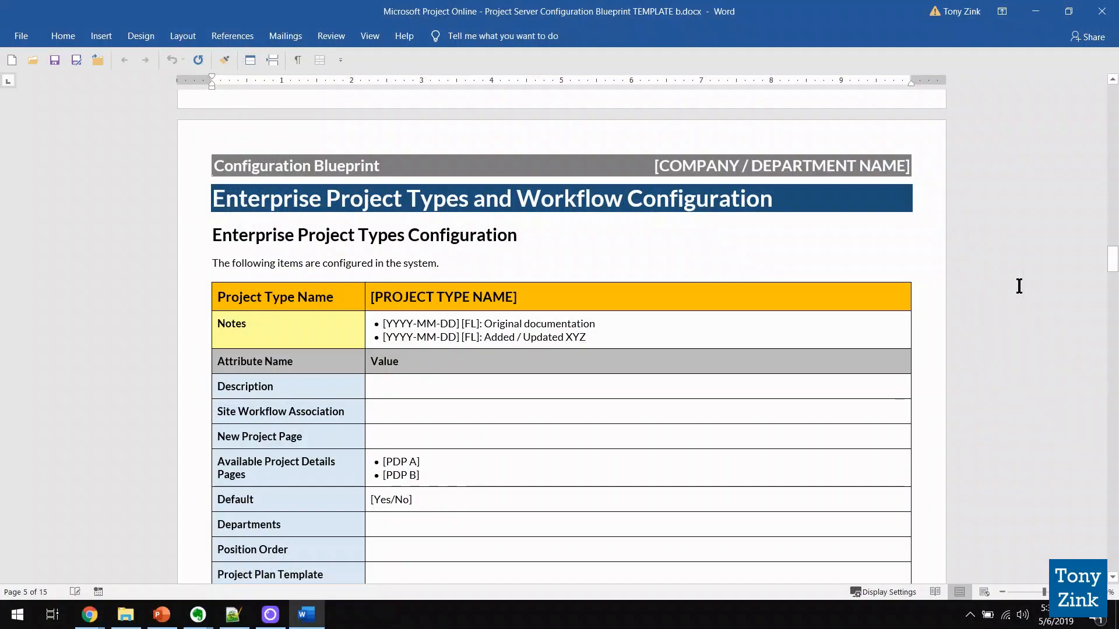
Scroll the Configuration Blueprint template past the project type and workflow tables to Project Schedule Templates
scroll(down, 3)
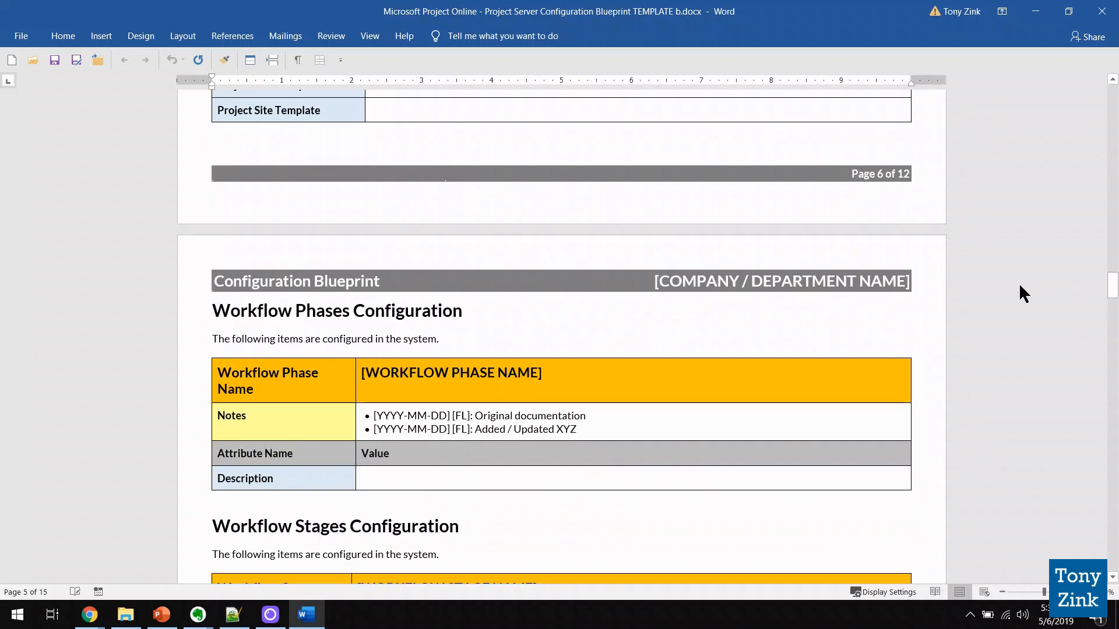
scroll(down, 3)
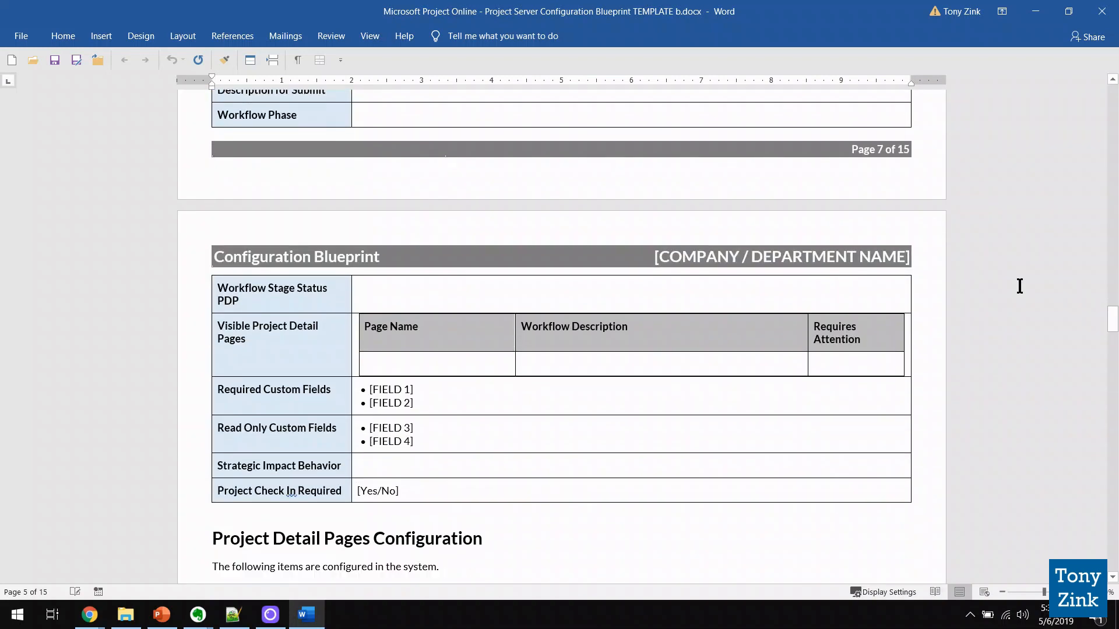
scroll(down, 3)
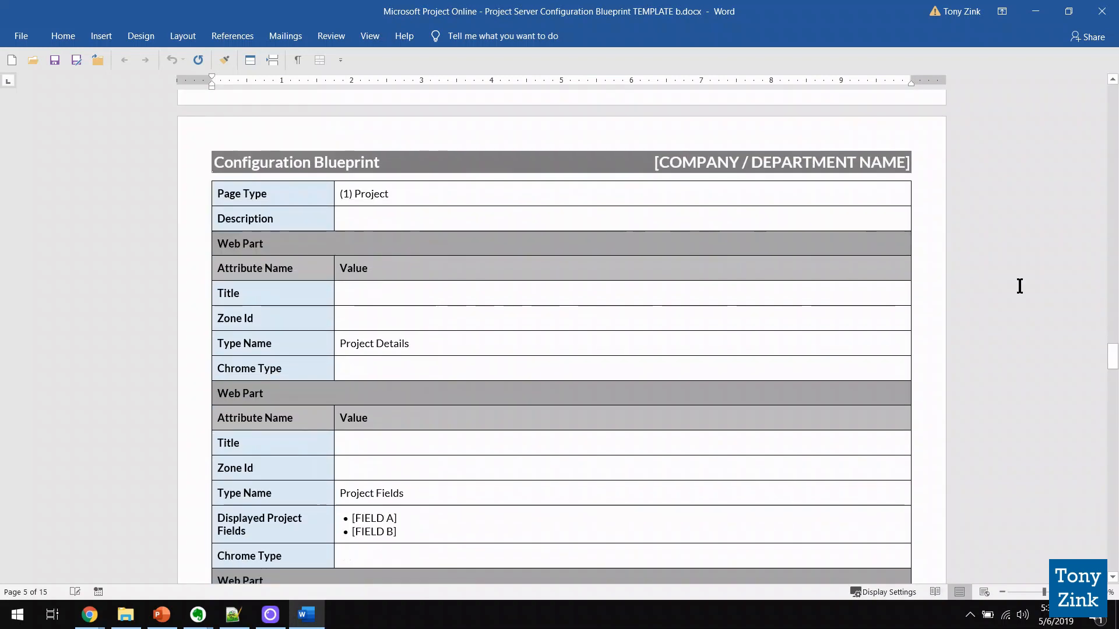
scroll(down, 3)
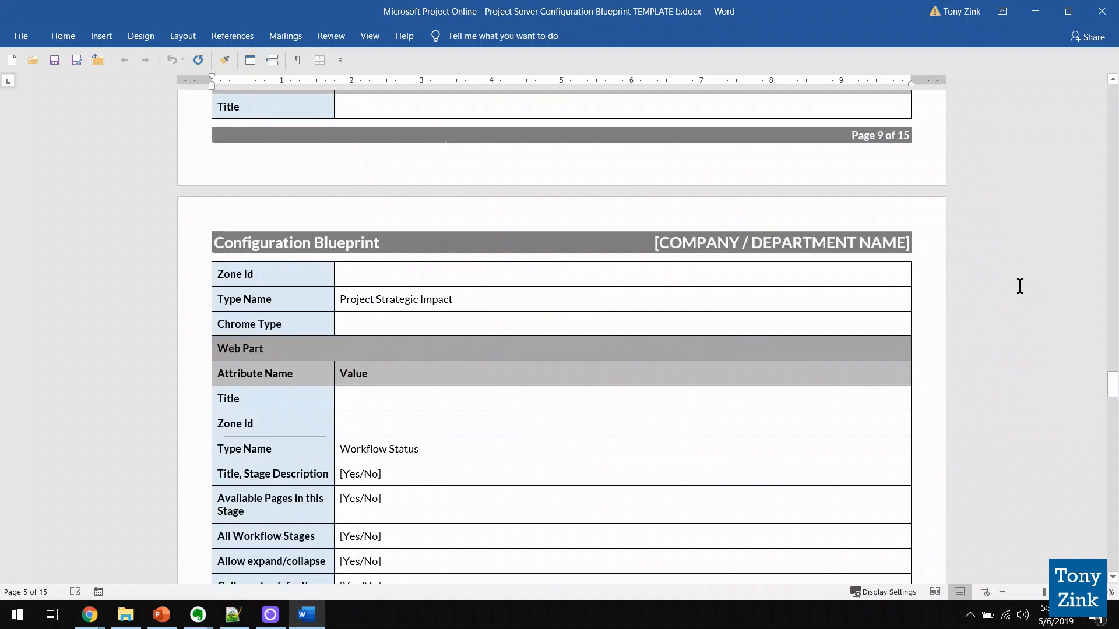
scroll(down, 3)
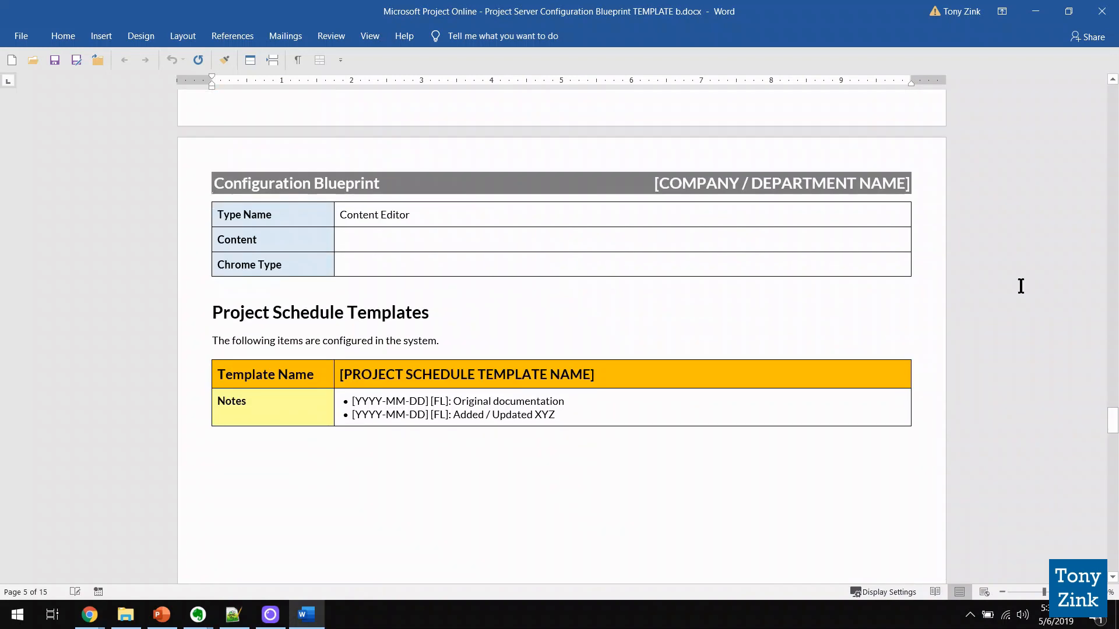